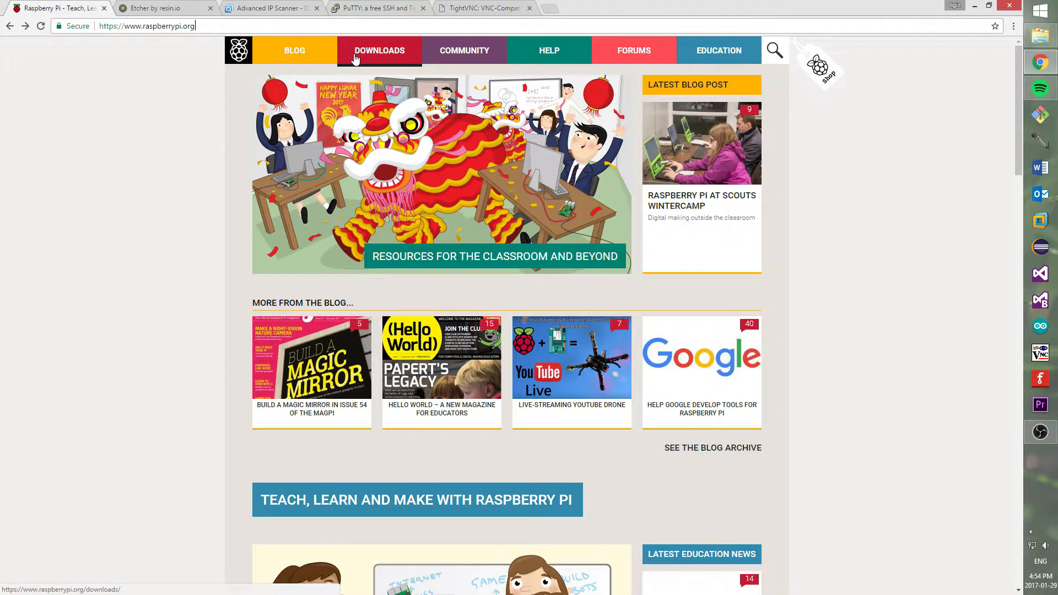
Start downloading the Raspbian Jessie with PIXEL ZIP from Downloads > Raspbian
click(378, 50)
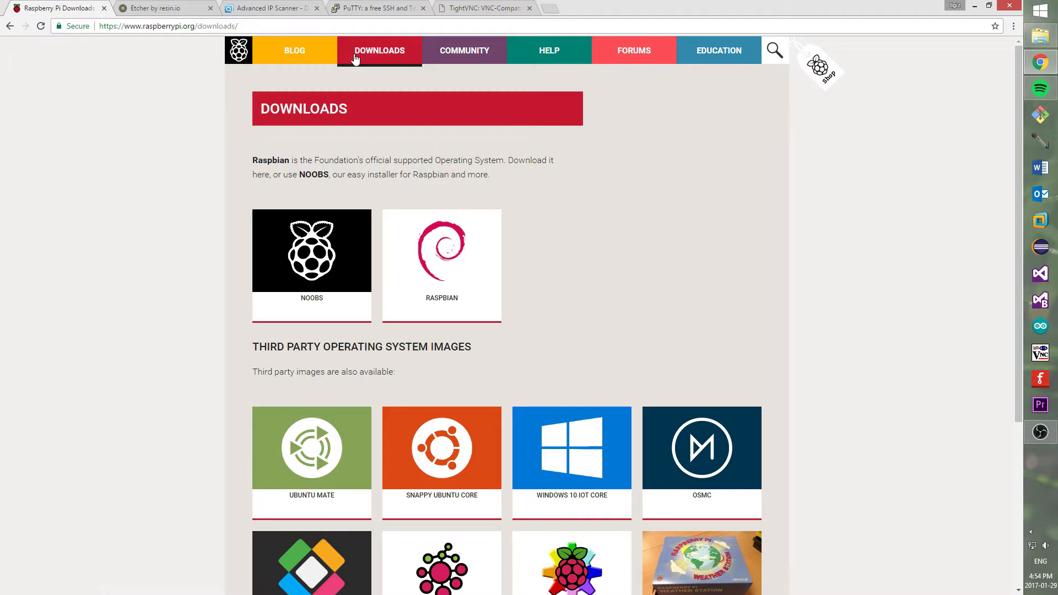
click(442, 250)
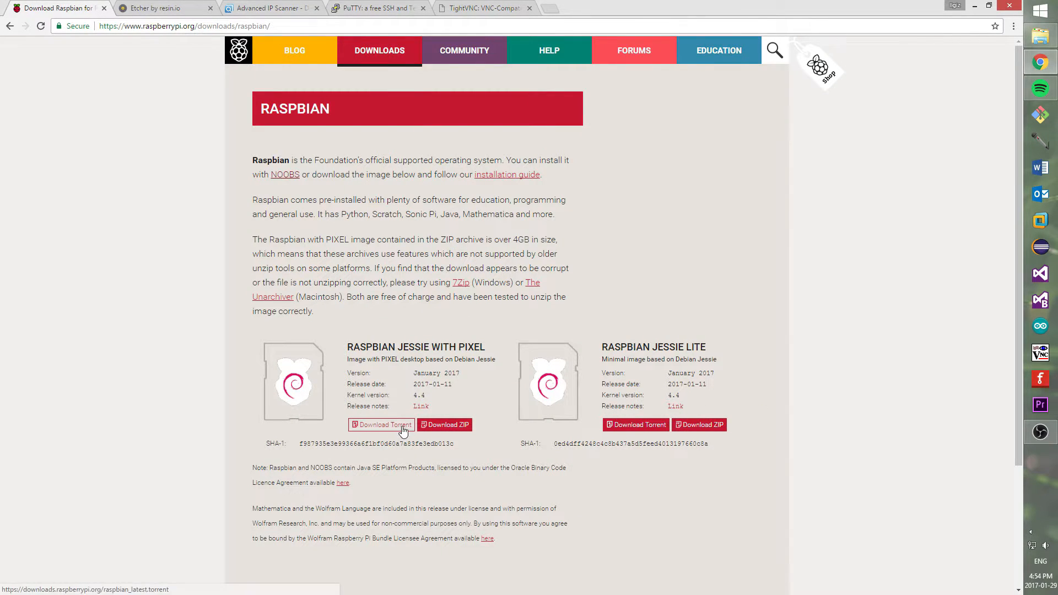
click(444, 424)
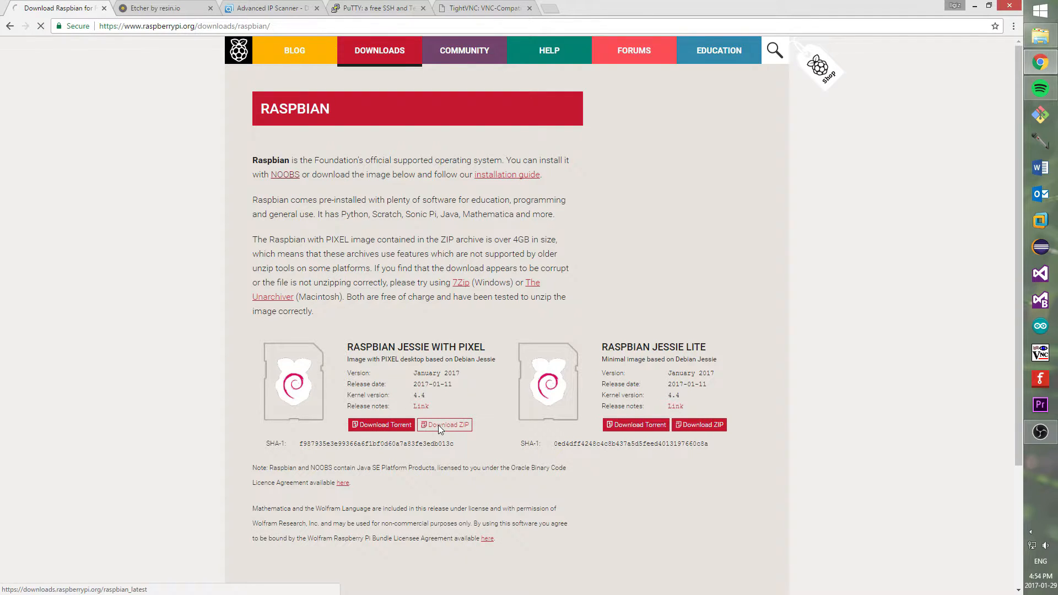
click(444, 424)
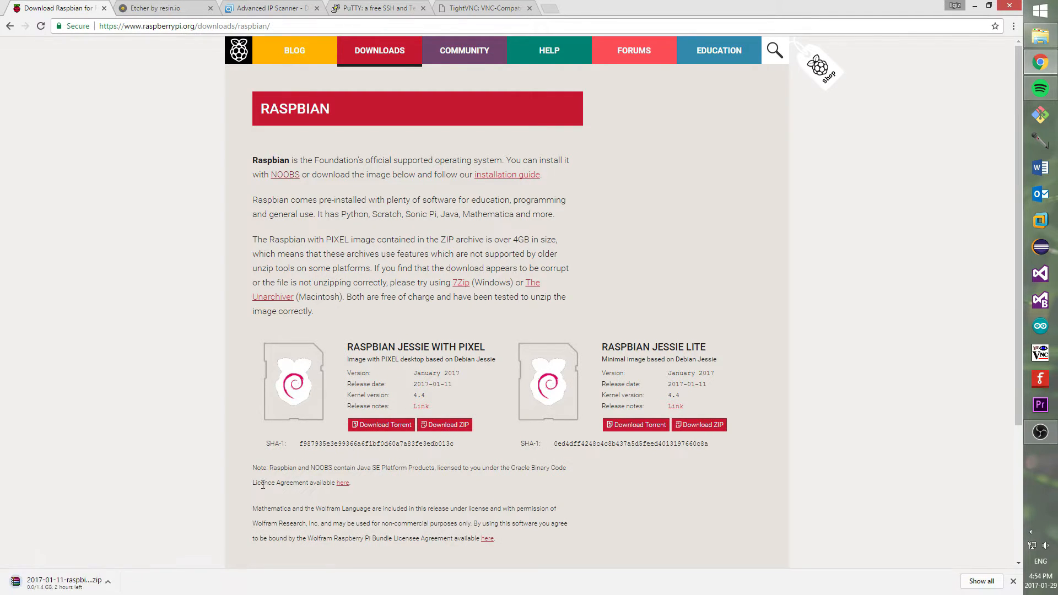
Check the downloading ZIP's options and switch to the etcher.io tab
click(114, 580)
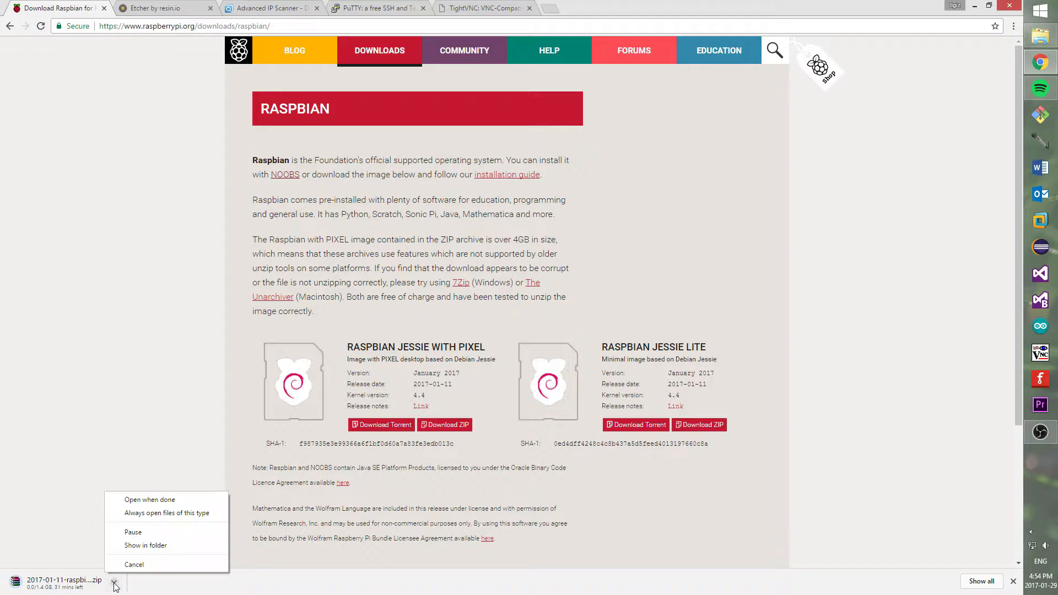
click(80, 513)
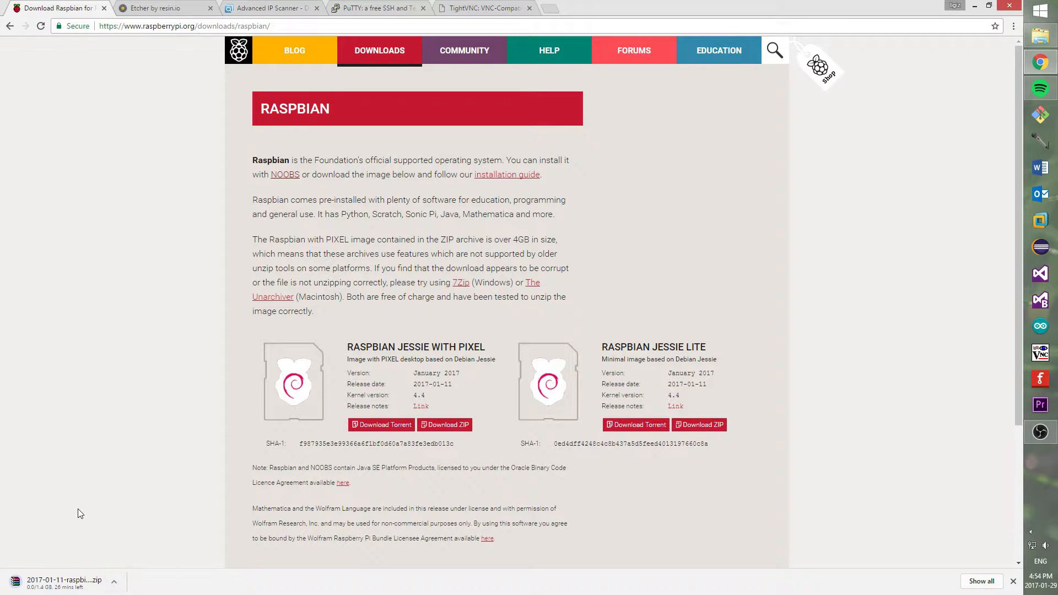
click(162, 9)
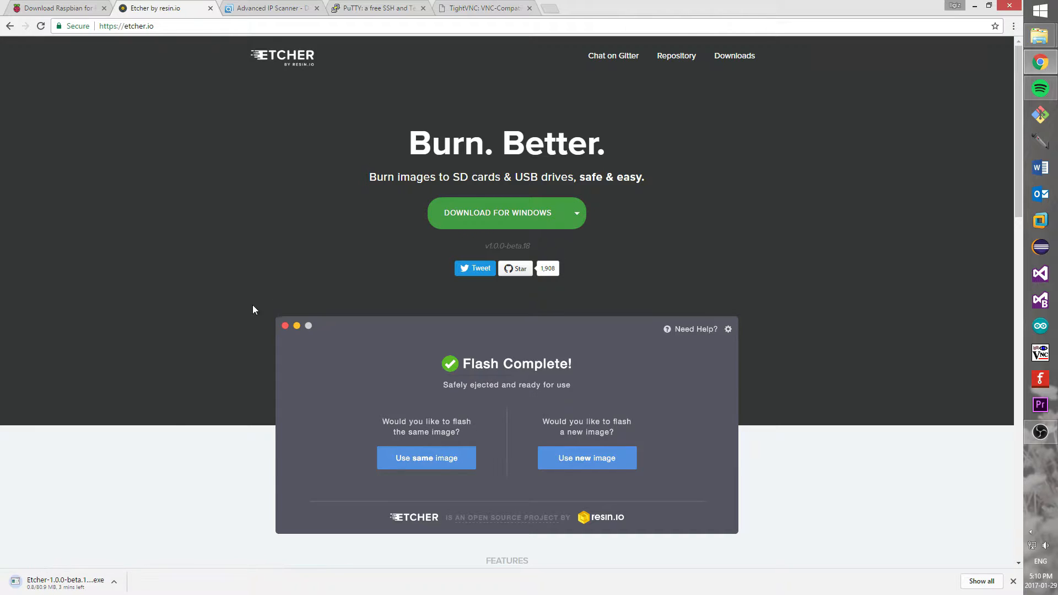
click(114, 583)
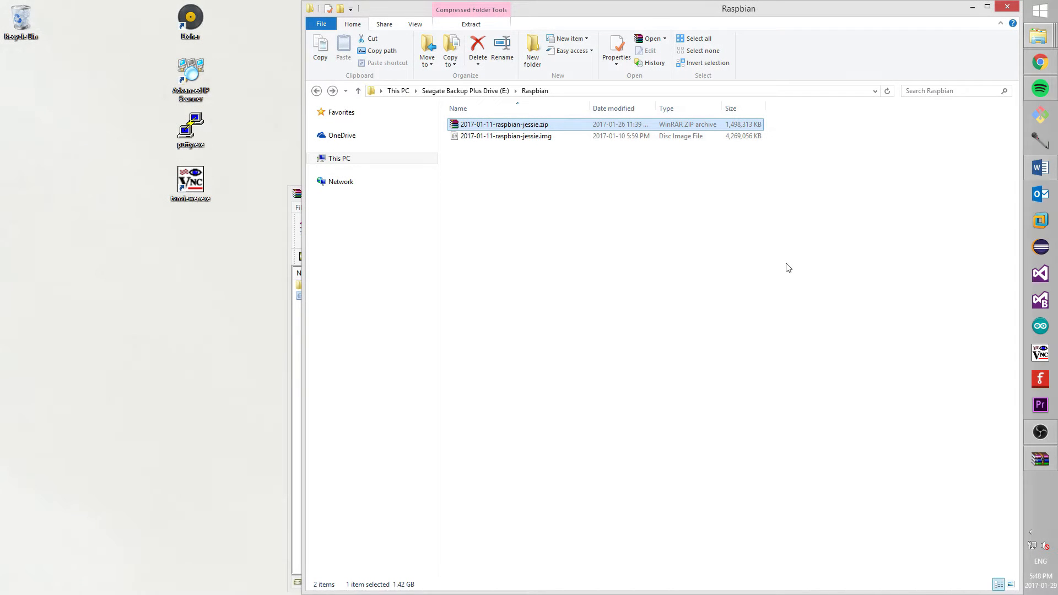
mouse_move(821, 167)
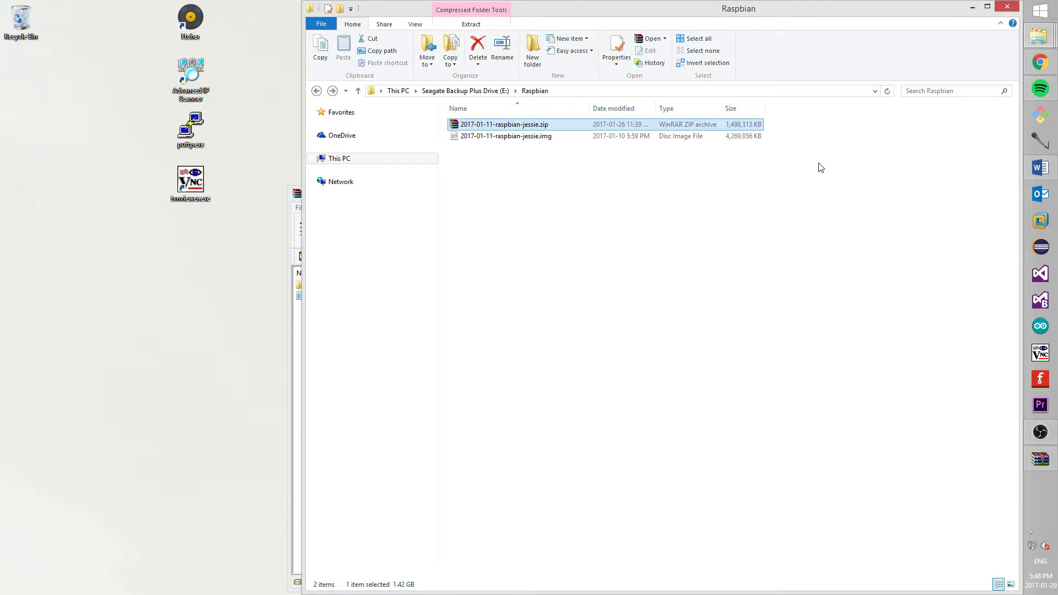
mouse_move(360, 193)
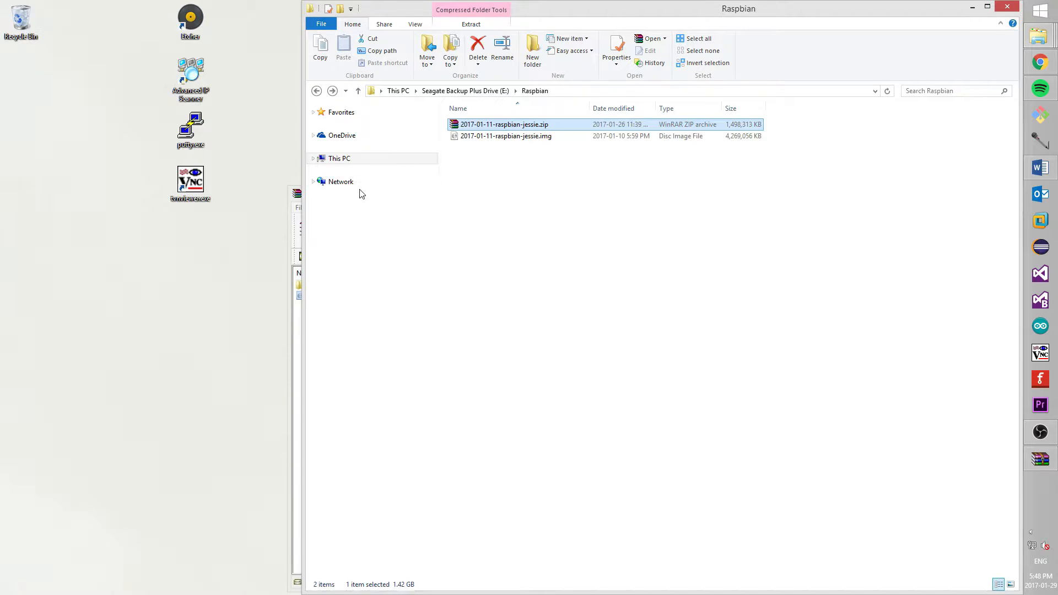
Open the Raspbian zip in WinRAR, select the Jessie .img, and launch Etcher
double_click(506, 124)
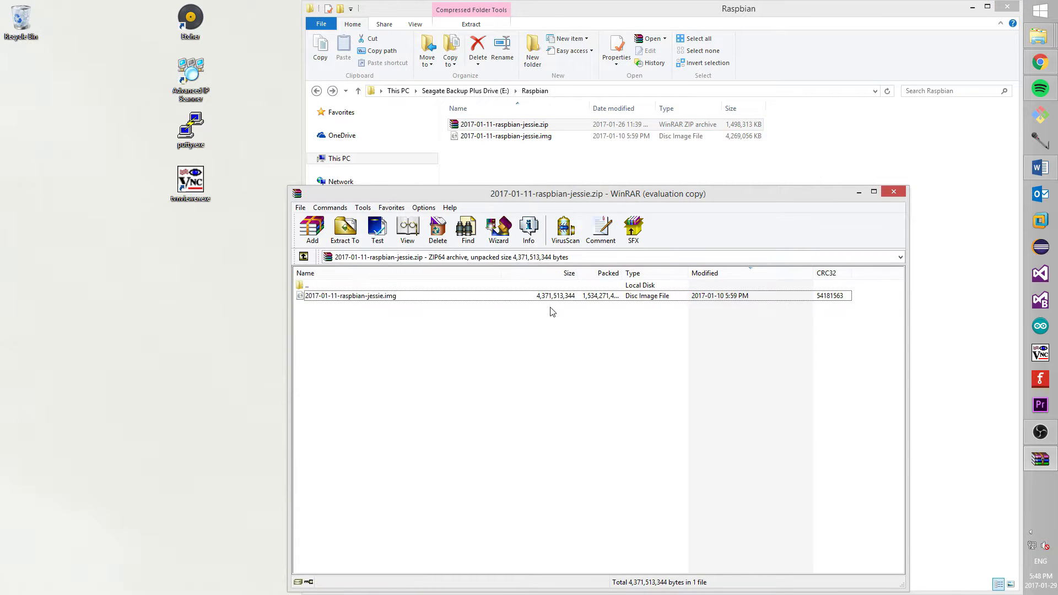
click(349, 295)
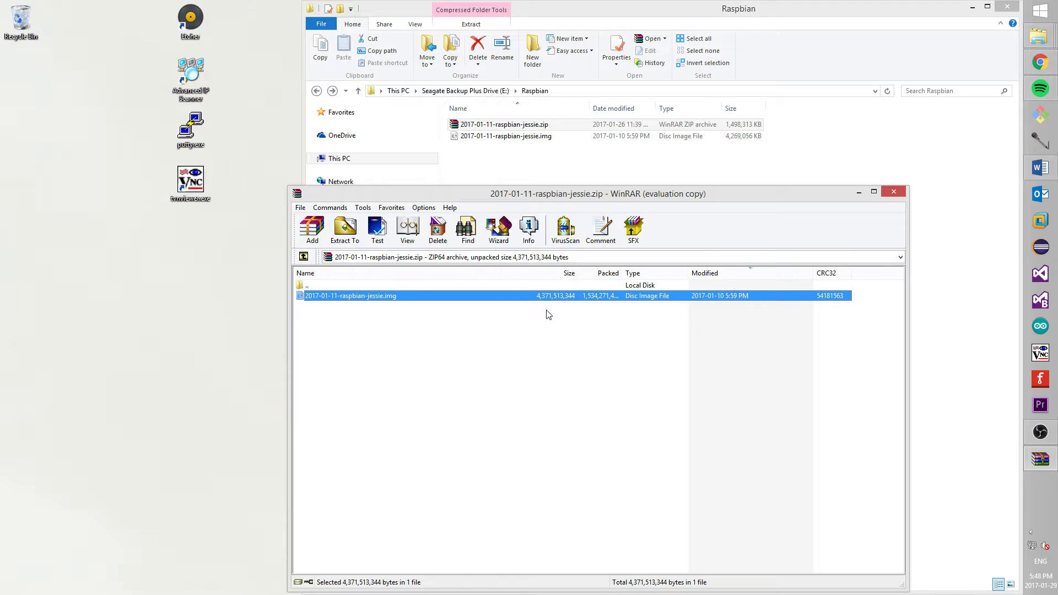
mouse_move(740, 169)
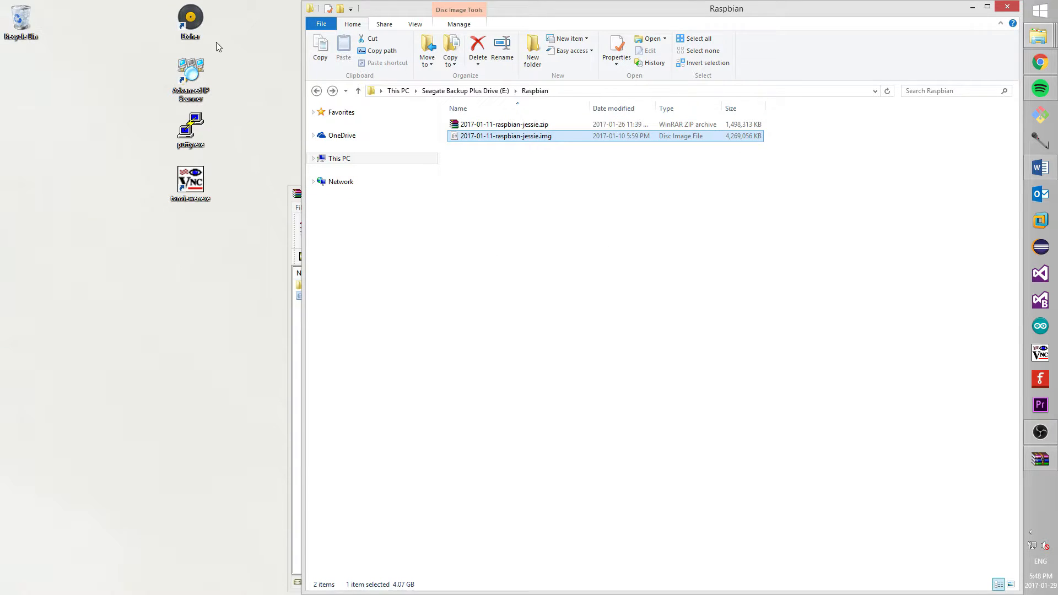
right_click(189, 17)
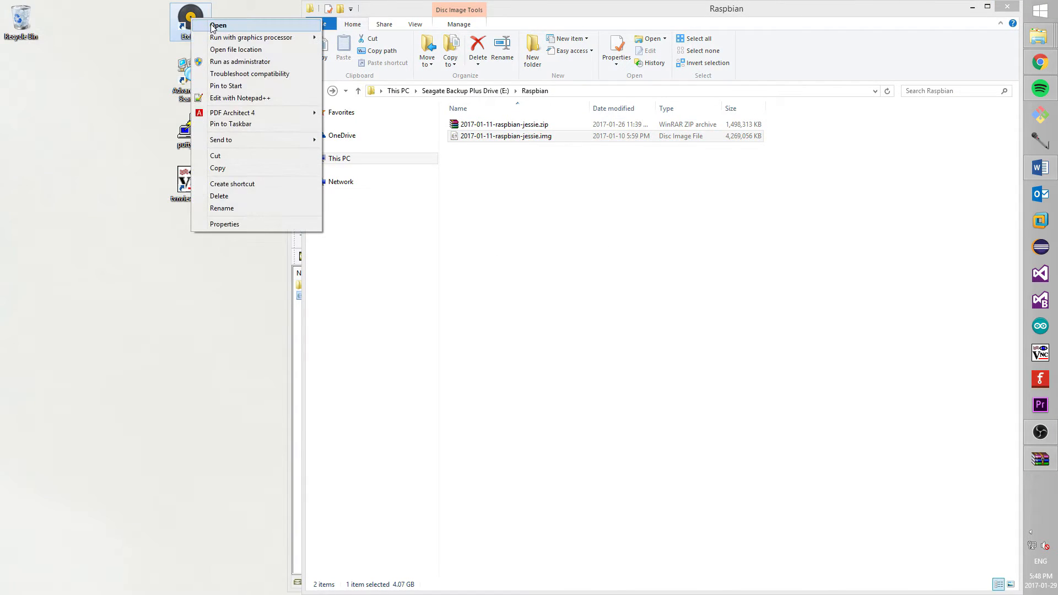
click(562, 208)
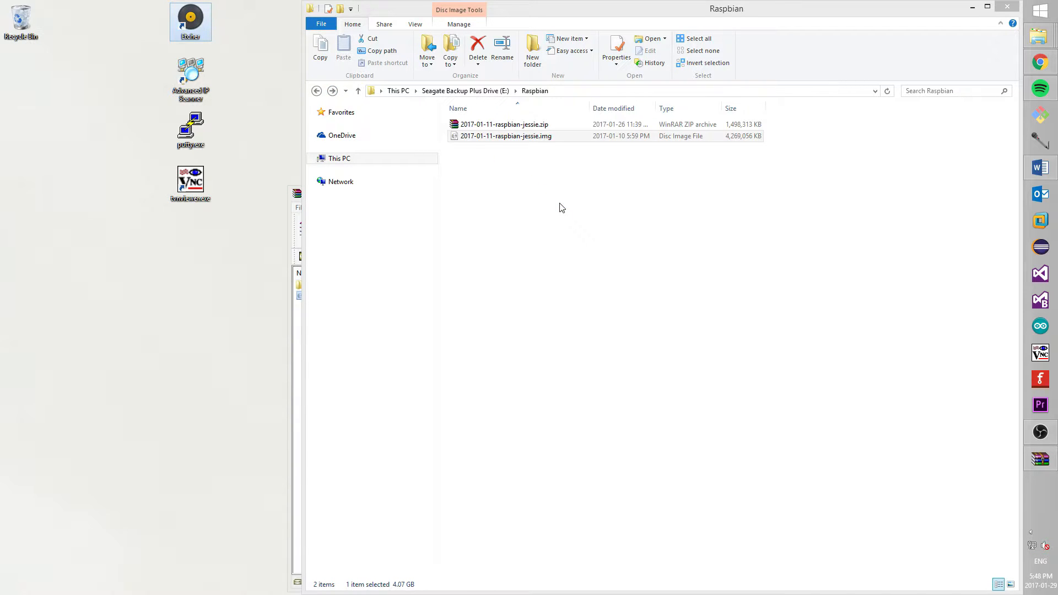
Select 2017-01-11-raspbian-jessie.img as Etcher's source image
double_click(190, 17)
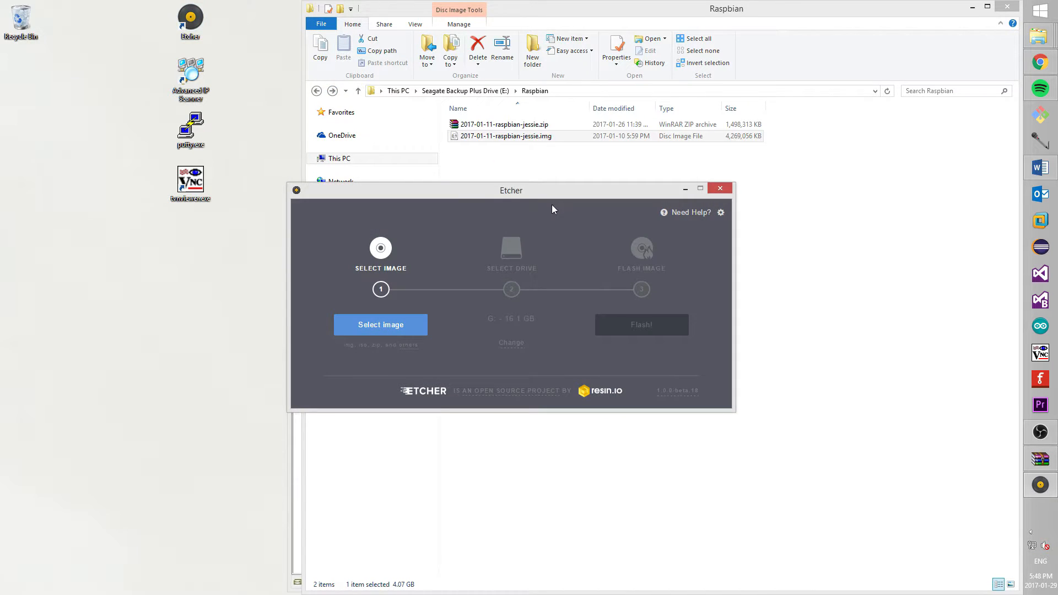
click(380, 325)
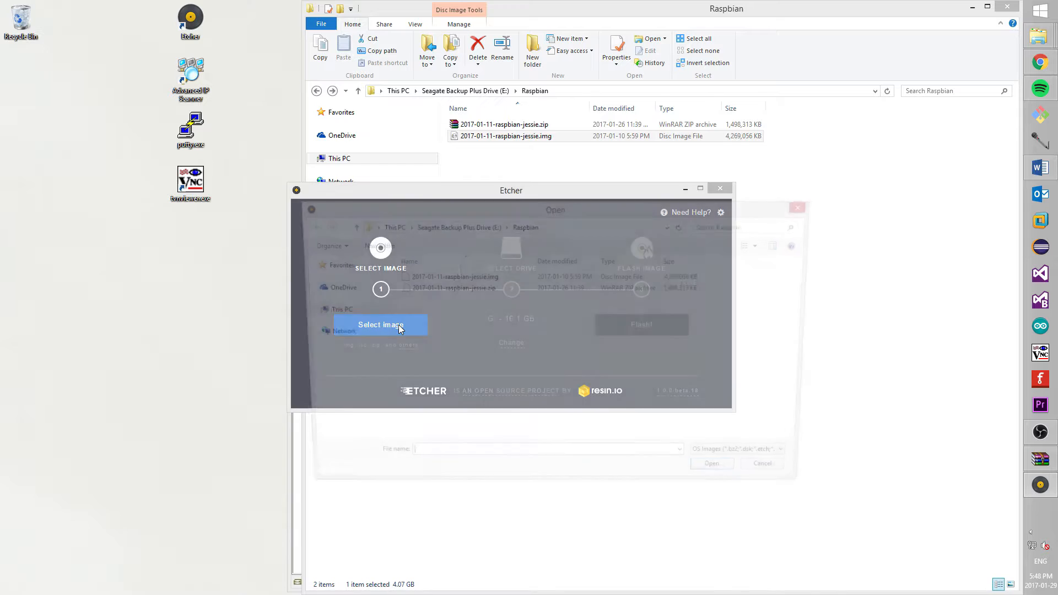
click(379, 325)
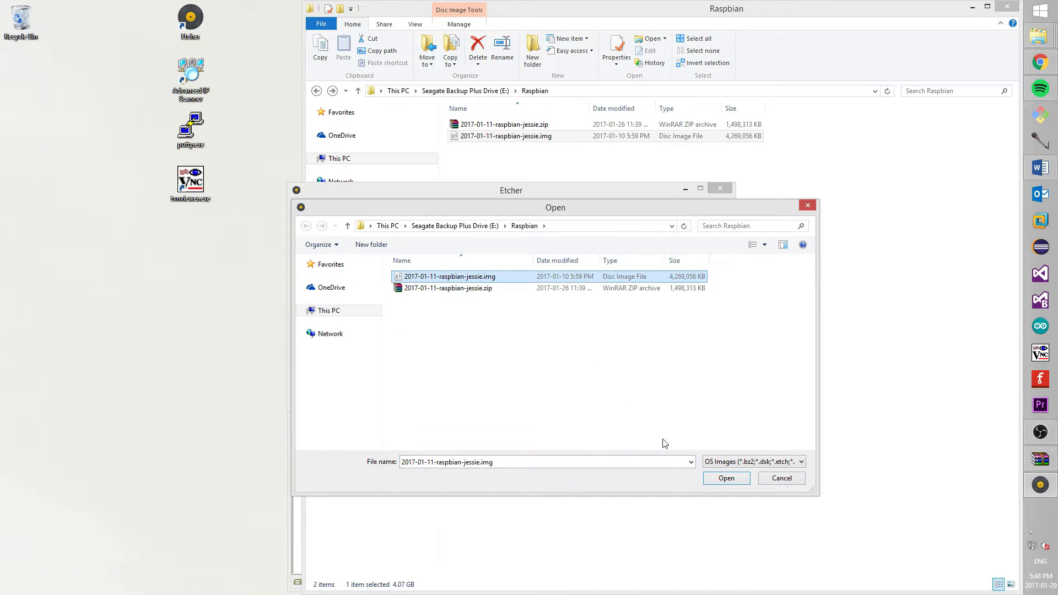
click(726, 477)
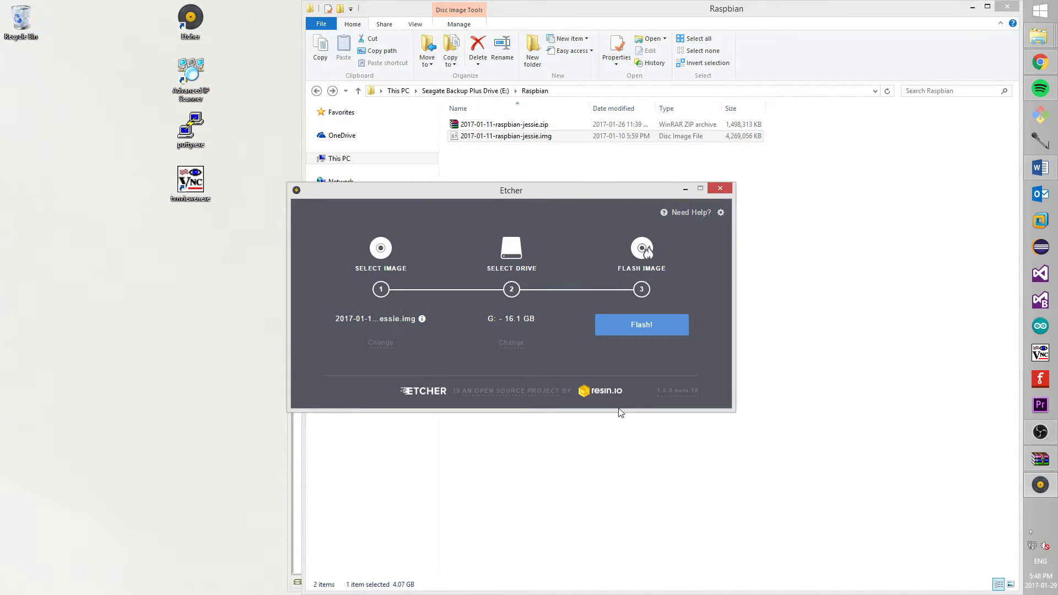
Choose the 16.1 GB G: drive as target and start flashing
click(511, 342)
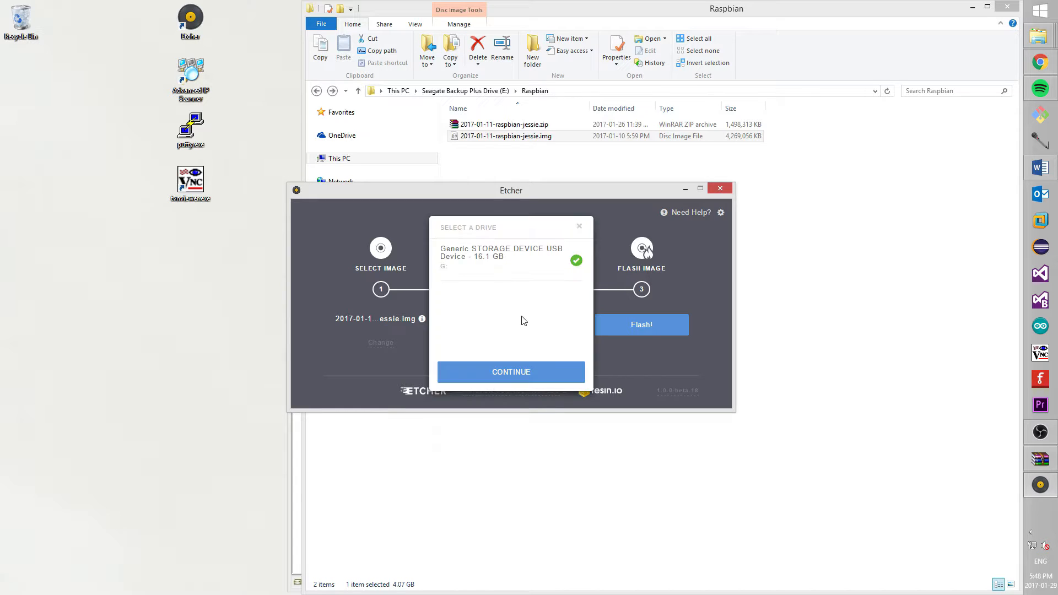
mouse_move(491, 263)
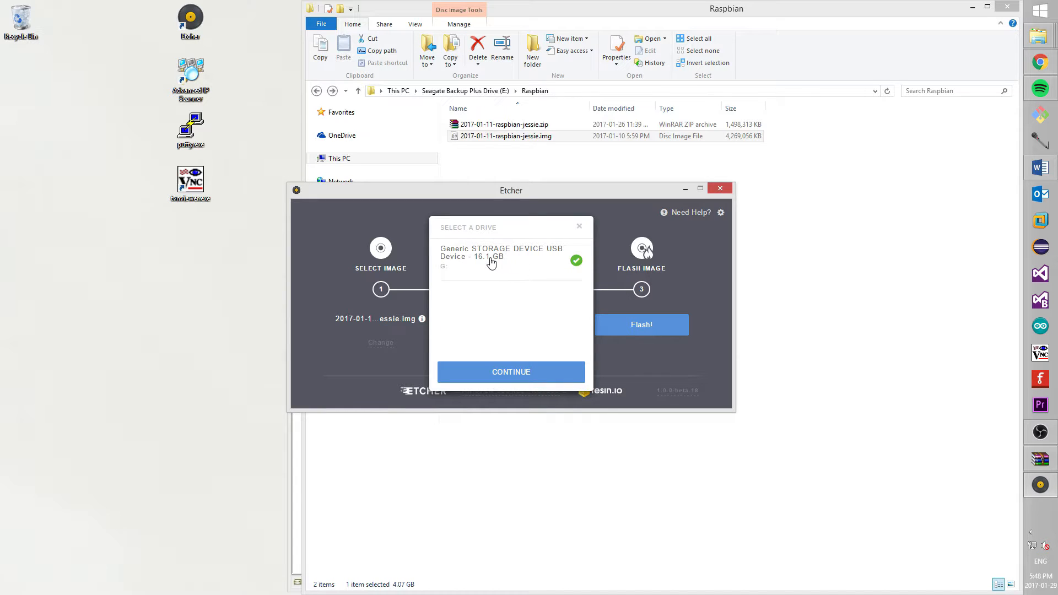
mouse_move(481, 266)
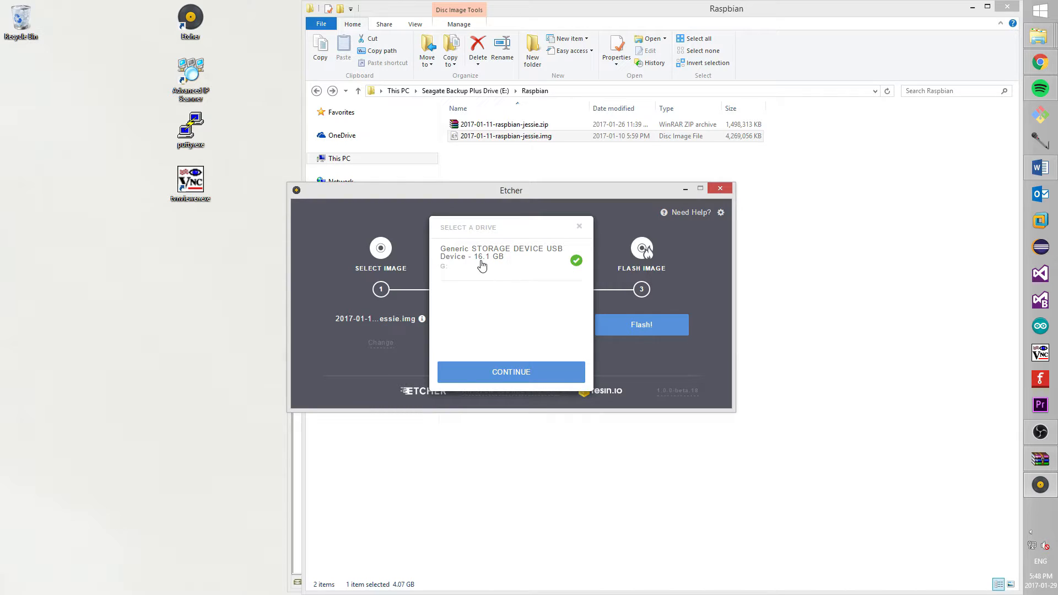
click(511, 372)
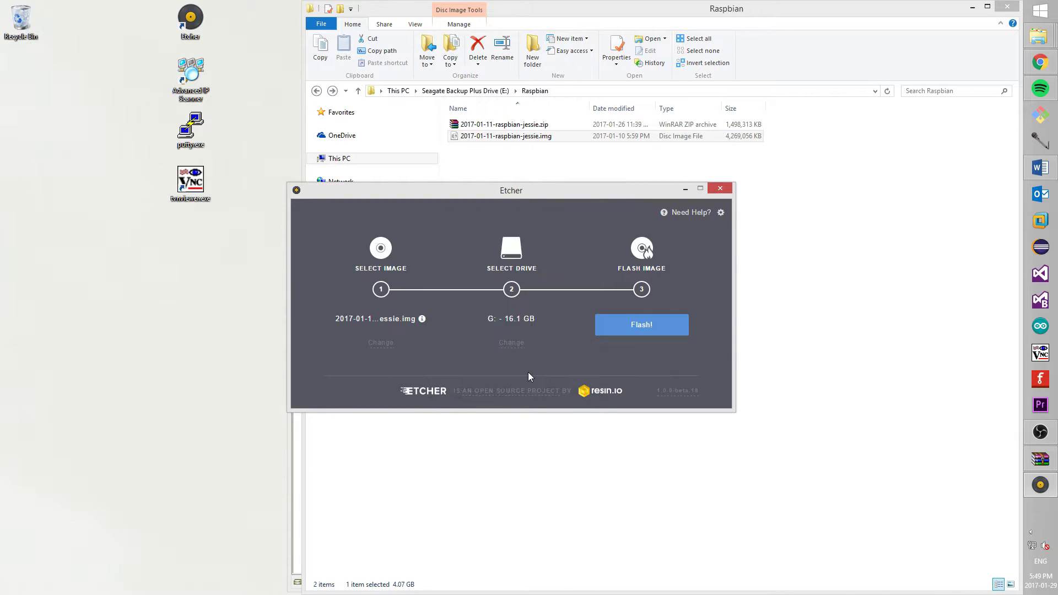
click(640, 325)
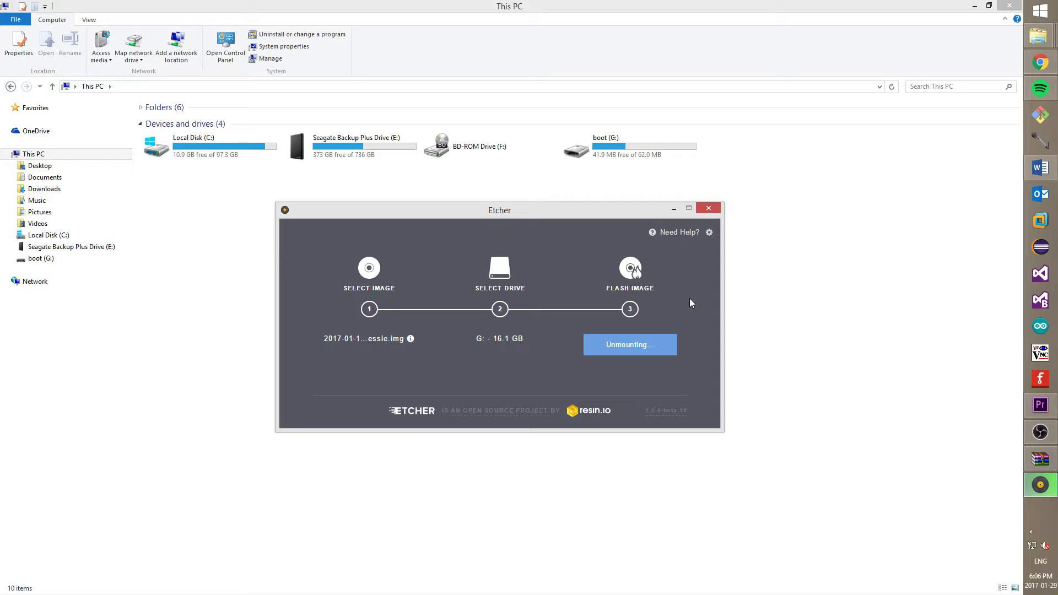
mouse_move(676, 365)
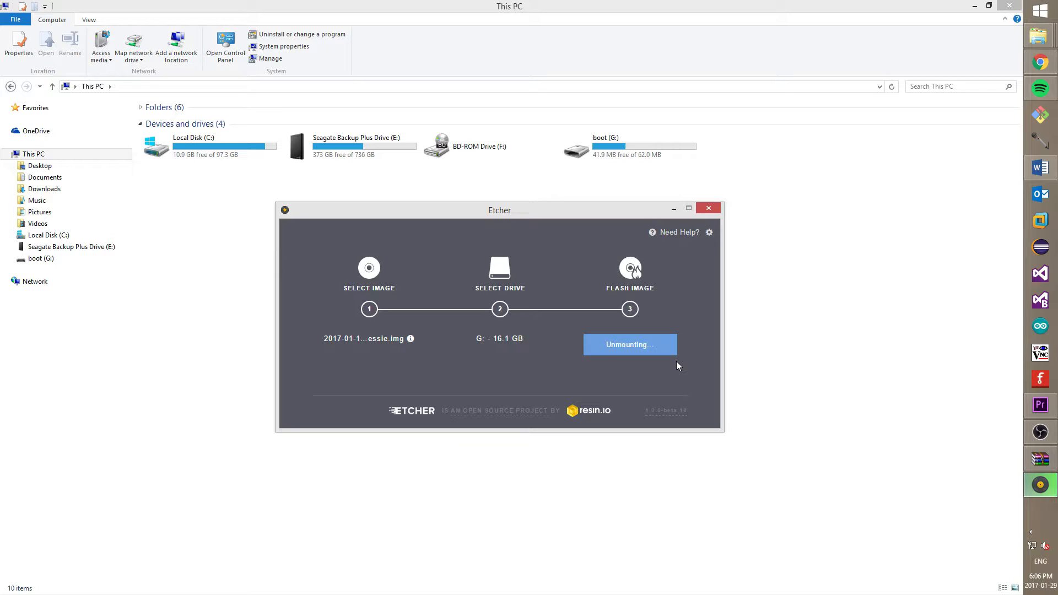
mouse_move(688, 365)
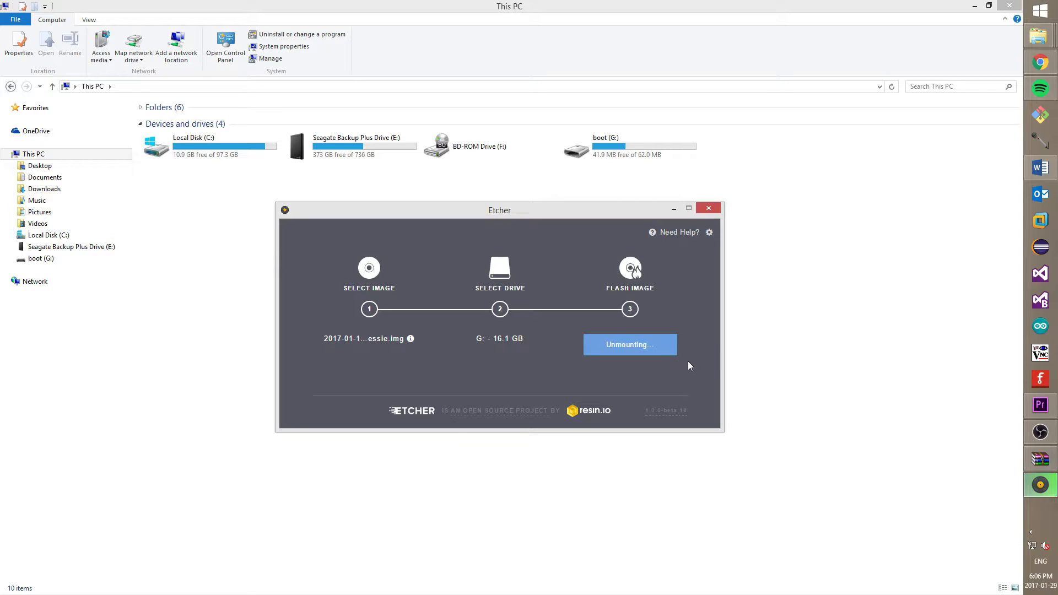
mouse_move(700, 351)
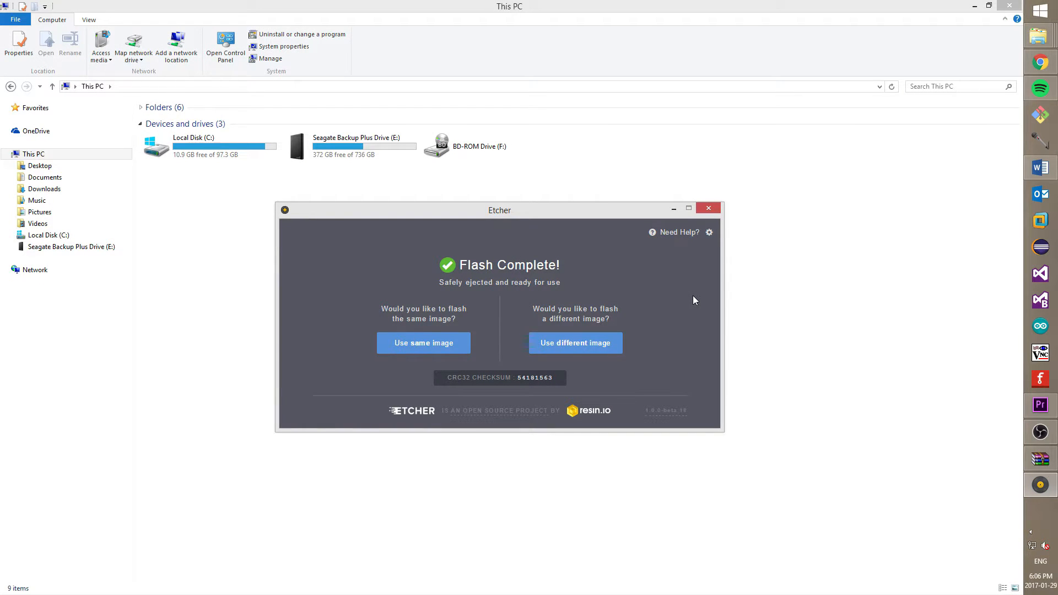
mouse_move(700, 271)
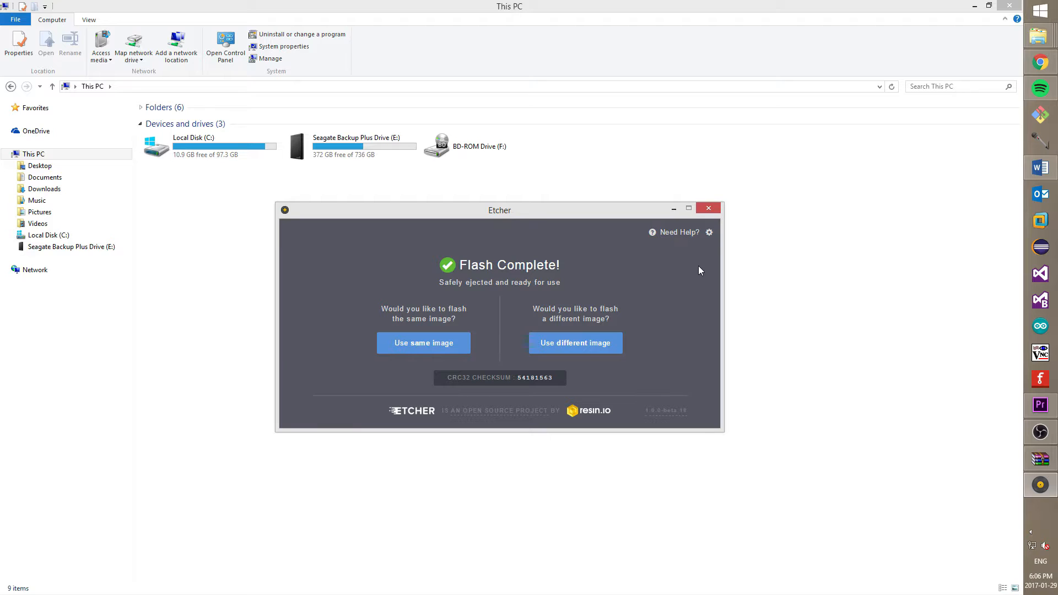
Wait for Etcher's Flash Complete screen, then bring up the computer's drives overview
click(707, 207)
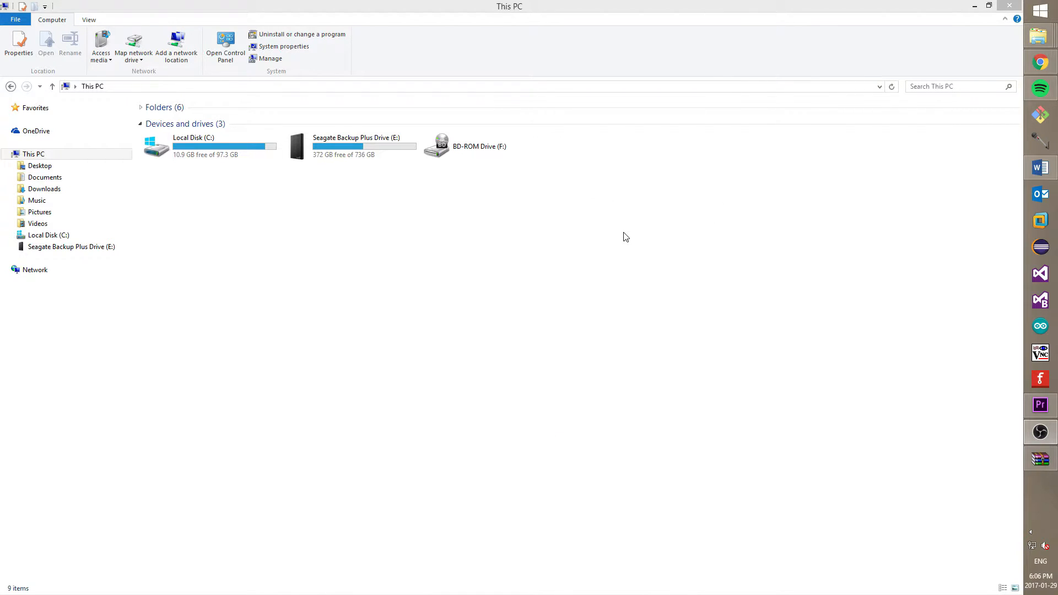
Show This PC until the boot (G:) drive appears under Devices and drives
click(356, 146)
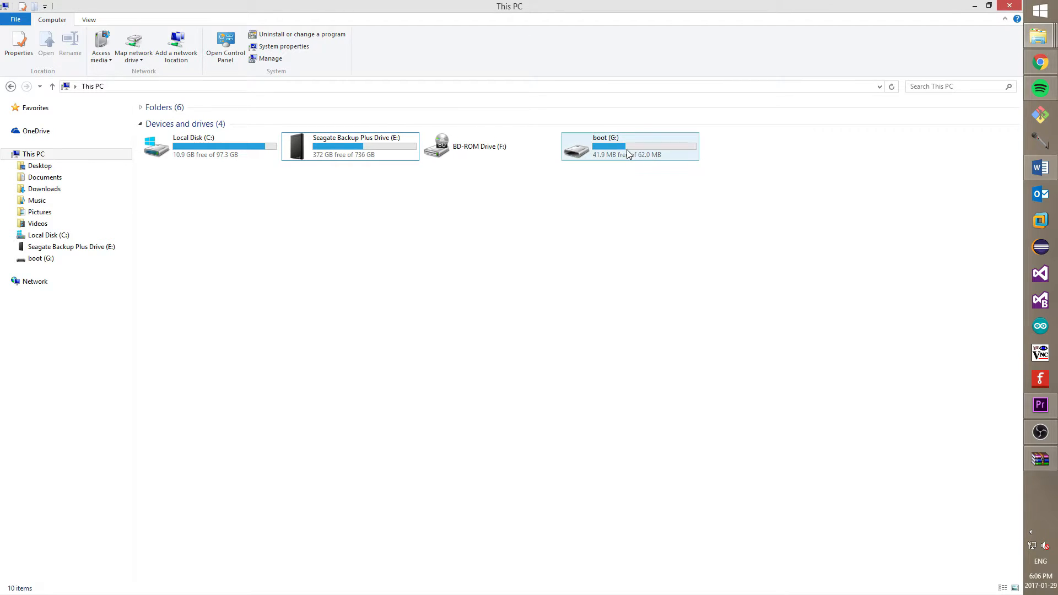
Create an empty extensionless file named ssh on the boot (G:) drive
double_click(604, 146)
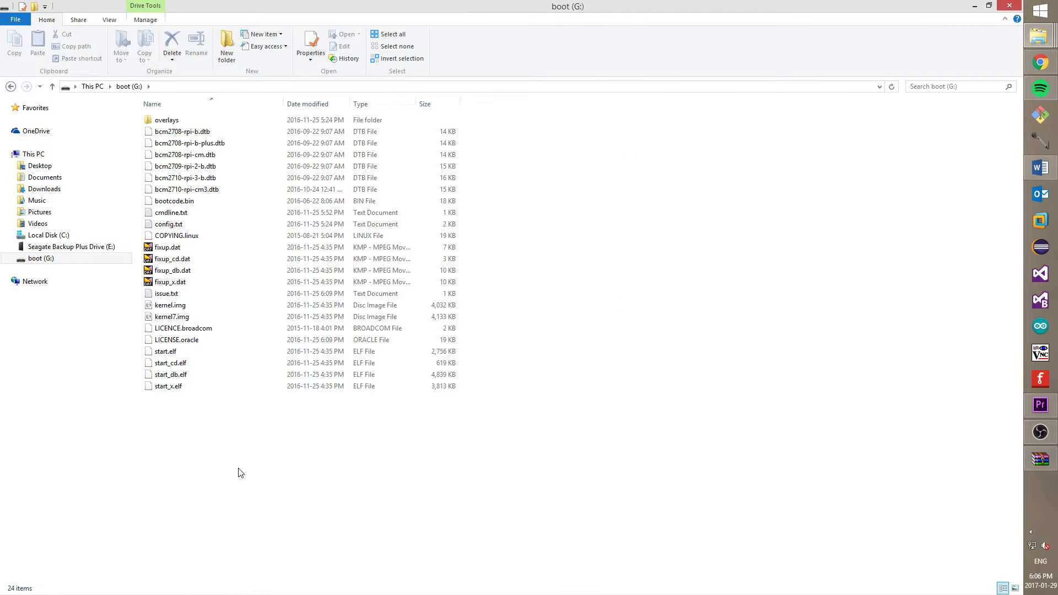
right_click(240, 472)
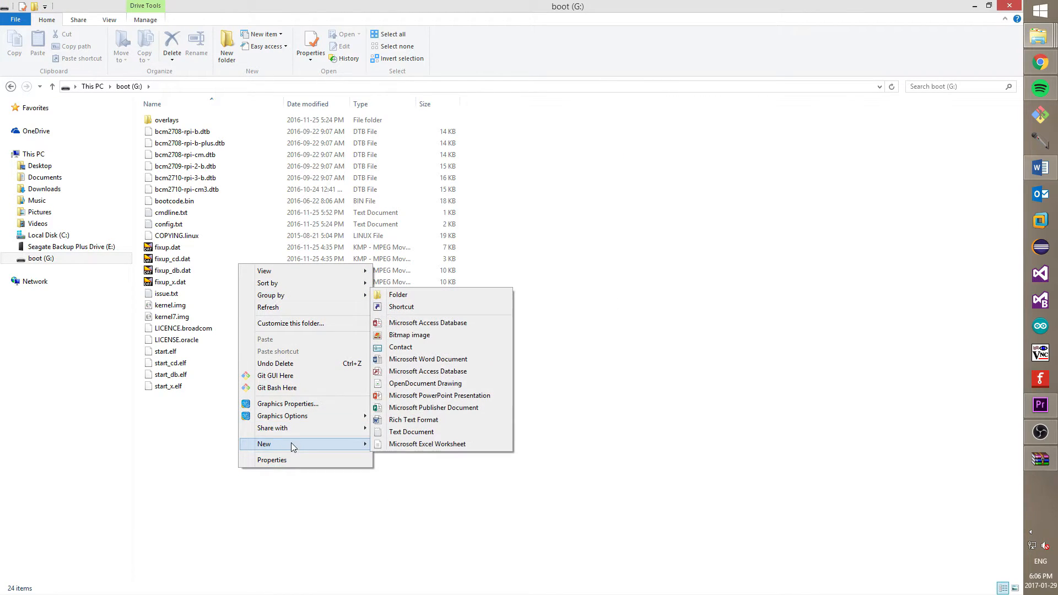
click(411, 430)
text(ssh)
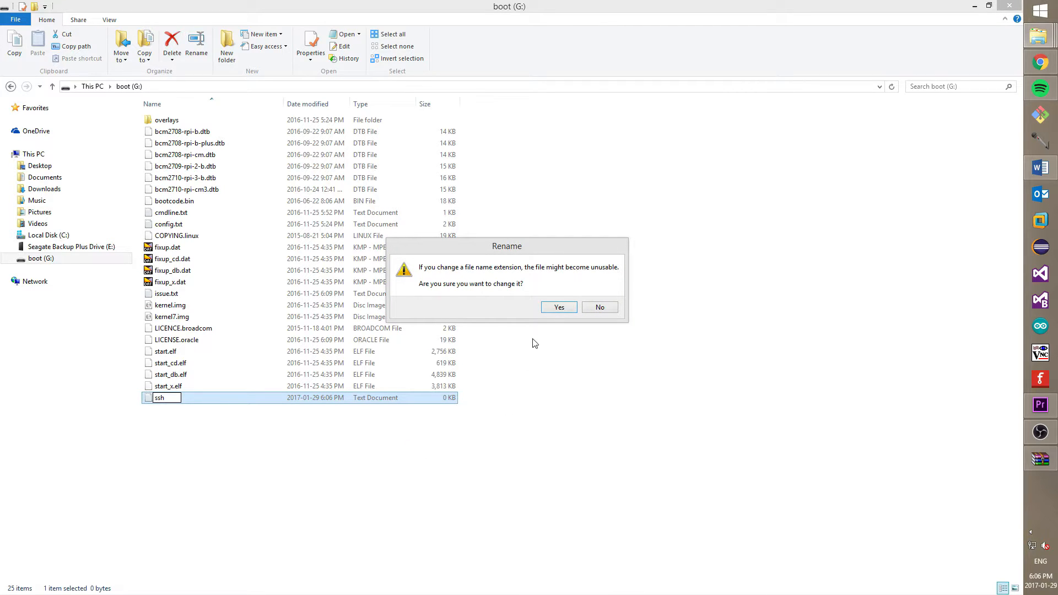
click(558, 307)
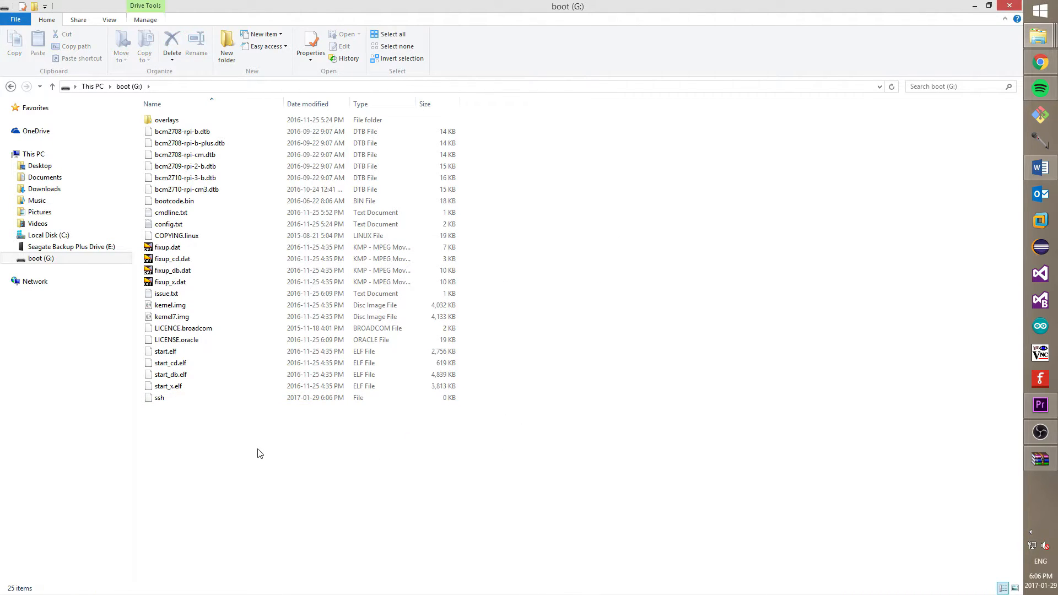
click(160, 397)
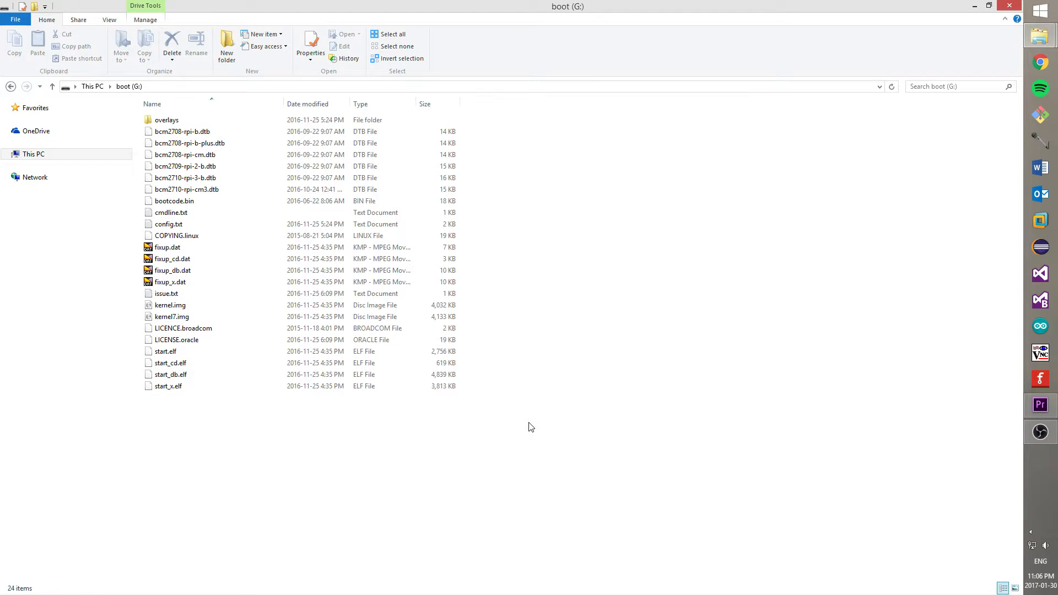
mouse_move(202, 88)
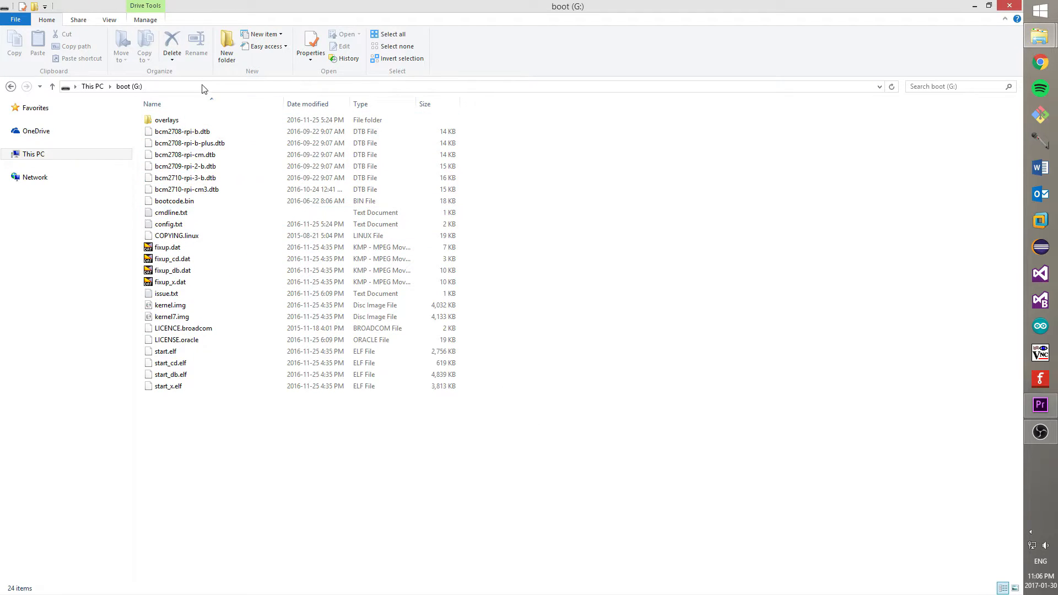
Toggle file name extensions to verify the ssh file, then safely eject the card
click(108, 19)
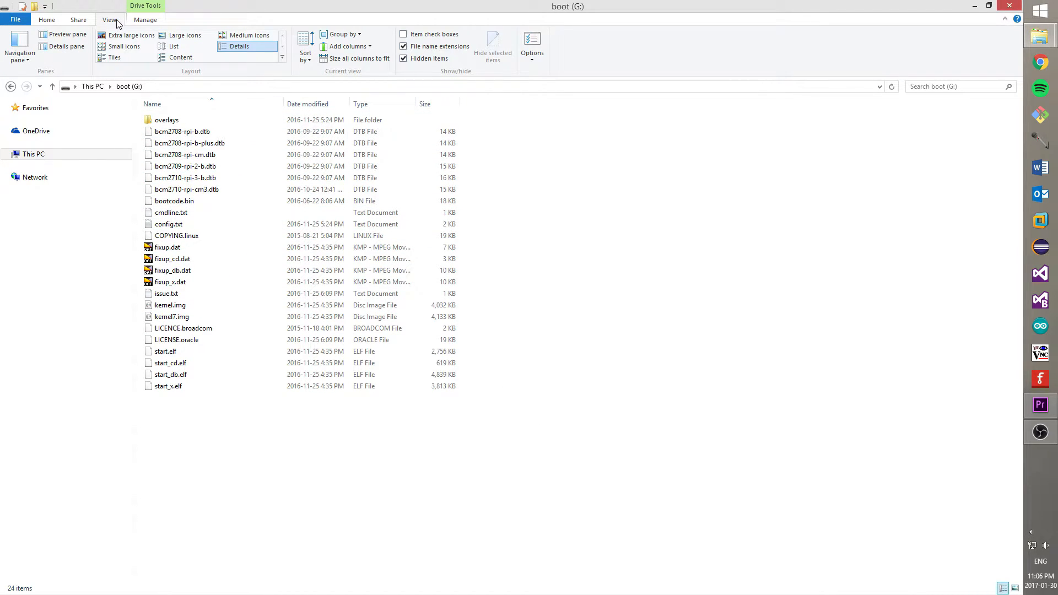
click(403, 46)
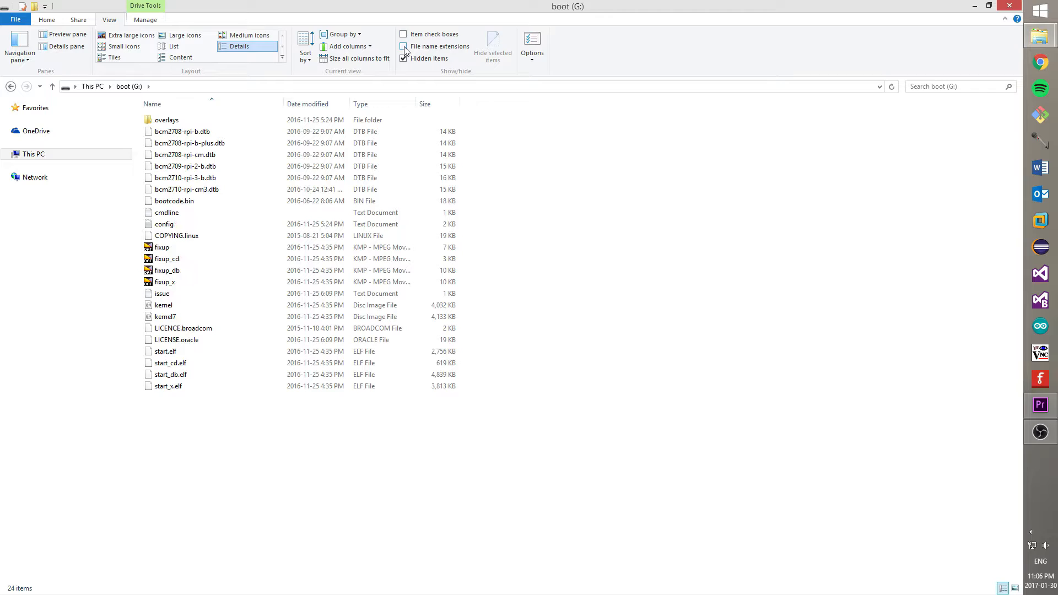
click(404, 45)
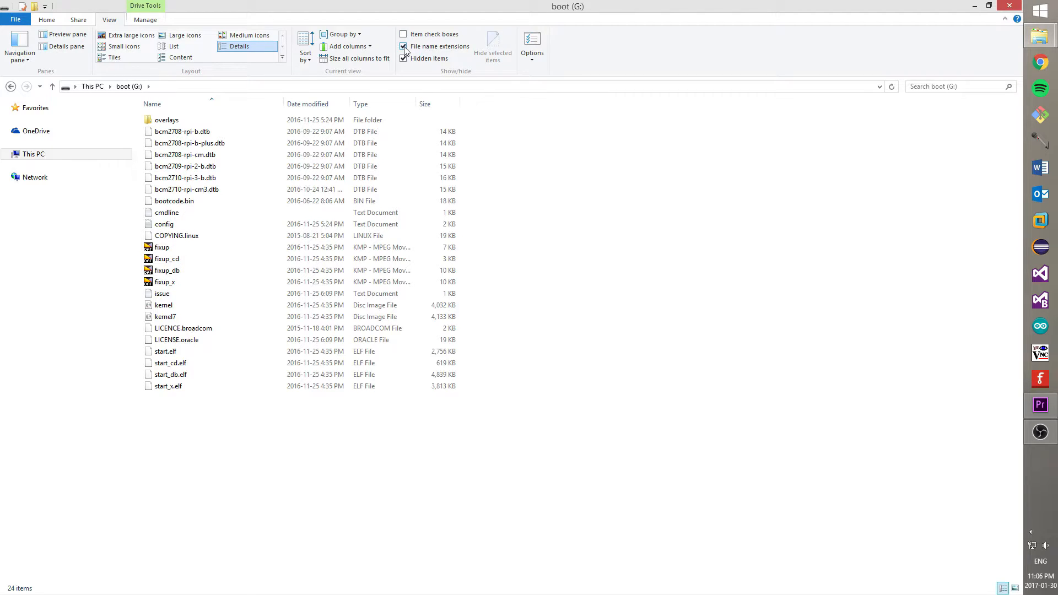
click(403, 46)
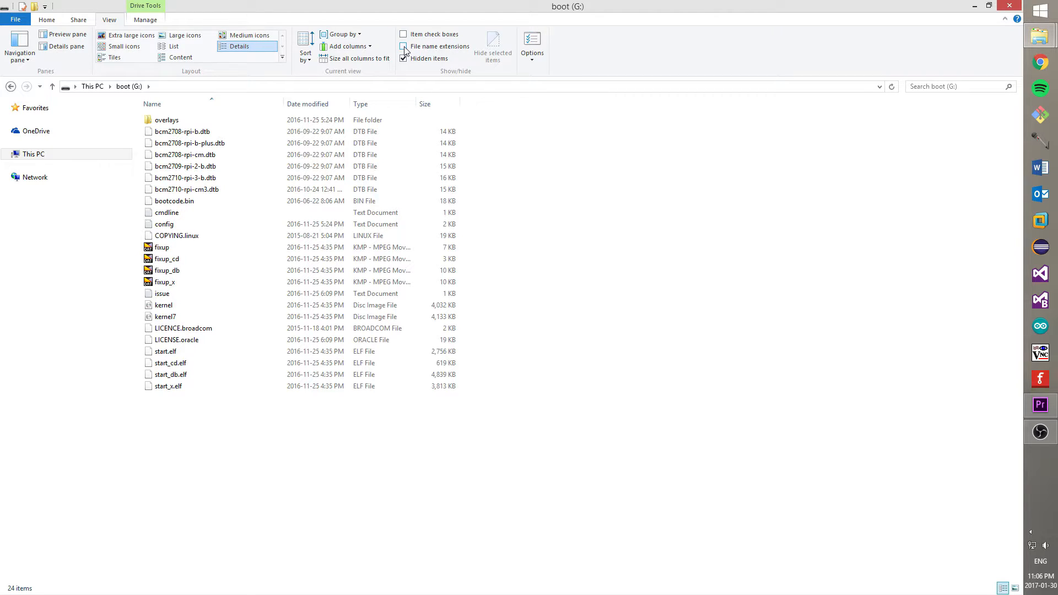
click(46, 19)
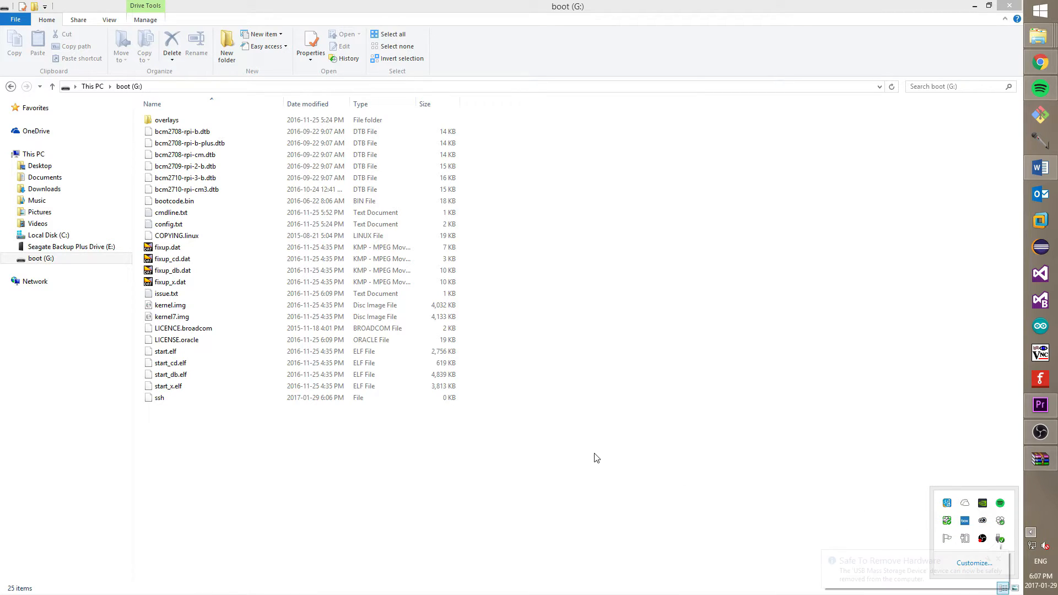
click(270, 7)
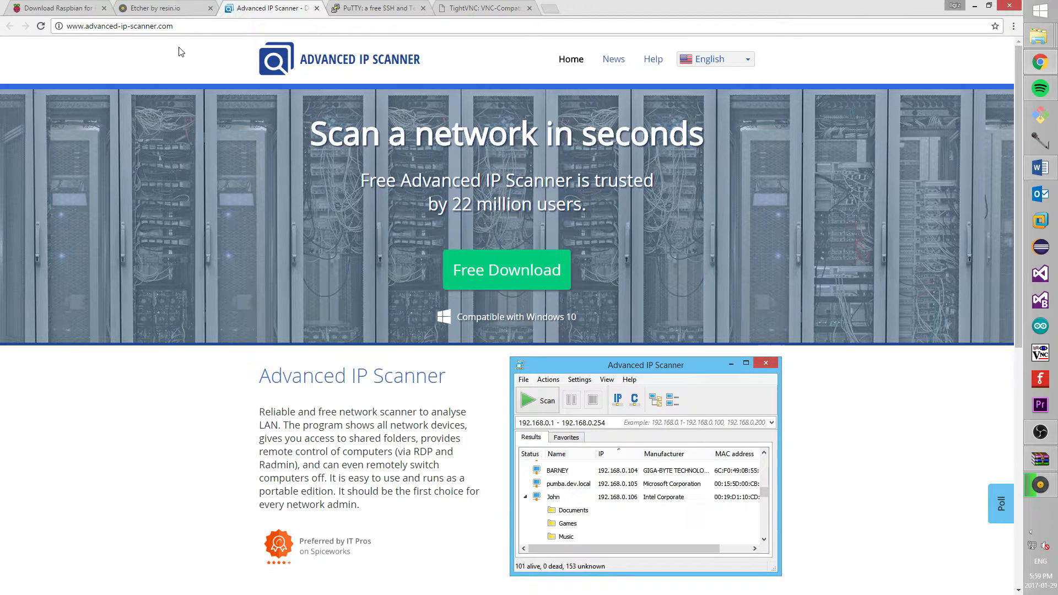
Download the Advanced IP Scanner installer, ipscan24 (2).exe, through FileHippo
click(505, 270)
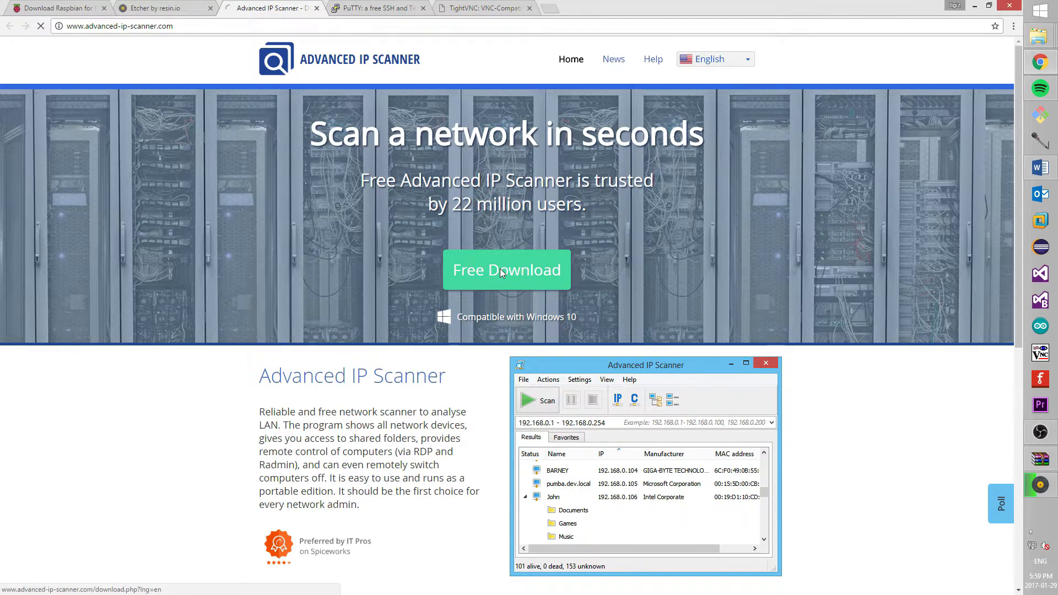
click(506, 270)
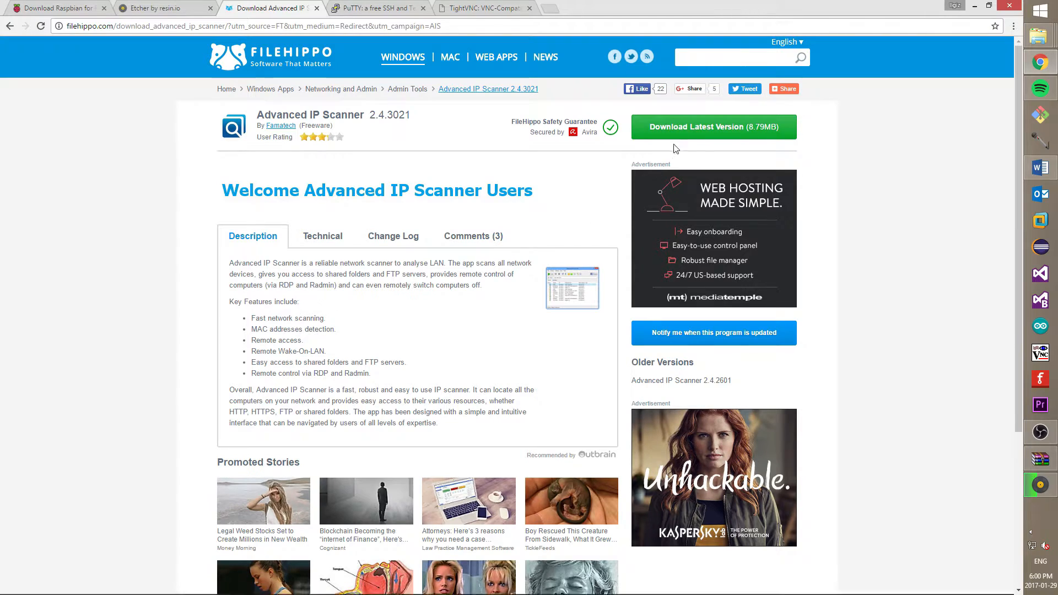
click(713, 127)
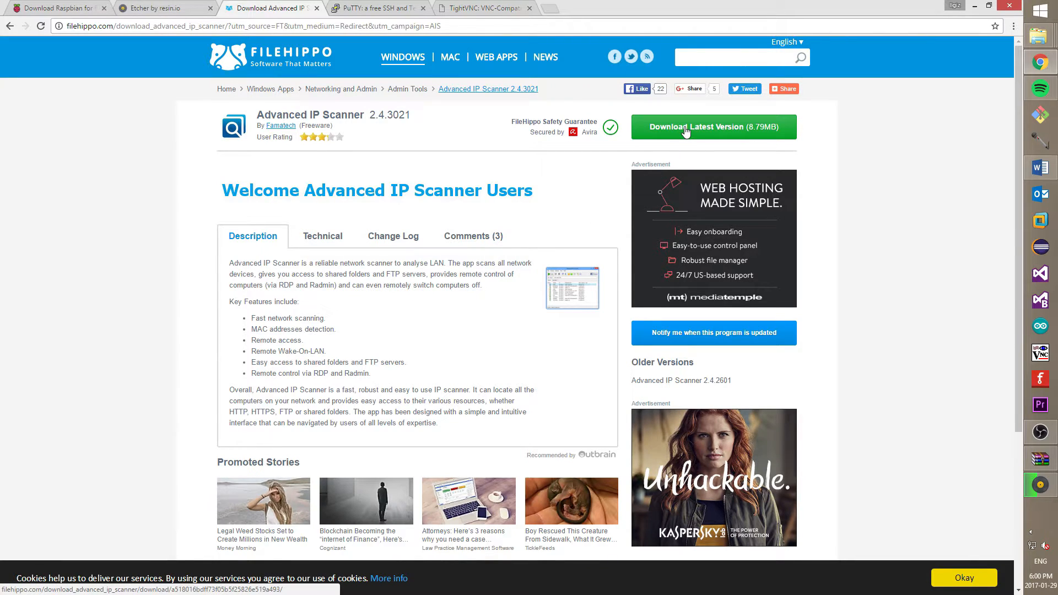
click(713, 127)
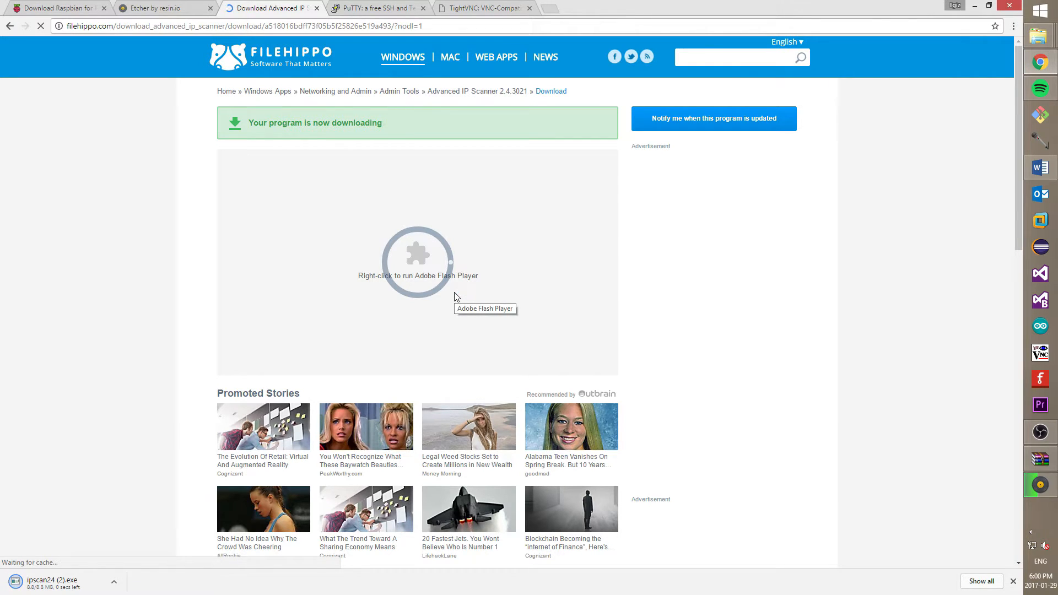
click(115, 581)
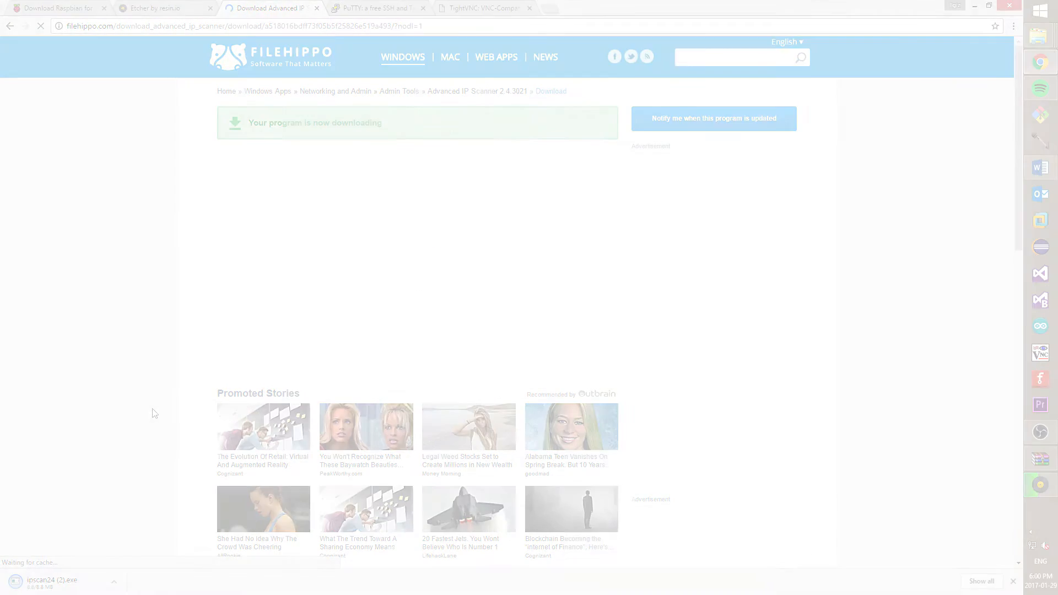
click(371, 7)
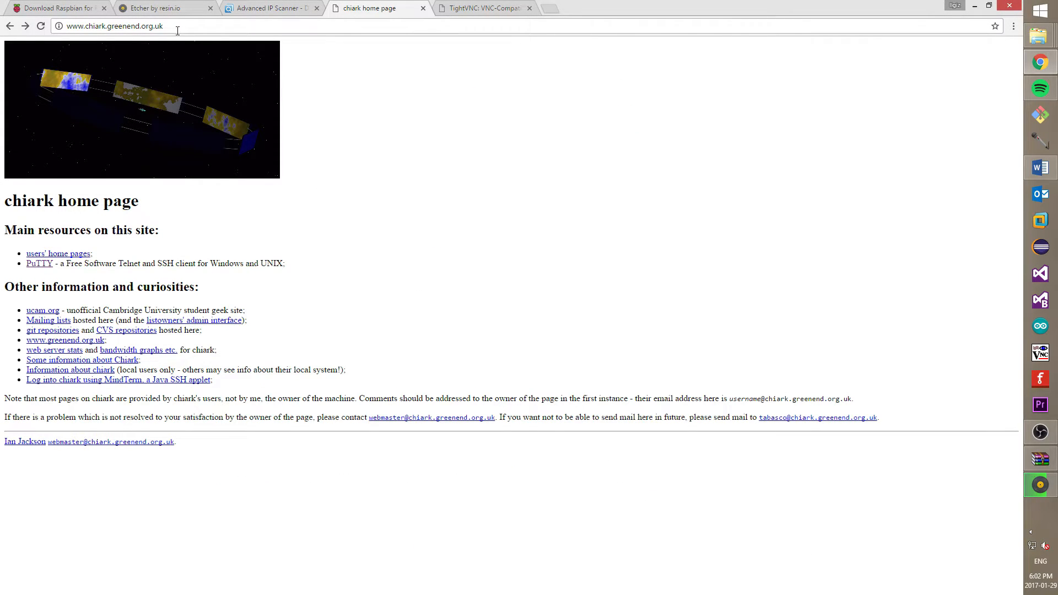
Download putty-0.67-installer.msi from the chiark PuTTY download page
click(112, 26)
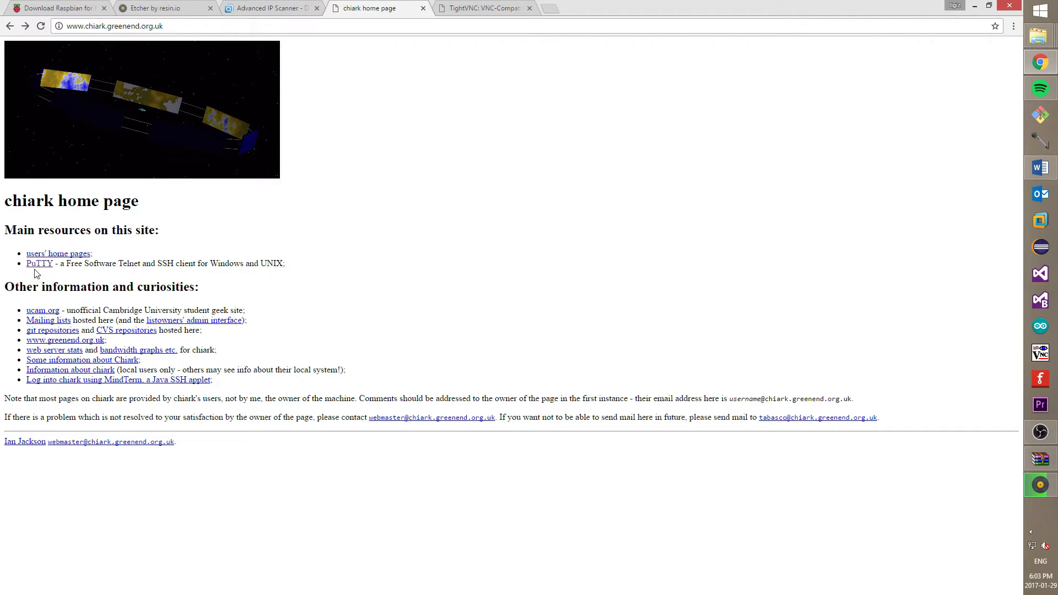
click(39, 263)
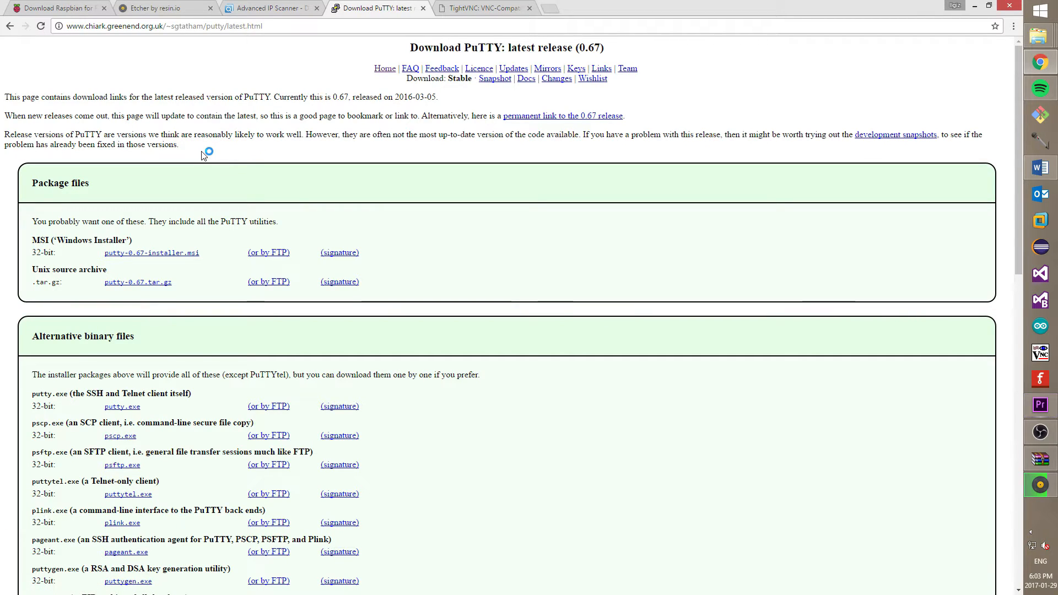
mouse_move(204, 252)
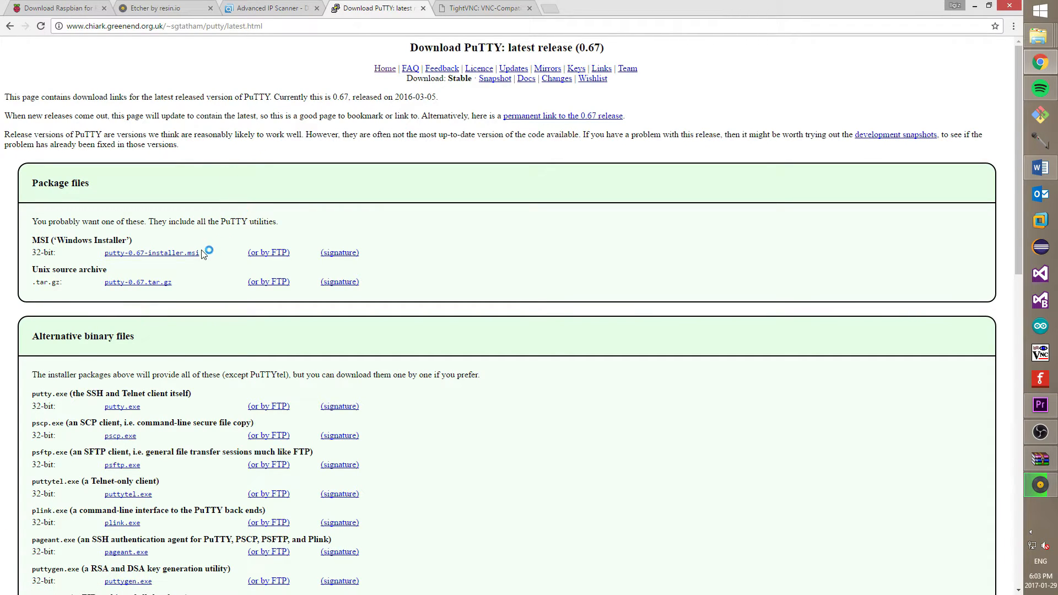
mouse_move(179, 259)
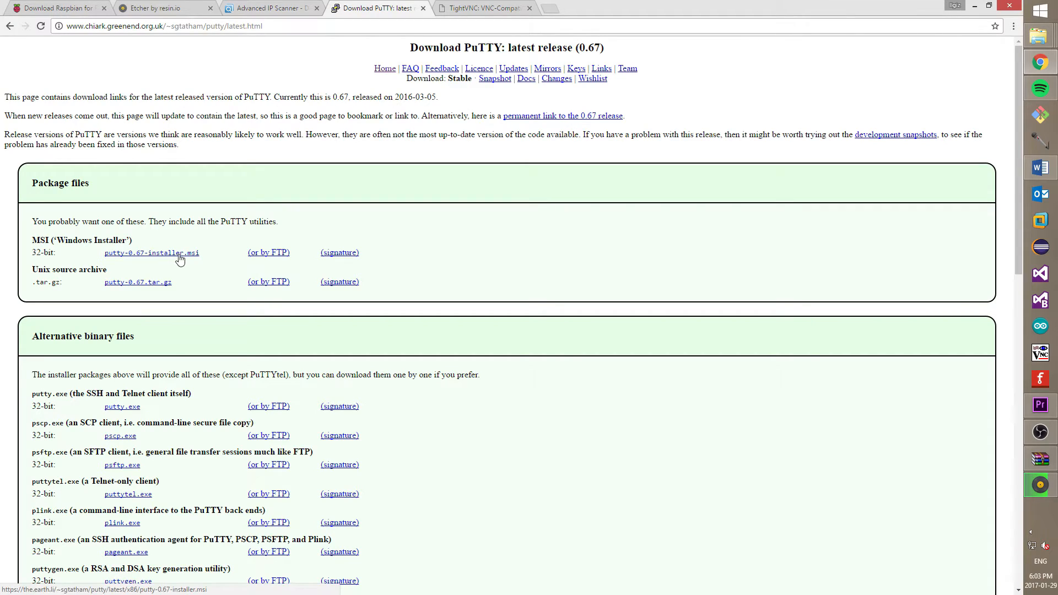
click(151, 253)
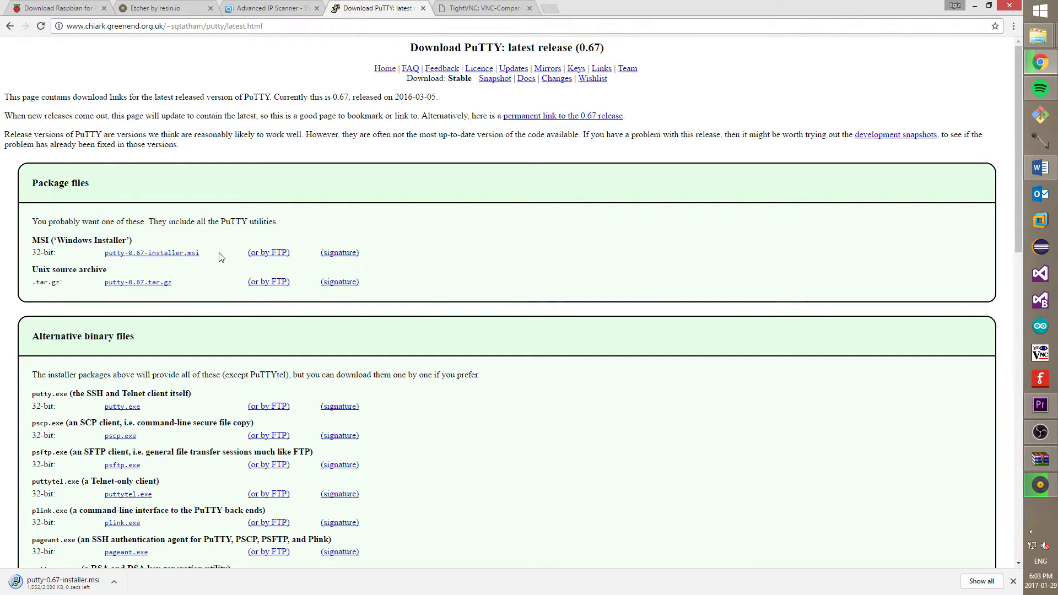
click(113, 581)
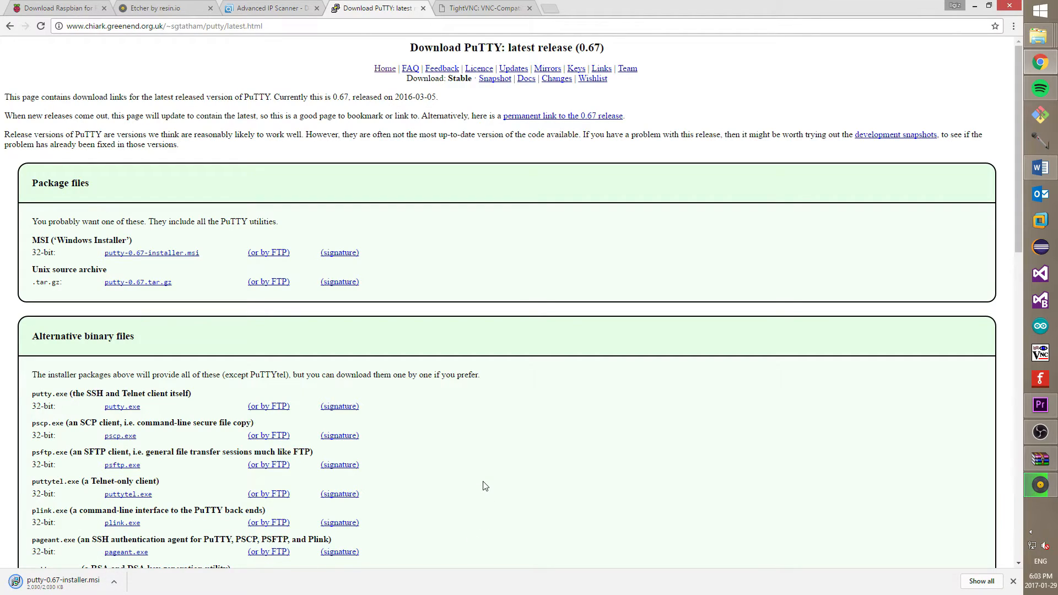
click(483, 8)
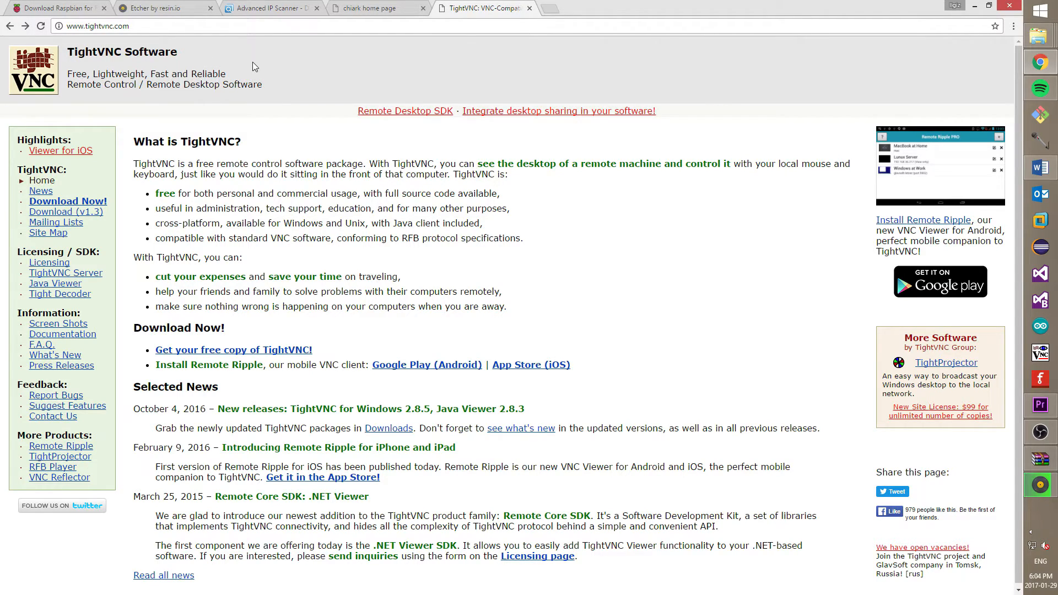
mouse_move(67, 201)
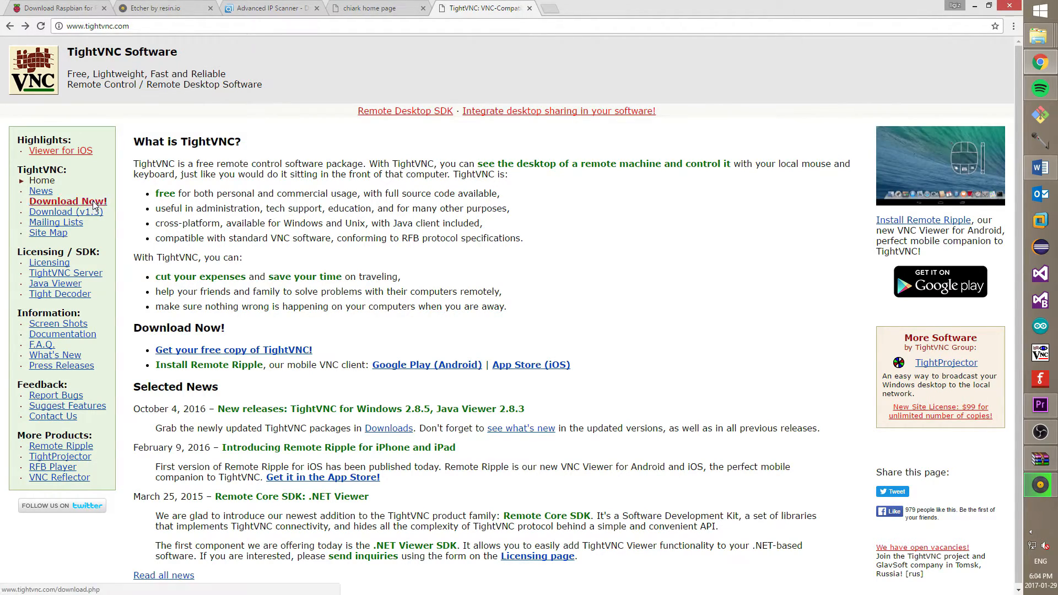
Download the TightVNC 2.8.5 64-bit Windows installer and minimize Chrome
click(67, 201)
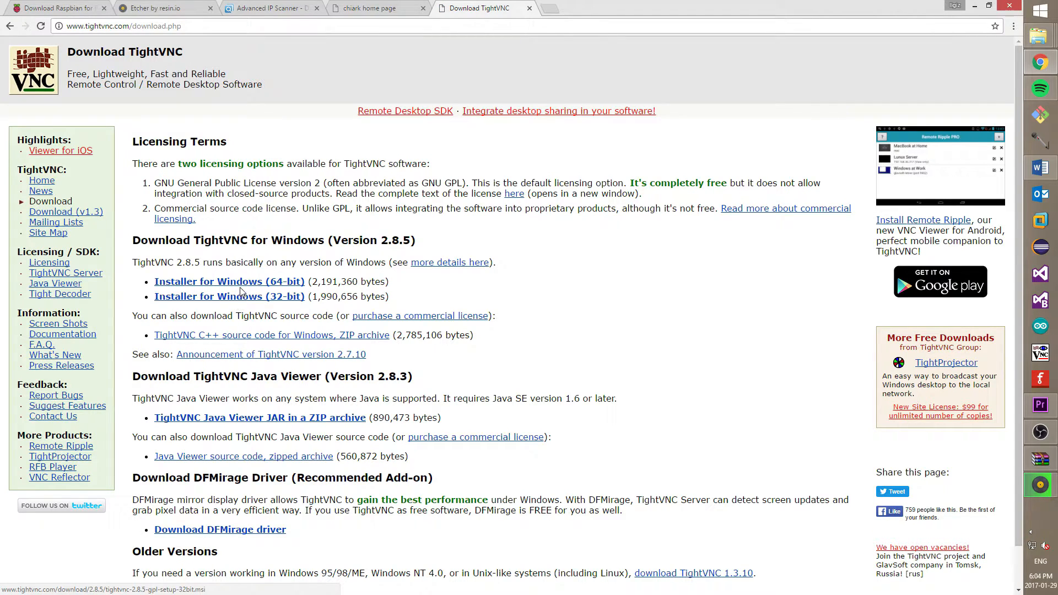
click(228, 281)
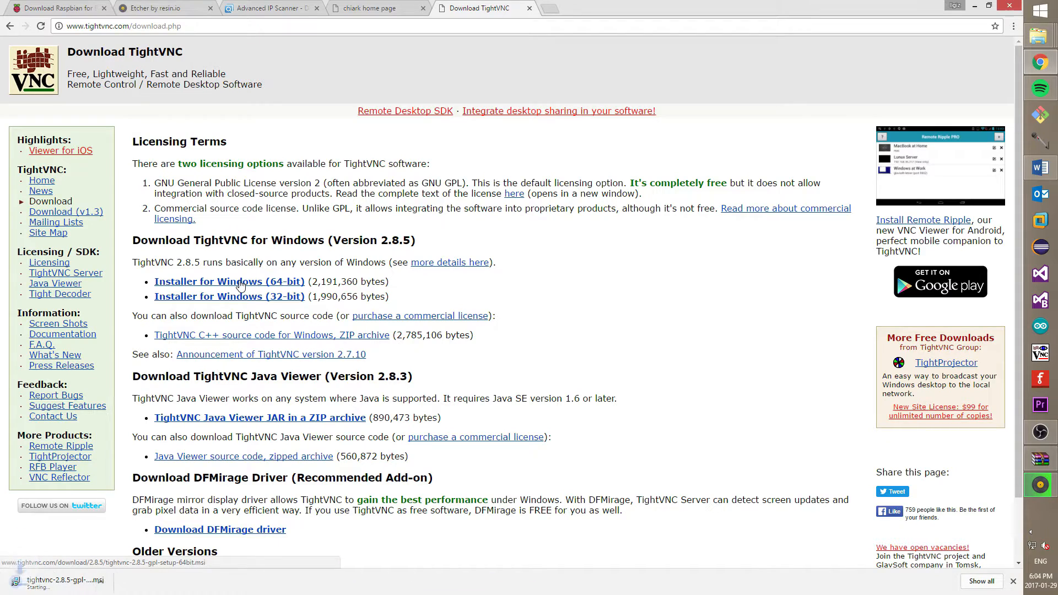
click(114, 584)
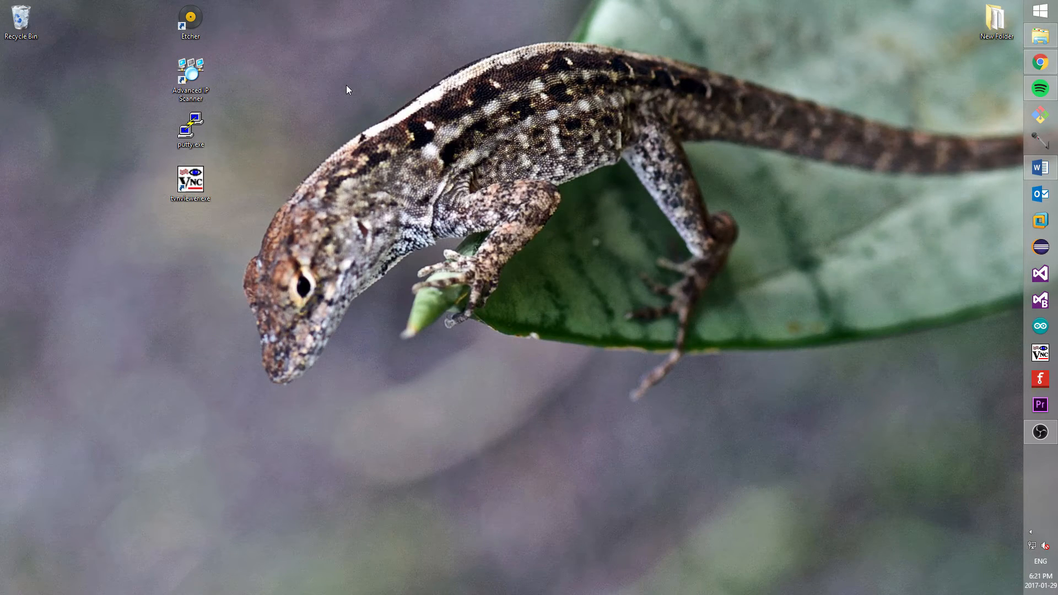
Scan 192.168.0.1–254 with Advanced IP Scanner and note raspberrypi at 192.168.0.10
click(190, 79)
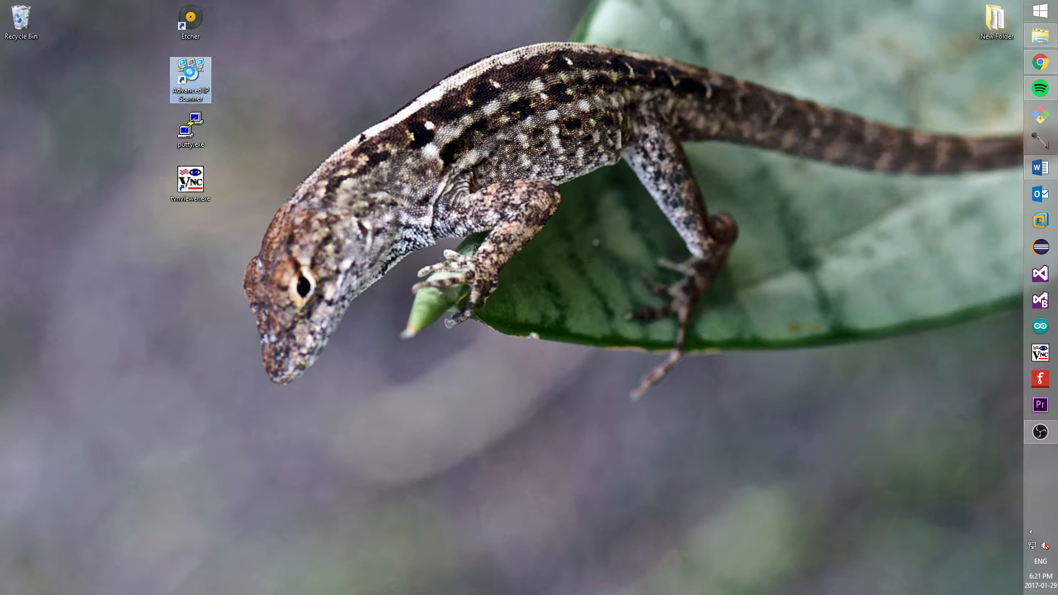
double_click(190, 80)
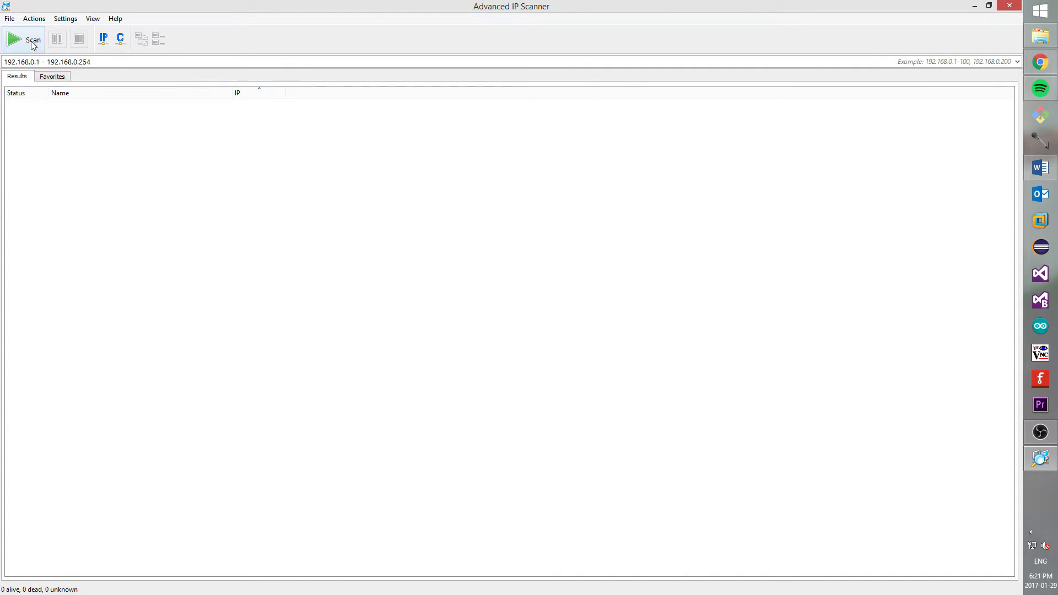
click(23, 38)
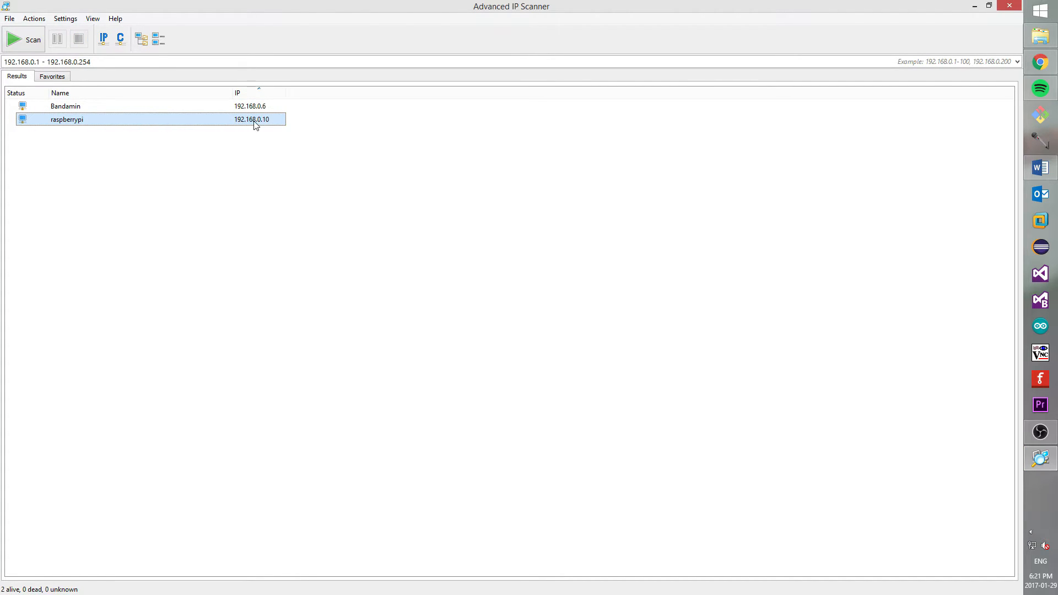
mouse_move(976, 6)
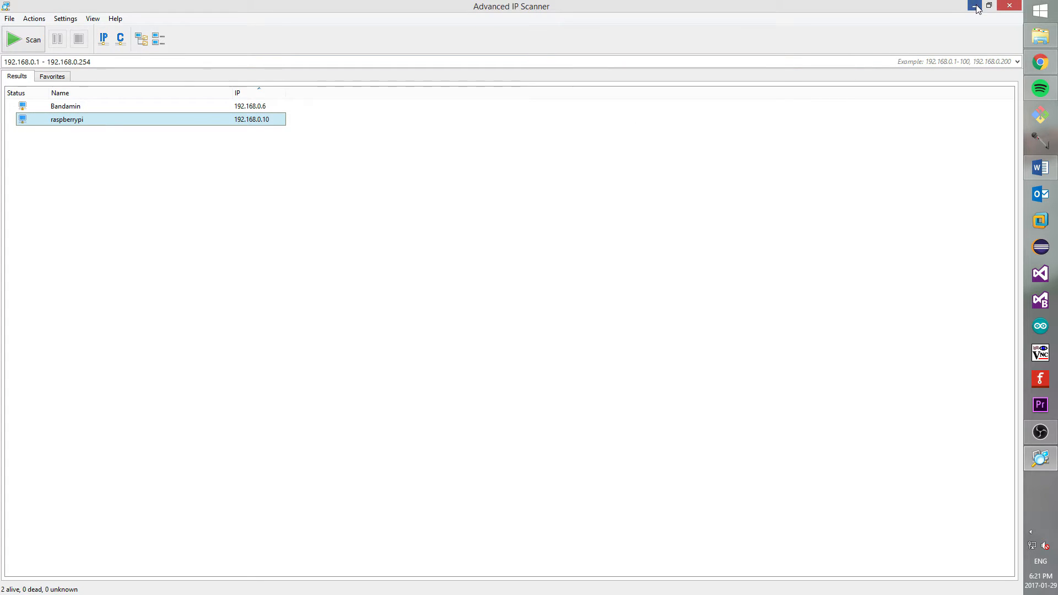
click(989, 6)
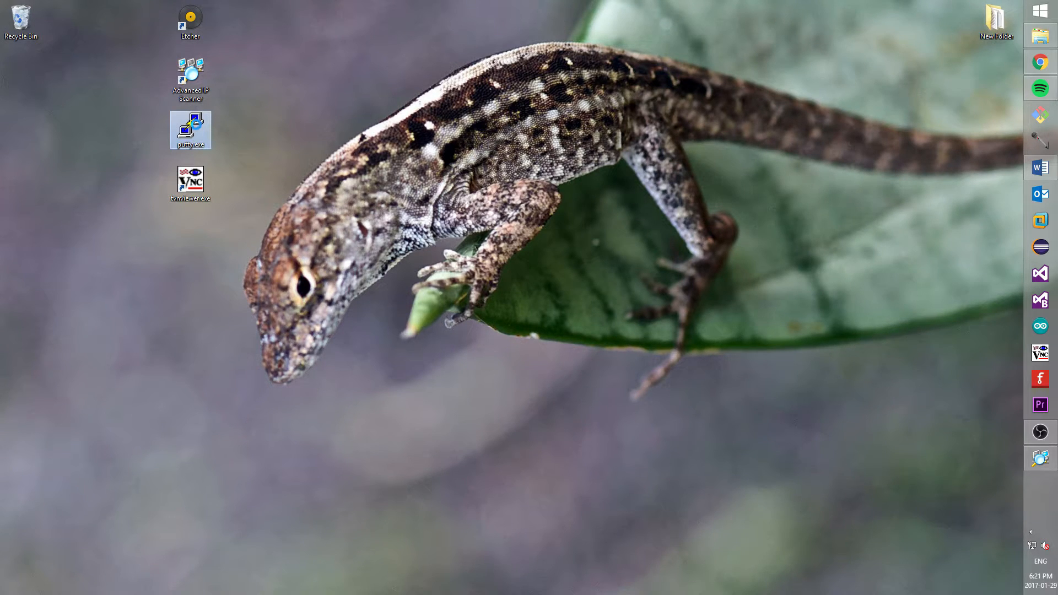
Start PuTTY, connect via SSH to 192.168.0.10 on port 22, and accept the changed host key
double_click(190, 129)
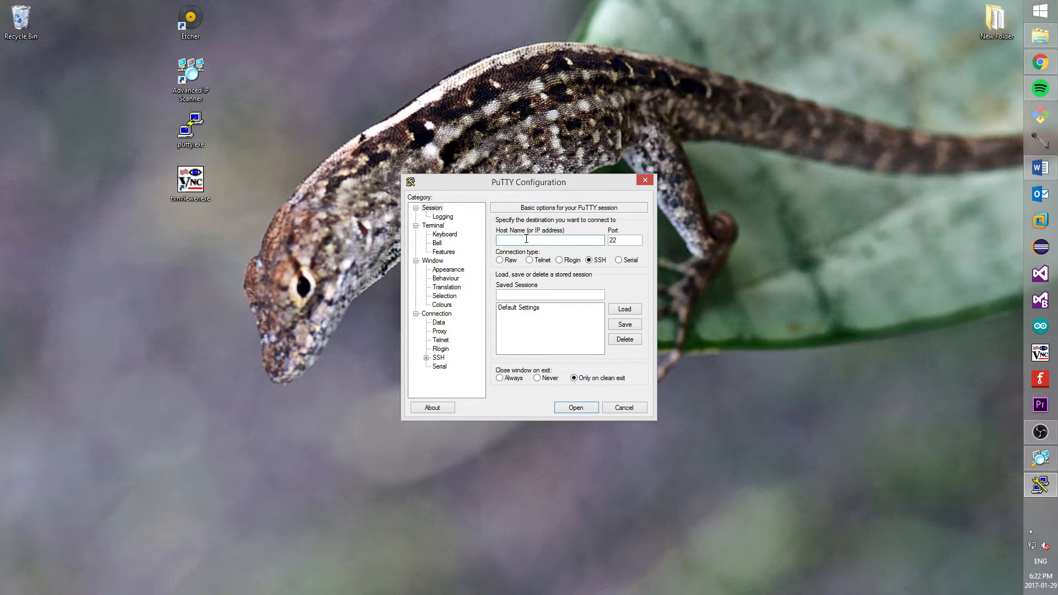
text(192.1)
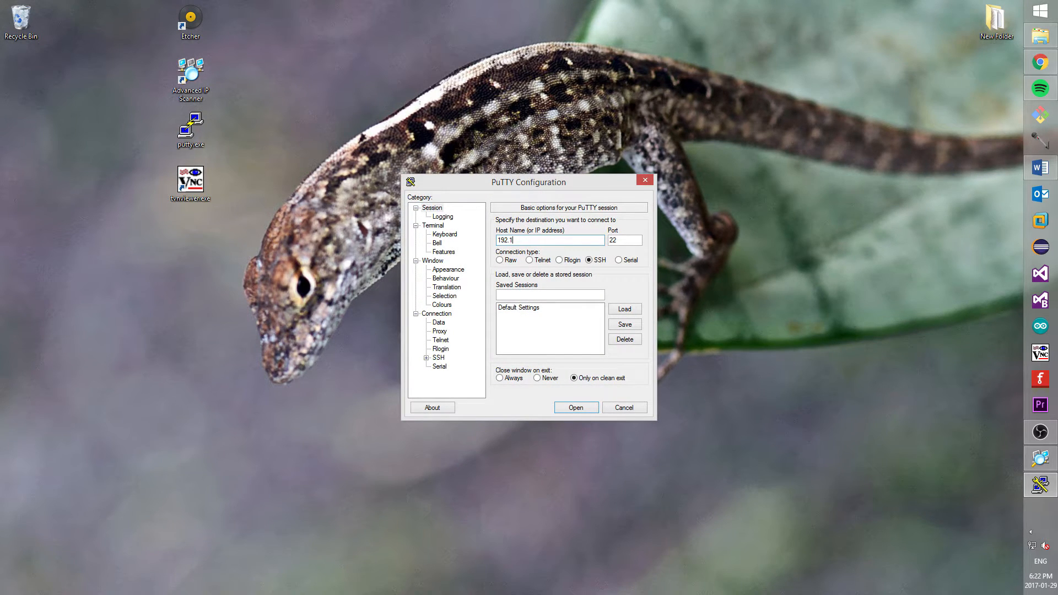
text(68.0.10)
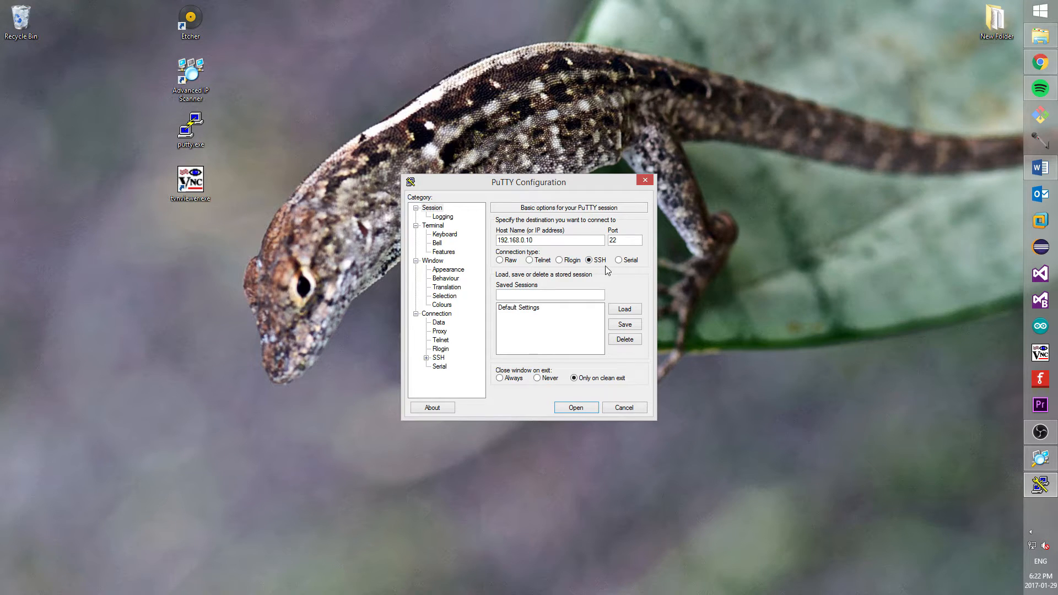
click(624, 240)
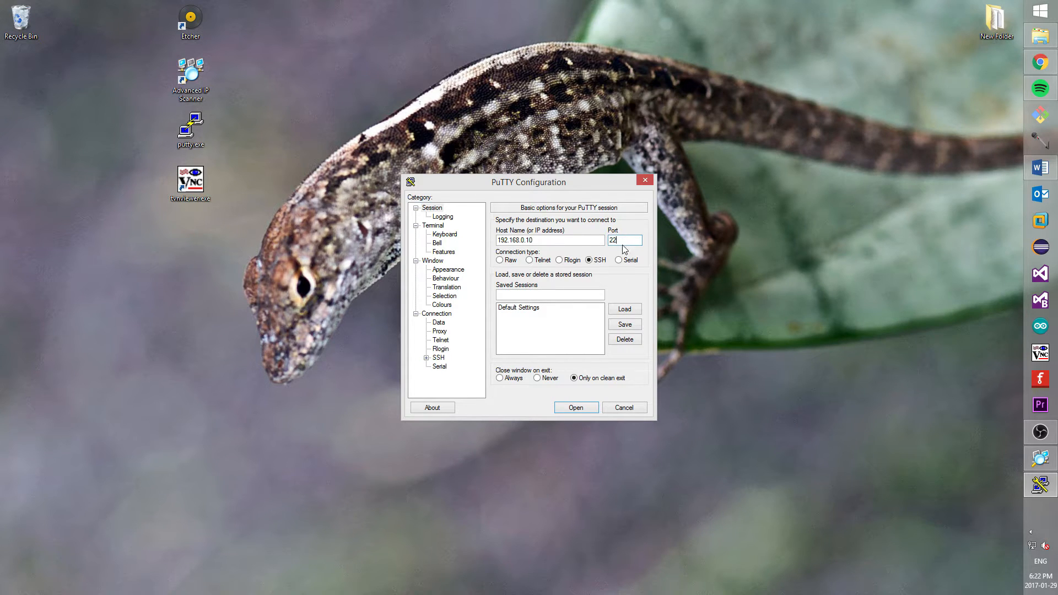
click(575, 407)
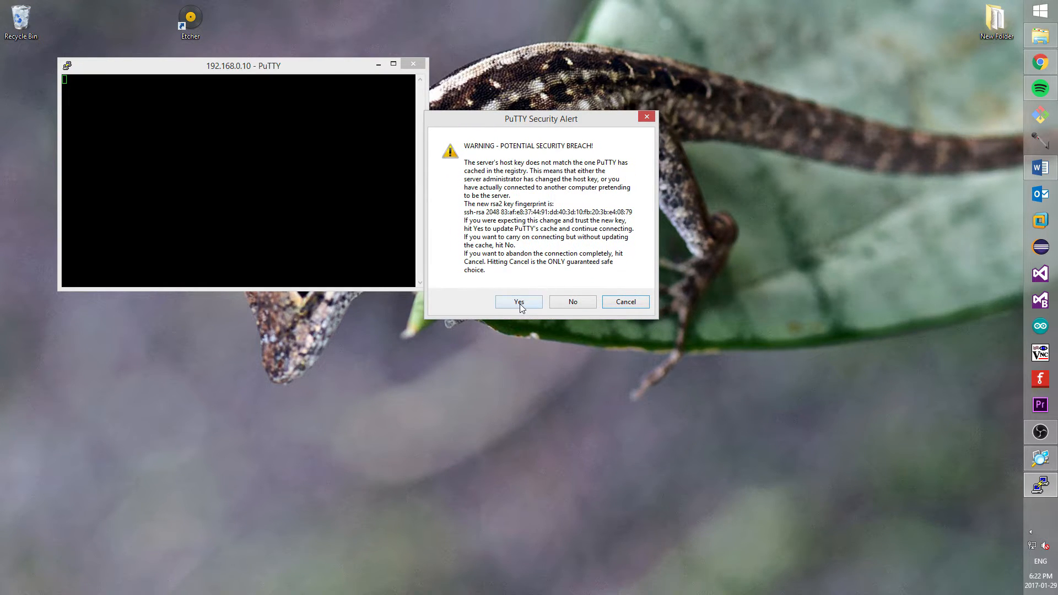
click(518, 301)
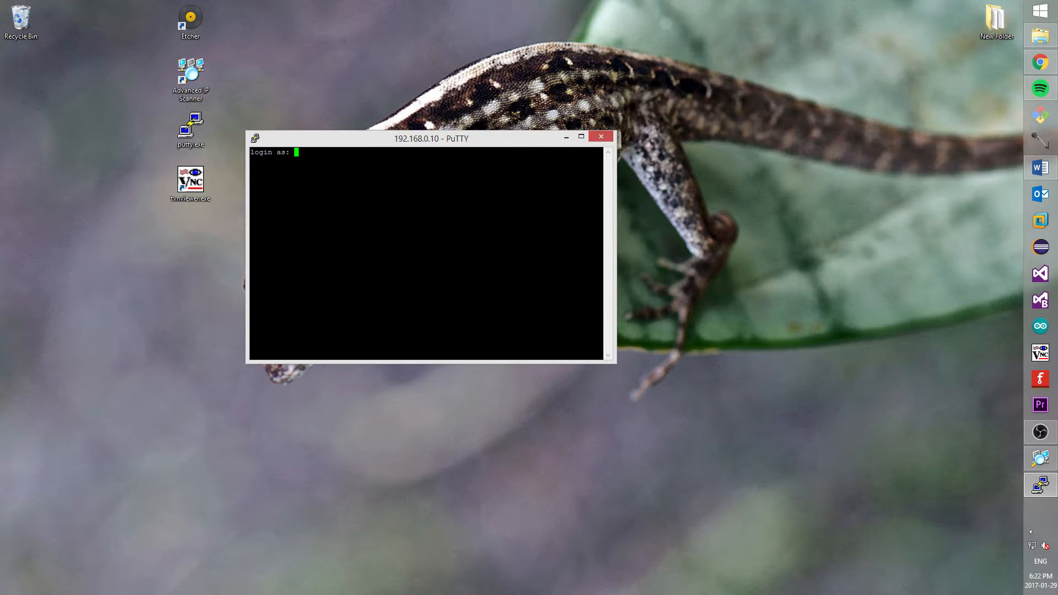
Log in as user pi with the password to get a shell prompt
text(pi)
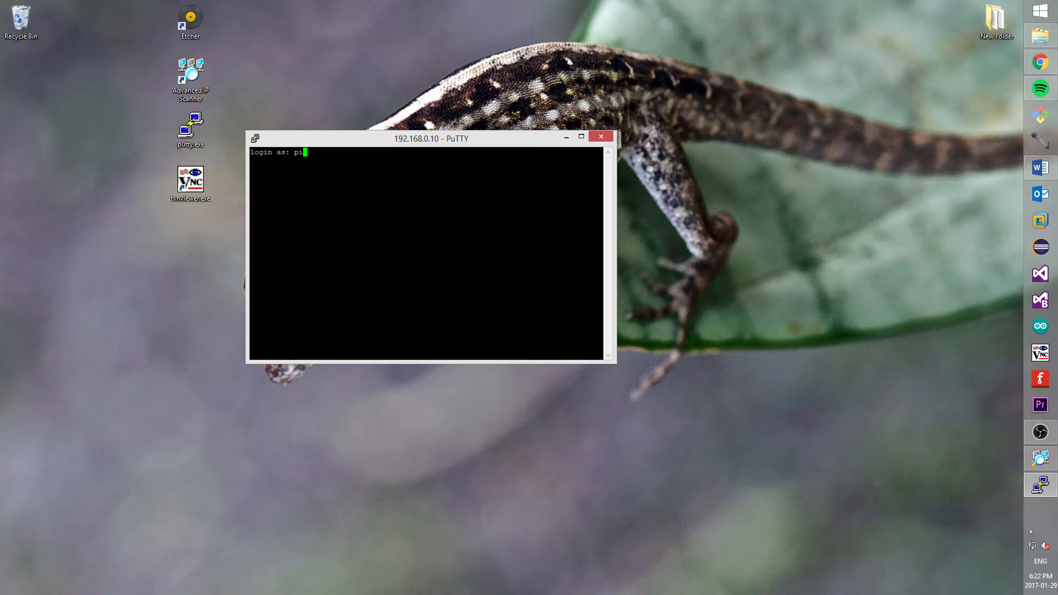
key(Return)
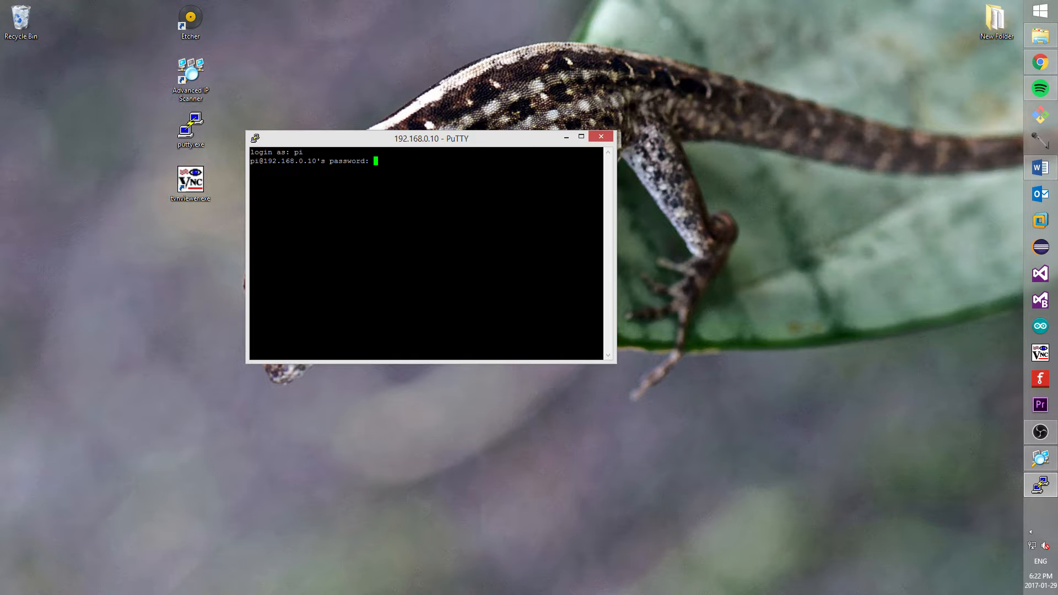
key(Return)
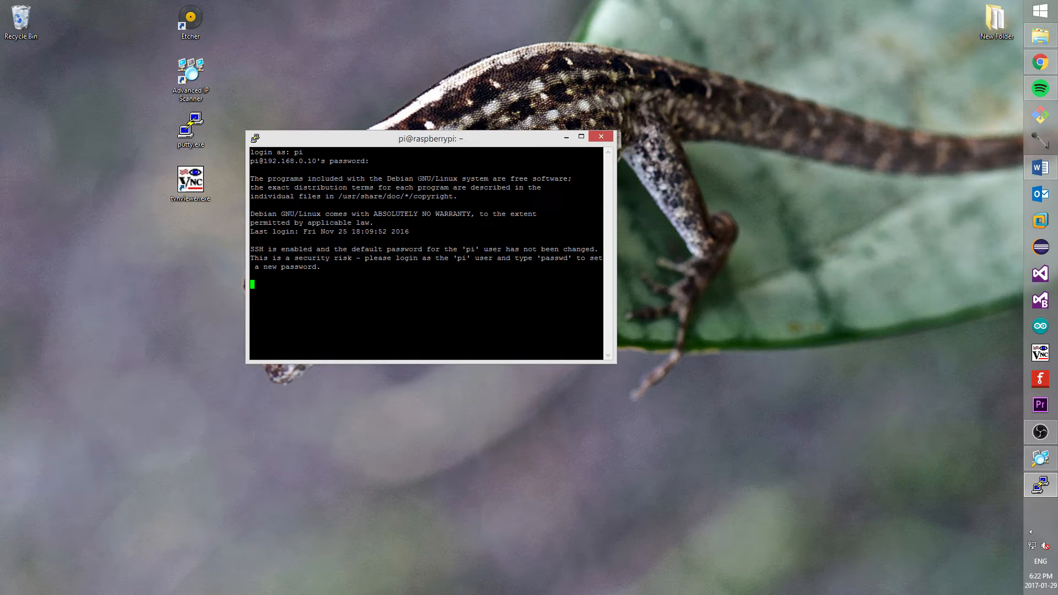
key(Return)
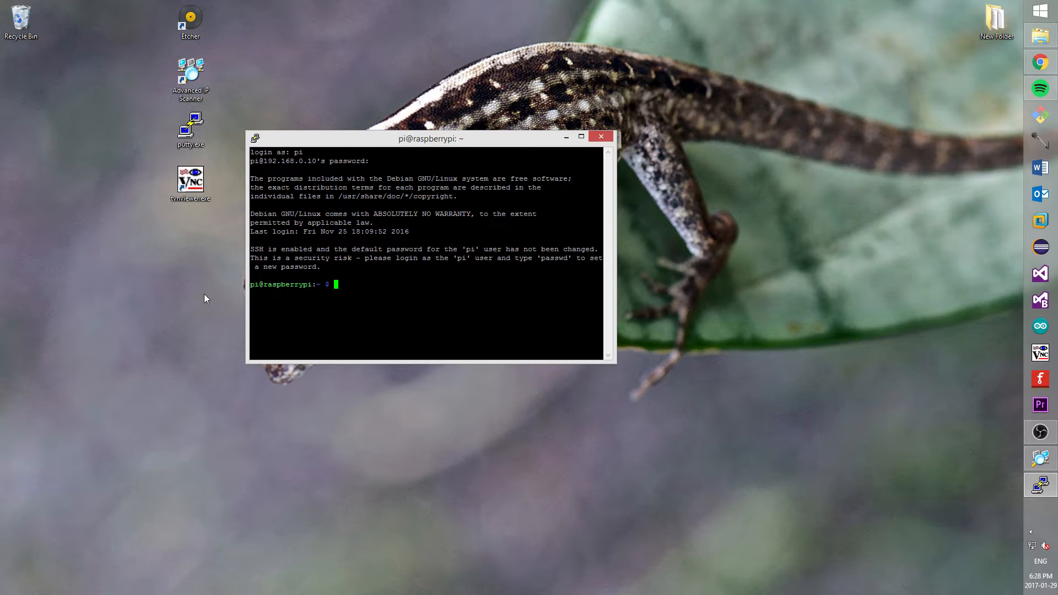
Run sudo apt-get update and maximize the PuTTY window while it fetches package lists
text(s)
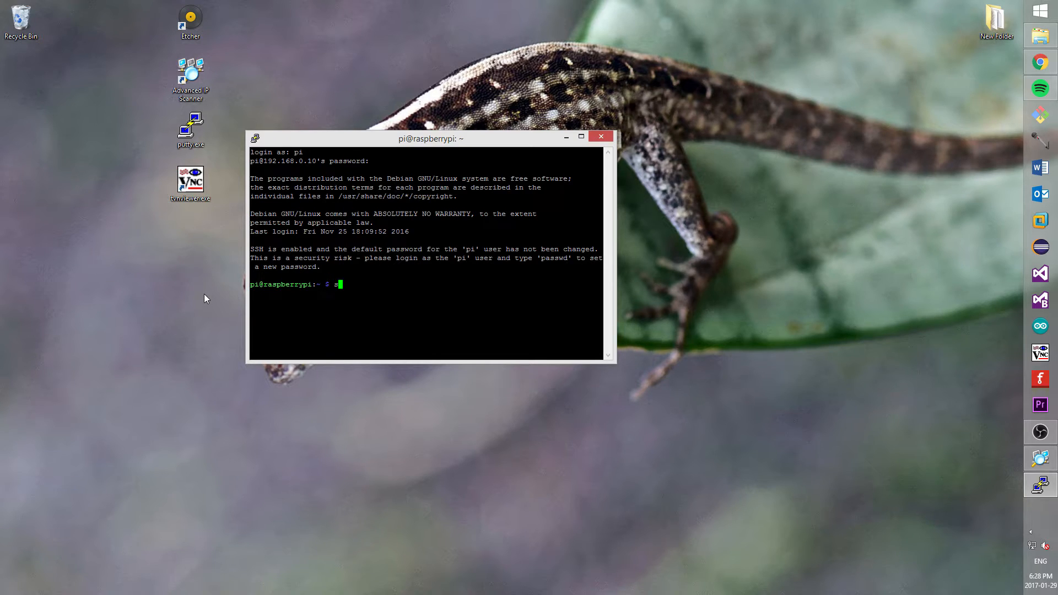
text(udo)
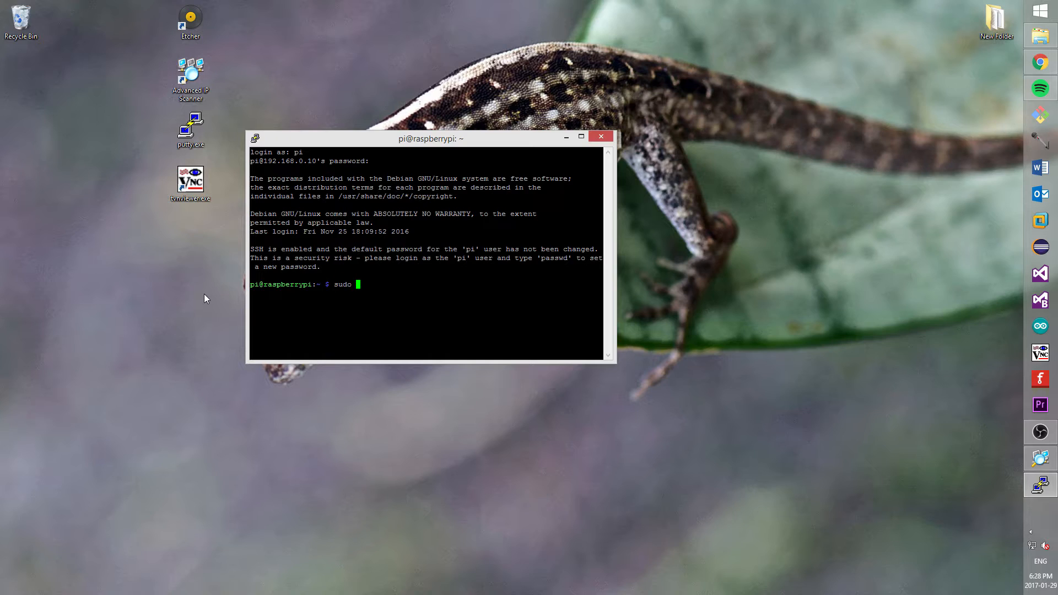
text(apt-g)
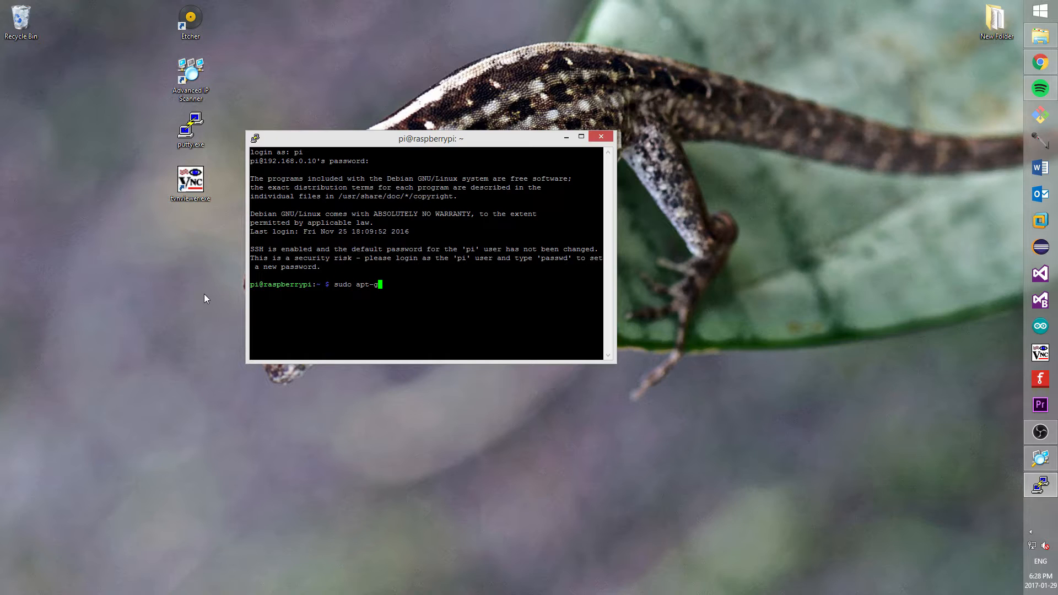
text(et upd)
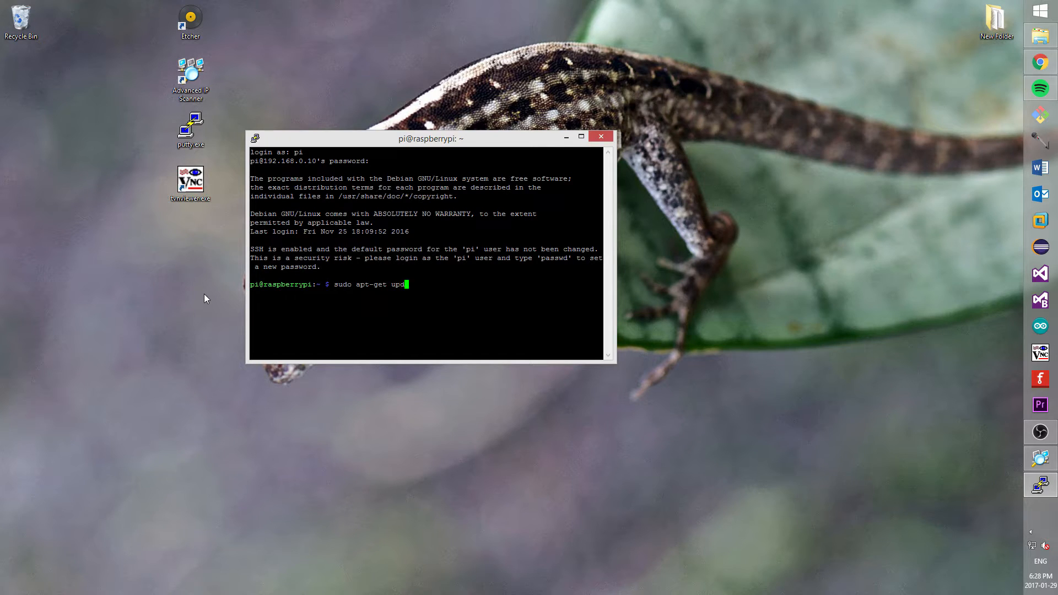
key(Return)
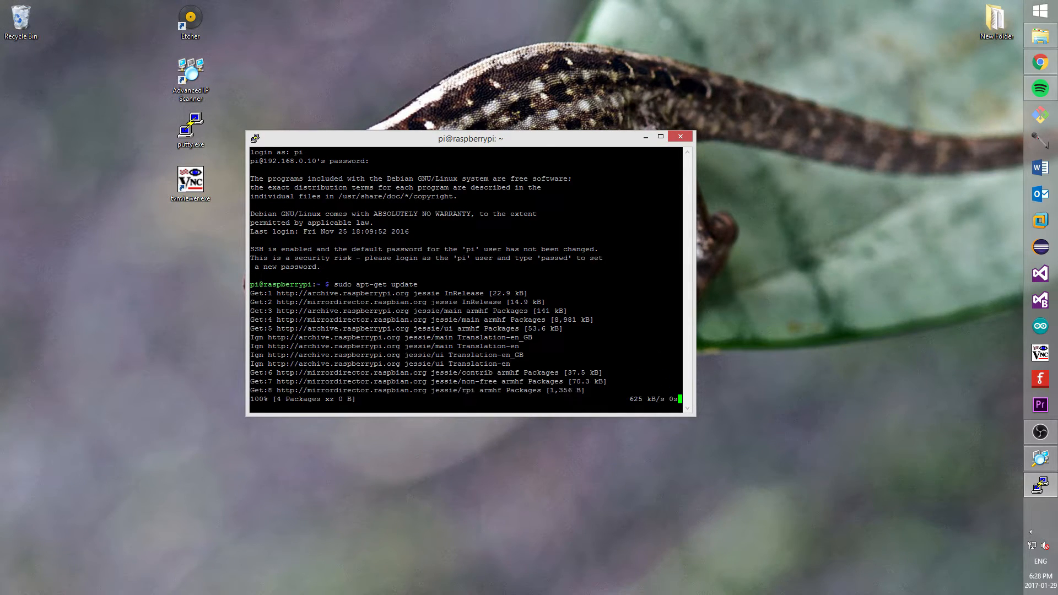
click(662, 138)
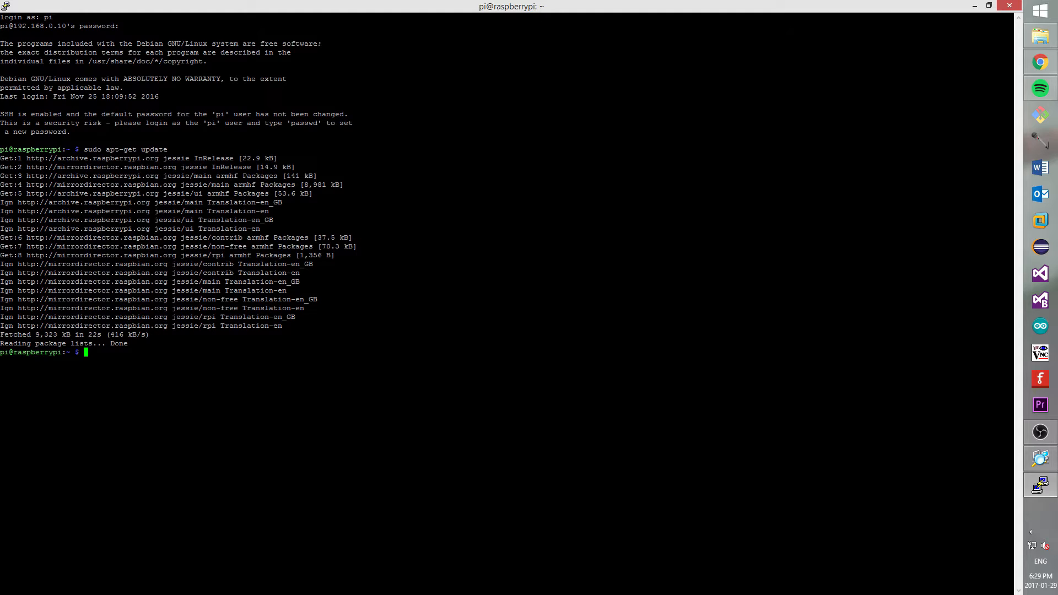
Run sudo apt-get install libnss-mdns, which reports it is already installed
text(sudo a)
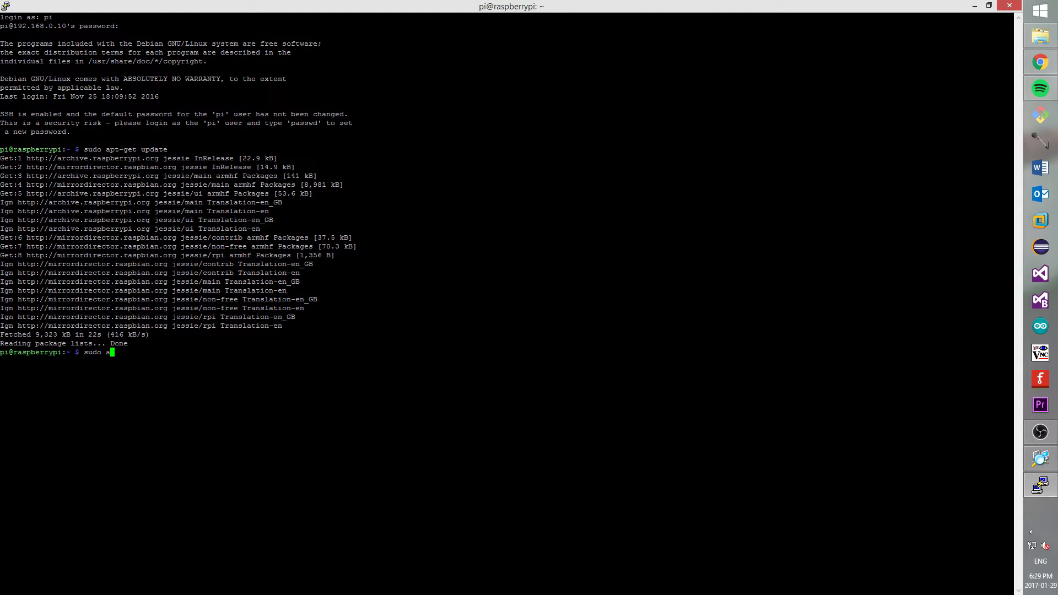
text(pt-get)
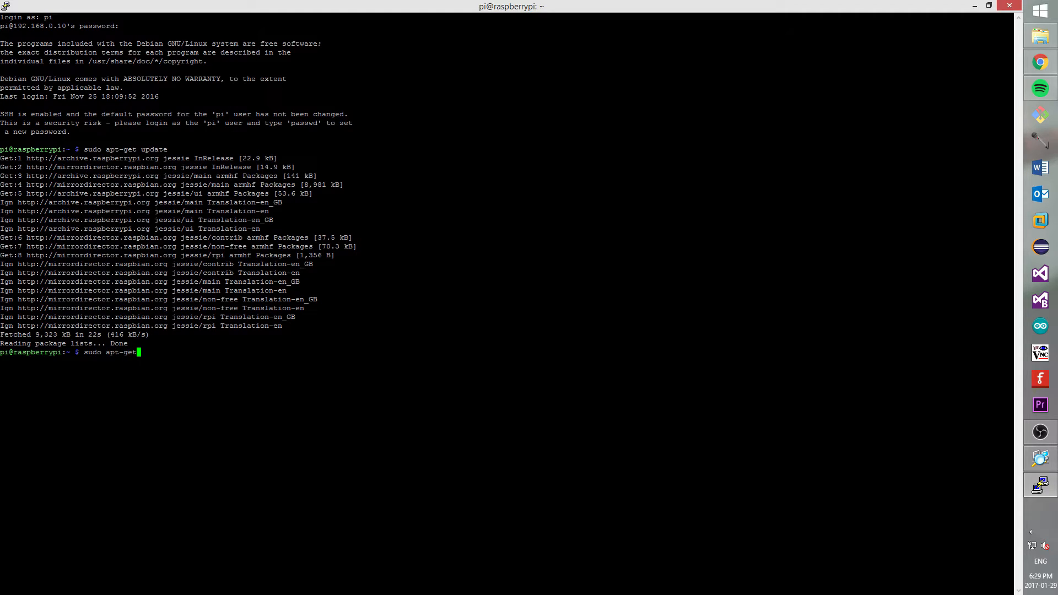
text(install l)
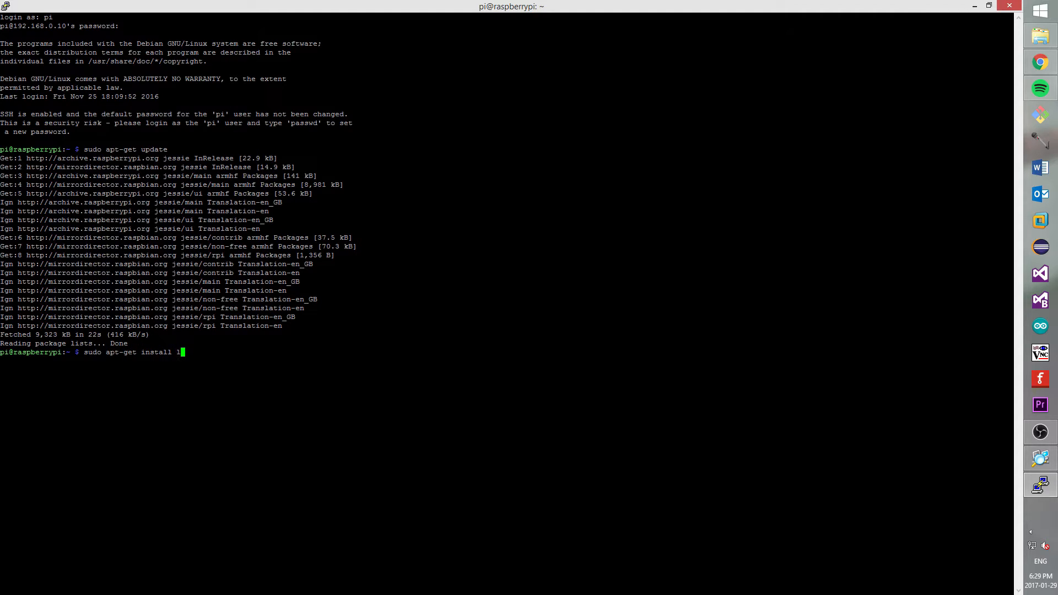
text(ibnss)
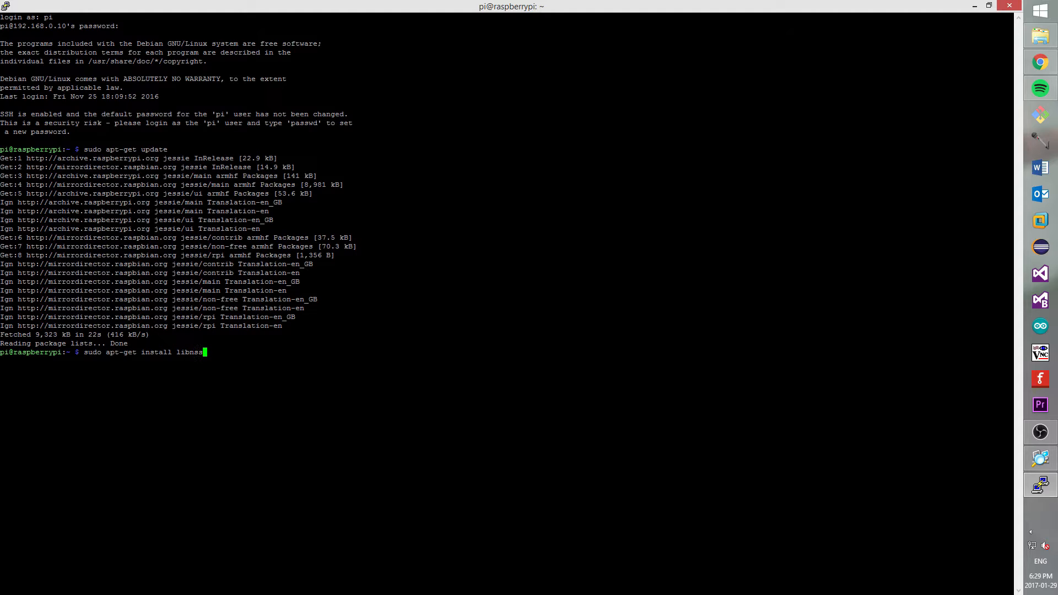
text(-m)
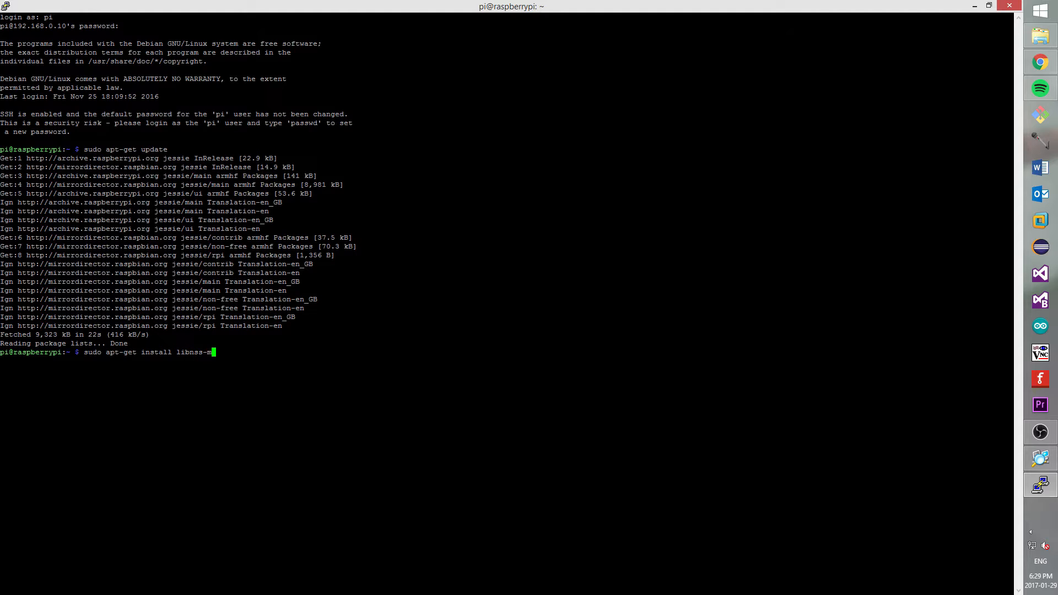
key(Return)
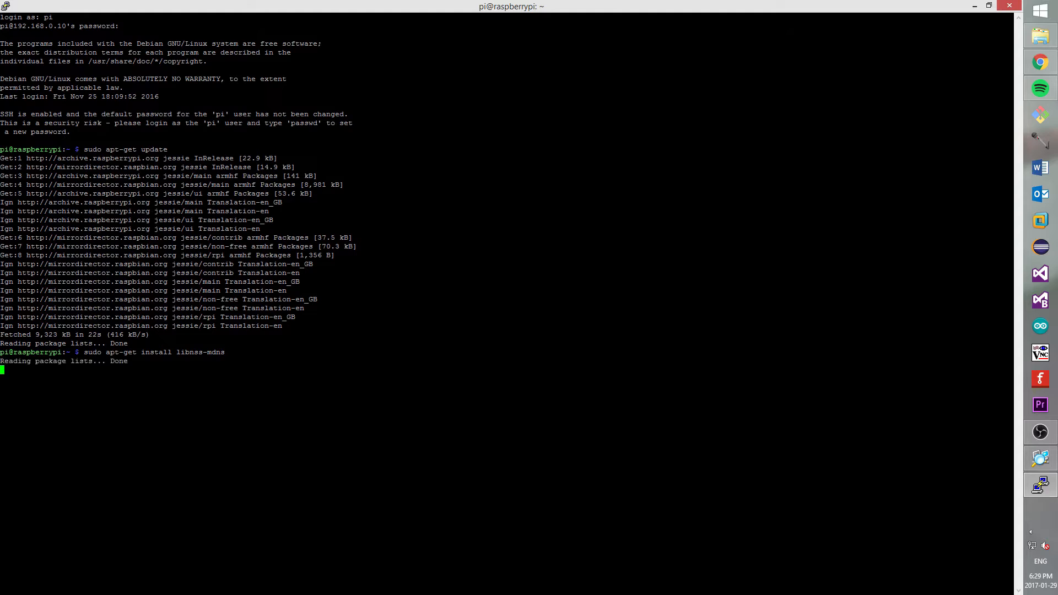
key(Return)
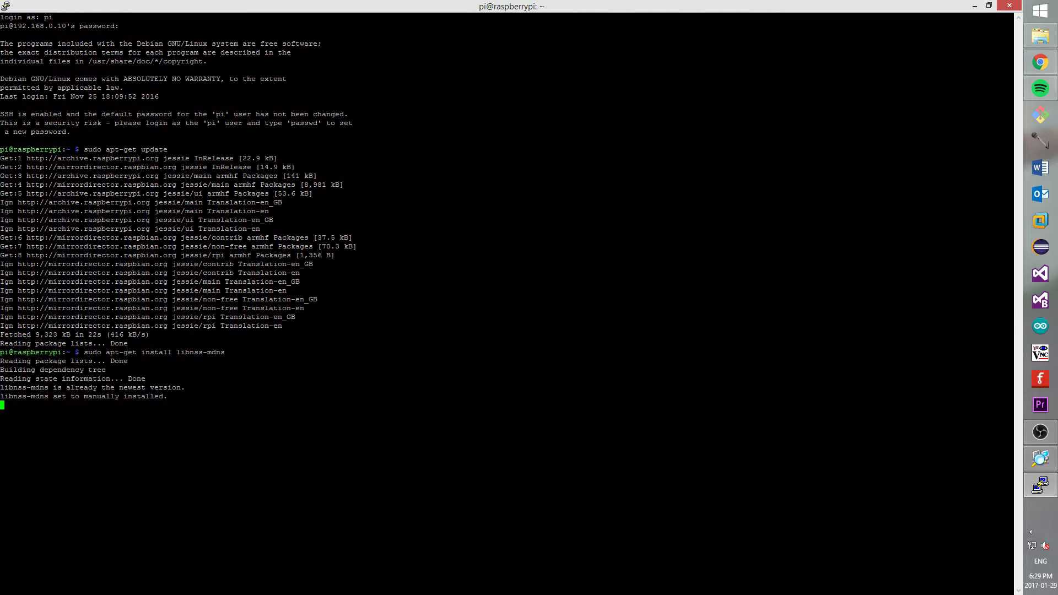
Install avahi-utils with sudo apt-get install, then begin the next apt-get install command
text(sudo)
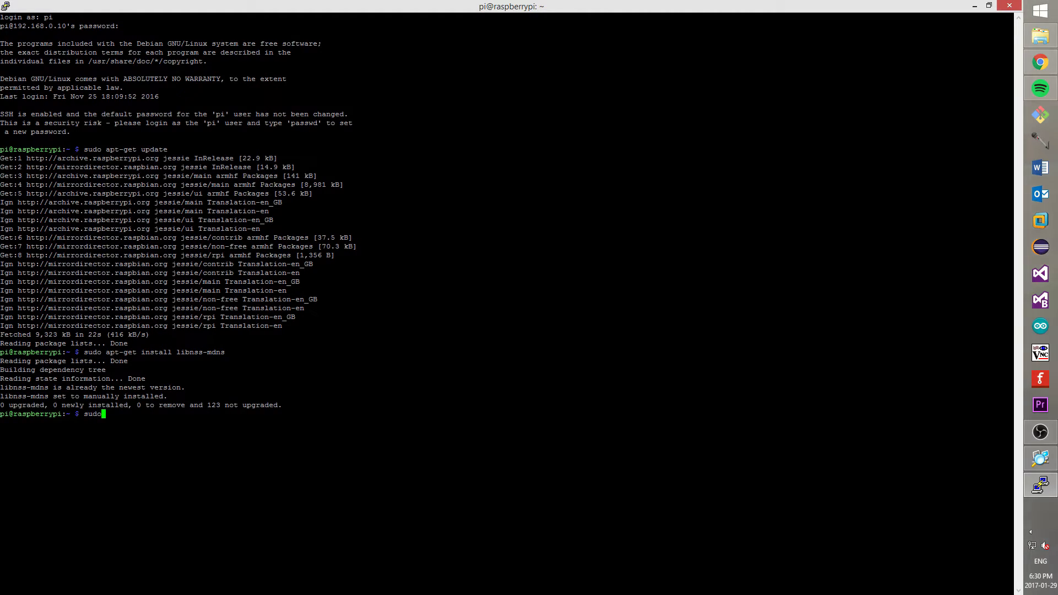
text(a)
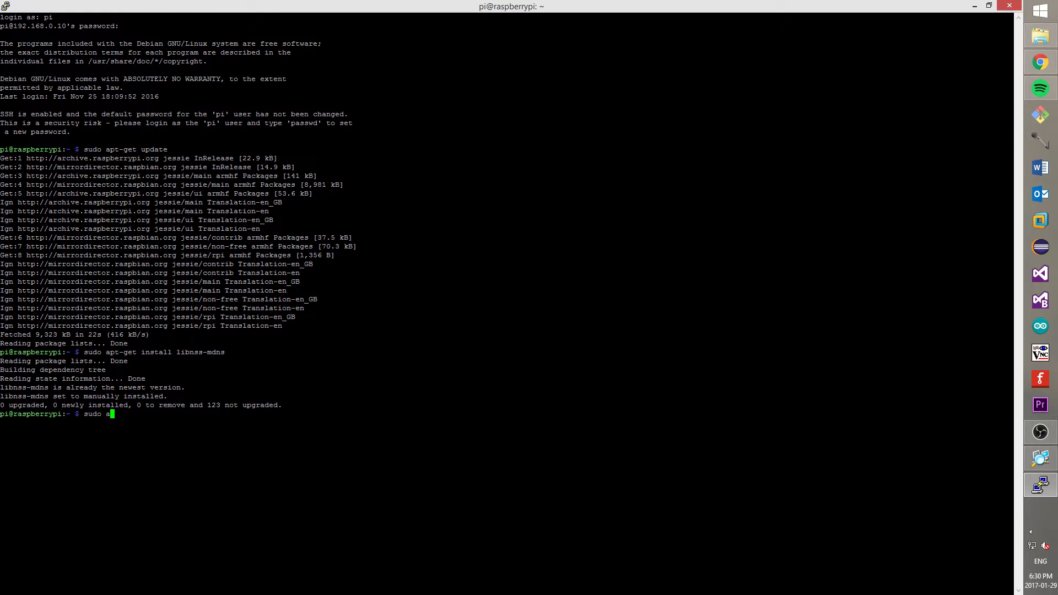
text(pt-get)
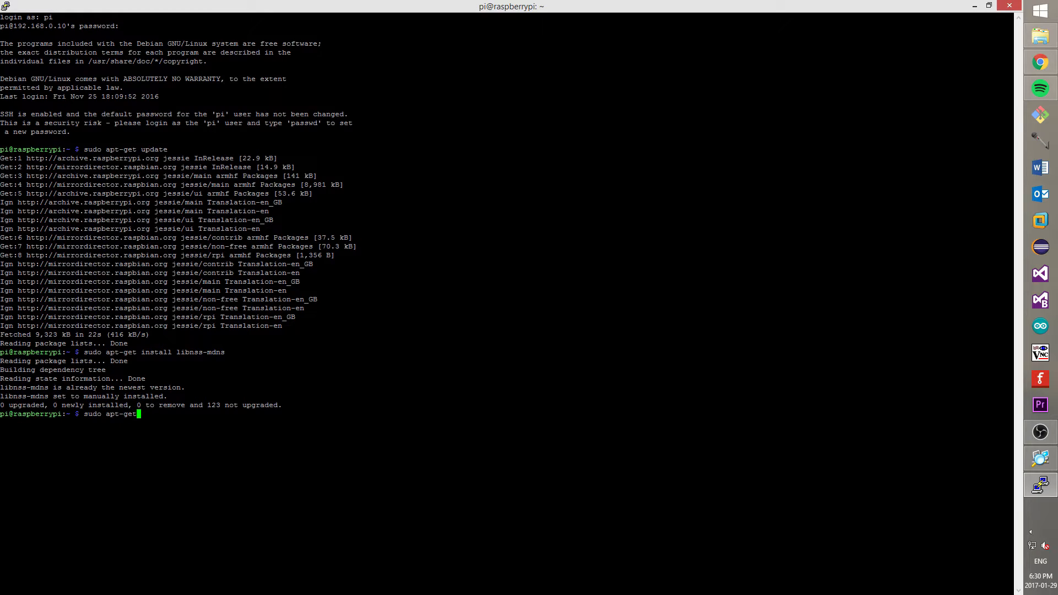
text(install avahi)
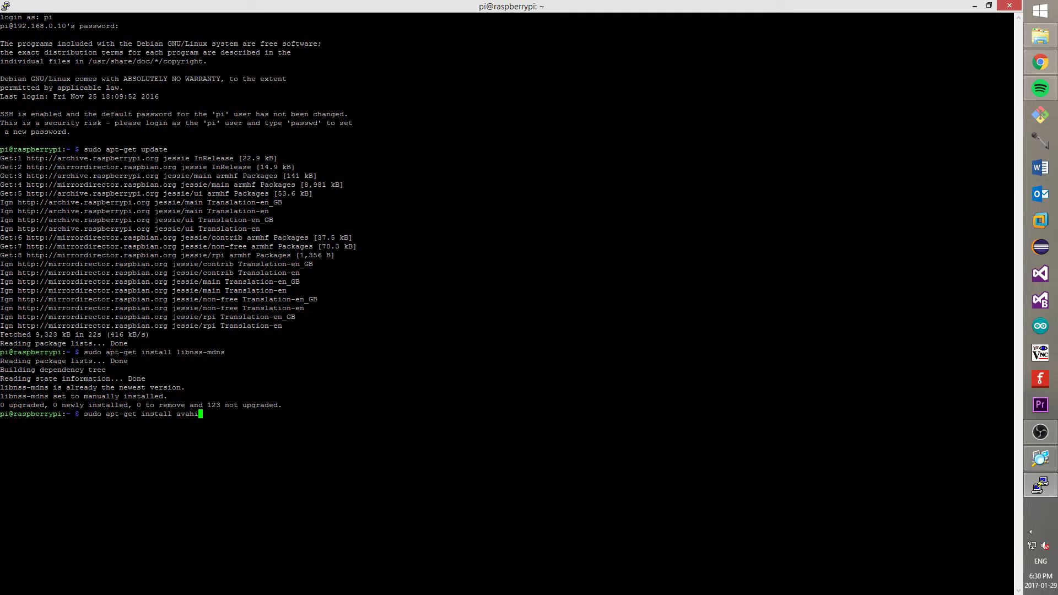
text(-)
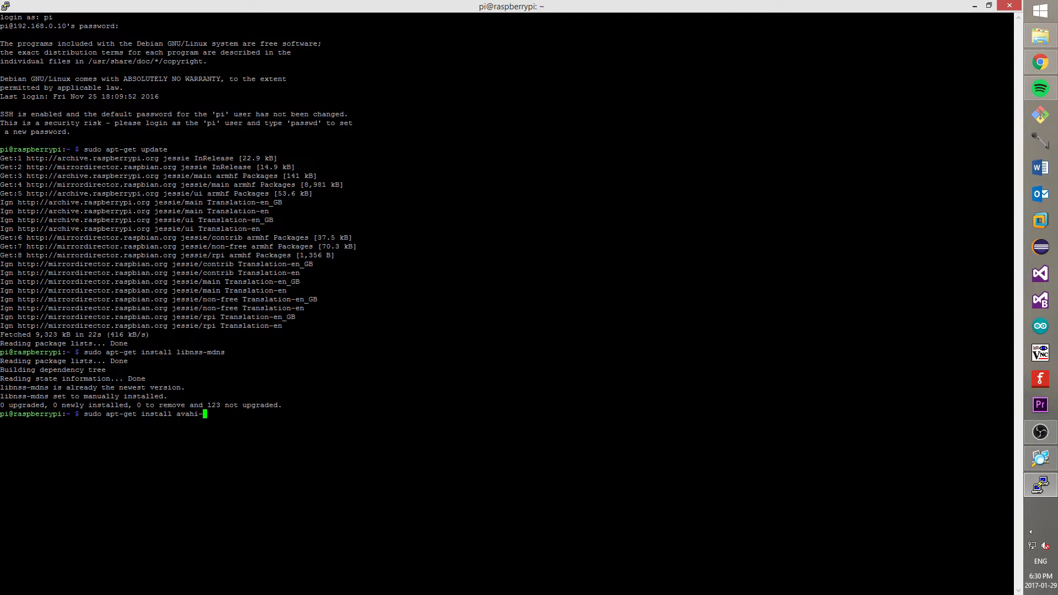
text(utils)
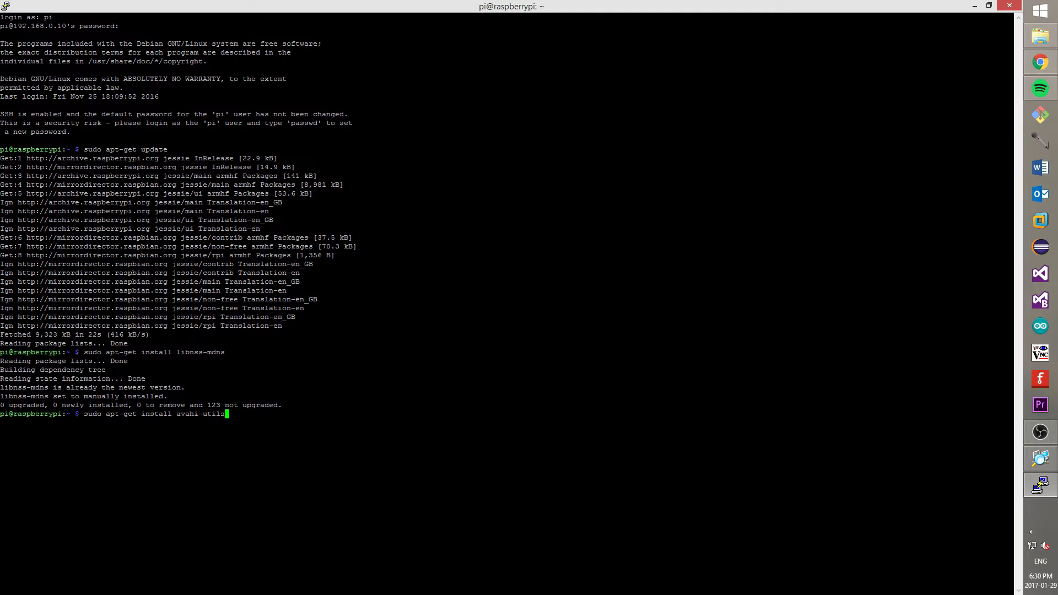
key(Return)
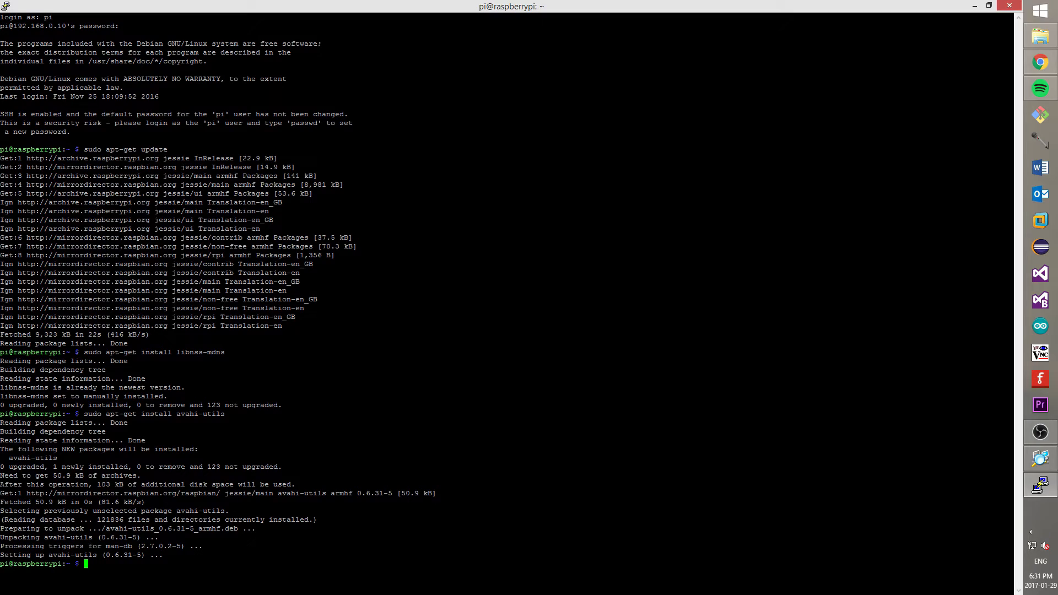
text(sudo)
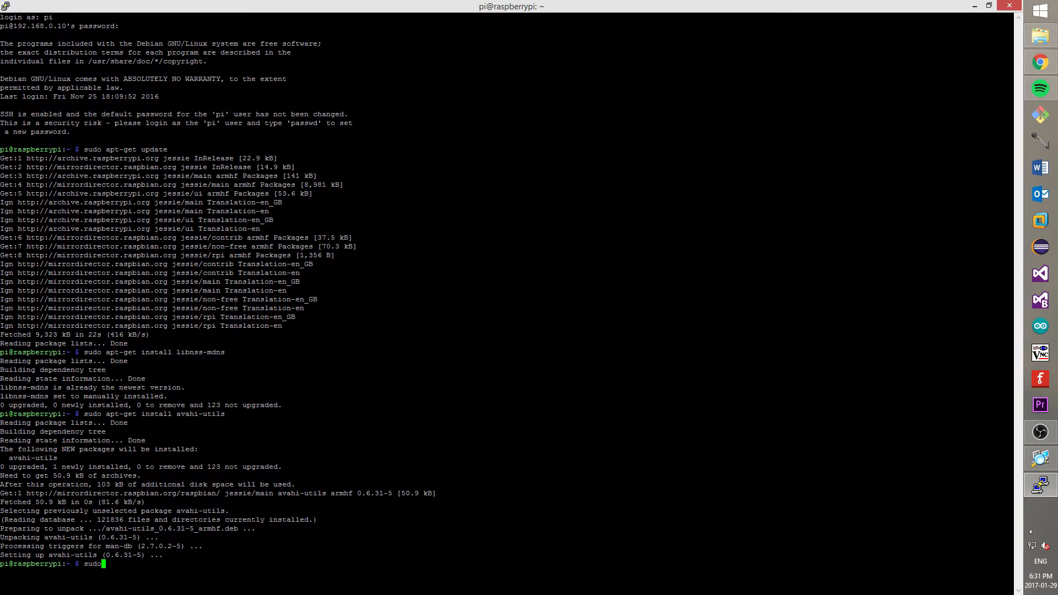
text(apt-get install tightvnc)
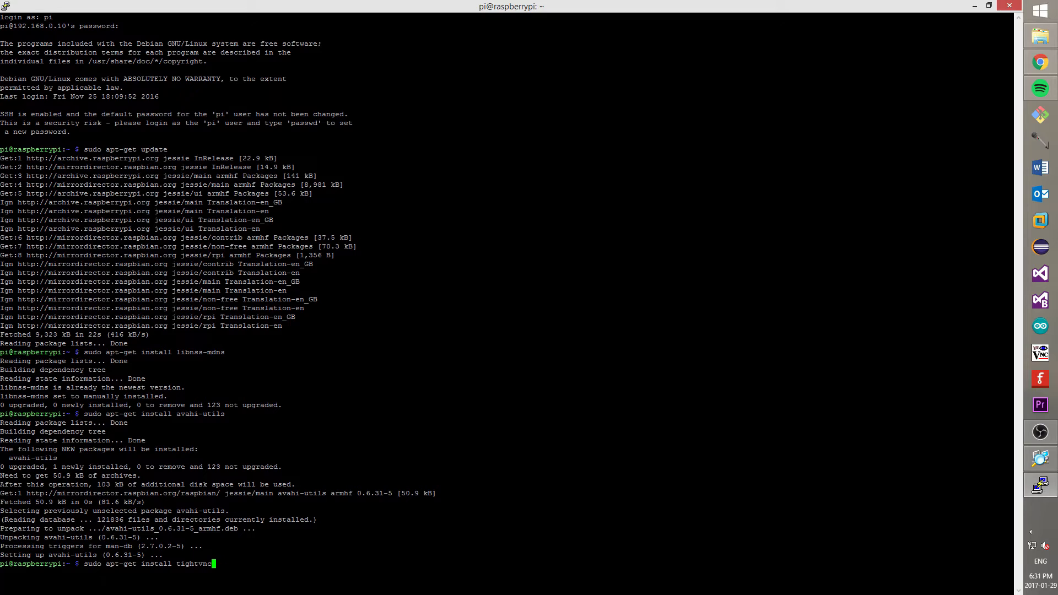
Complete the sudo apt-get install tightvncserver command and follow its installation output
text(server)
text(y)
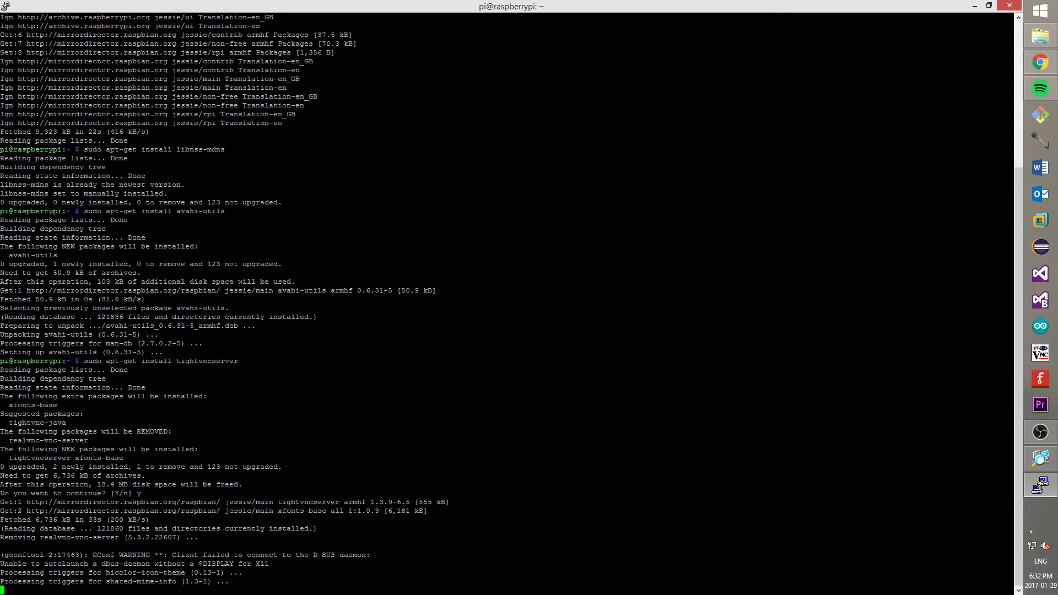
scroll(down, 3)
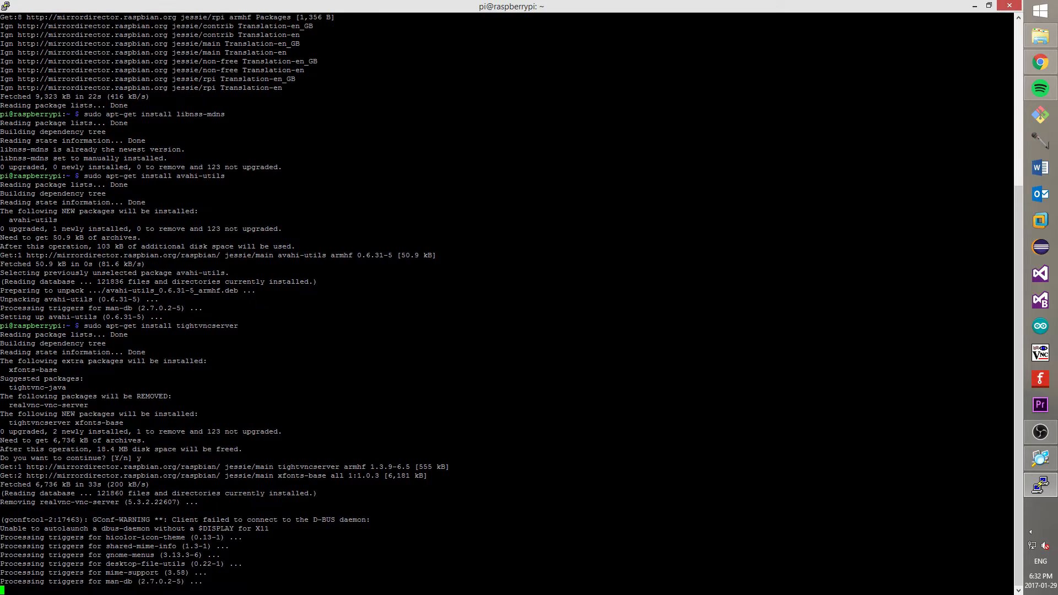
scroll(down, 3)
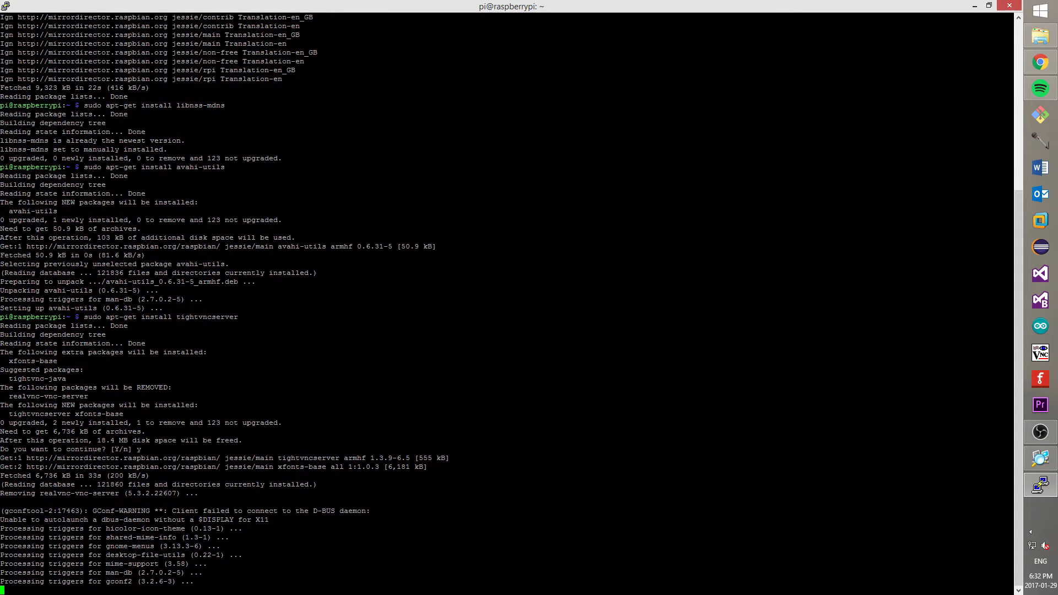
scroll(down, 3)
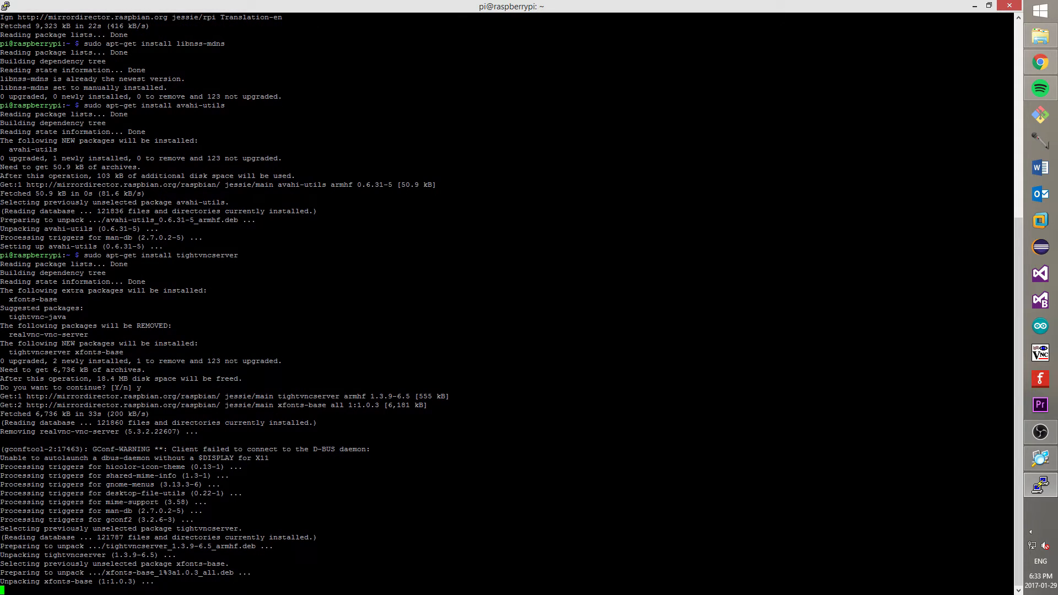
scroll(down, 3)
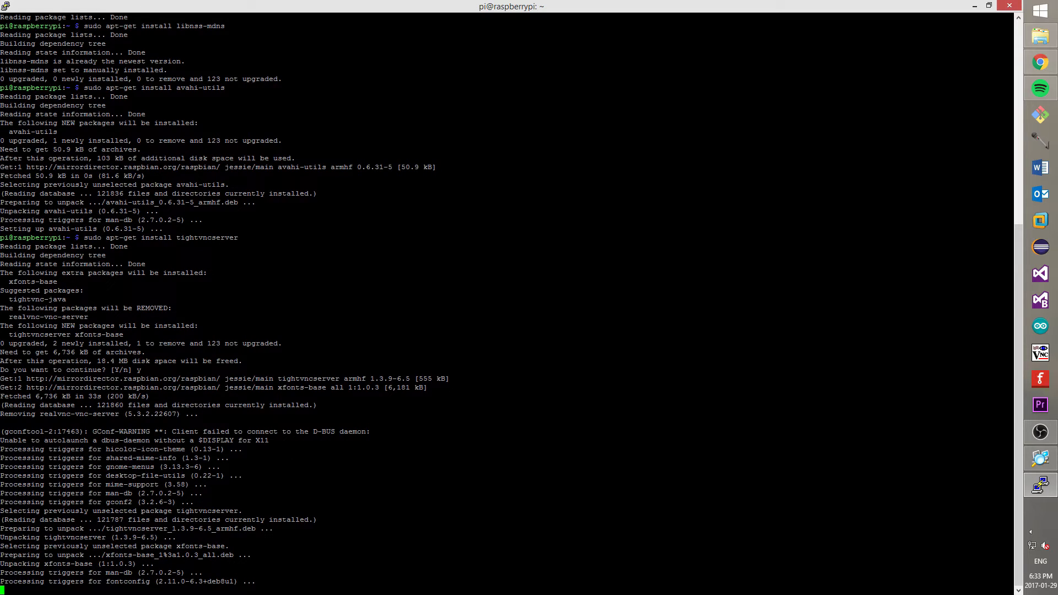
scroll(down, 3)
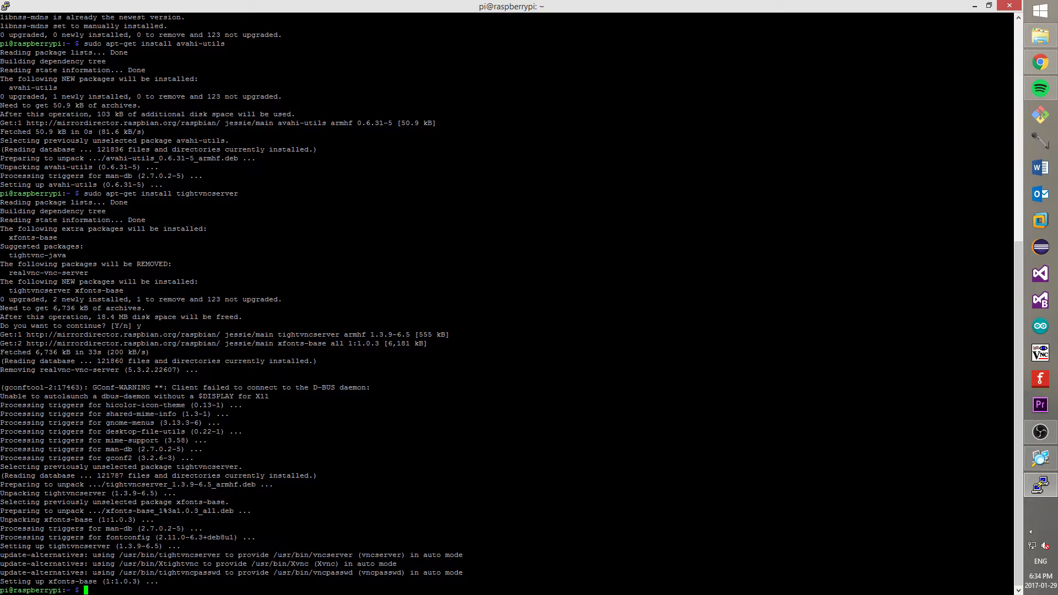
Run tightvncserver, set the access password, and answer n to the view-only password
text(tig)
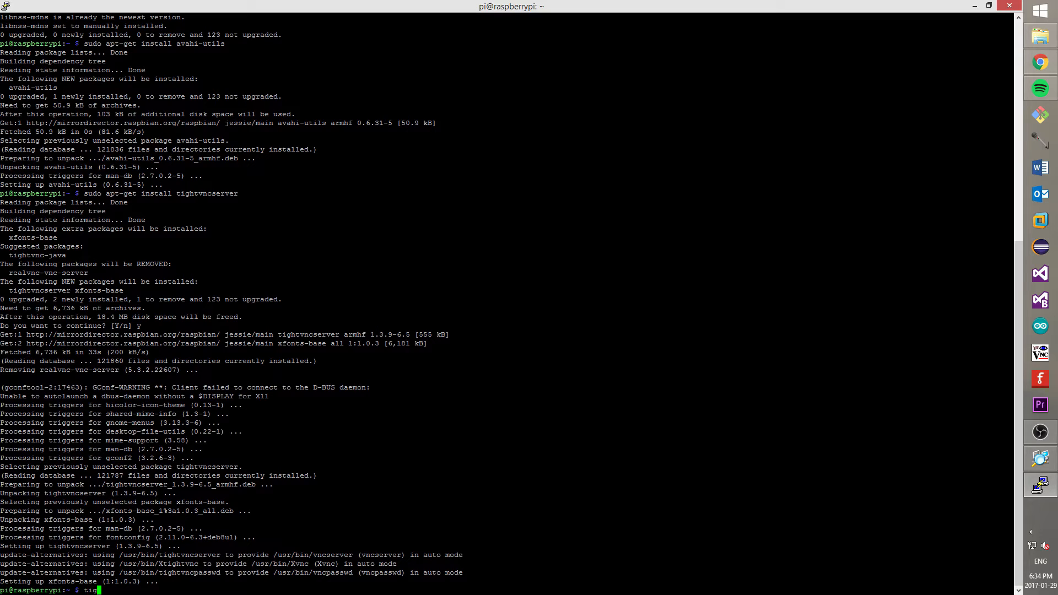
text(ht)
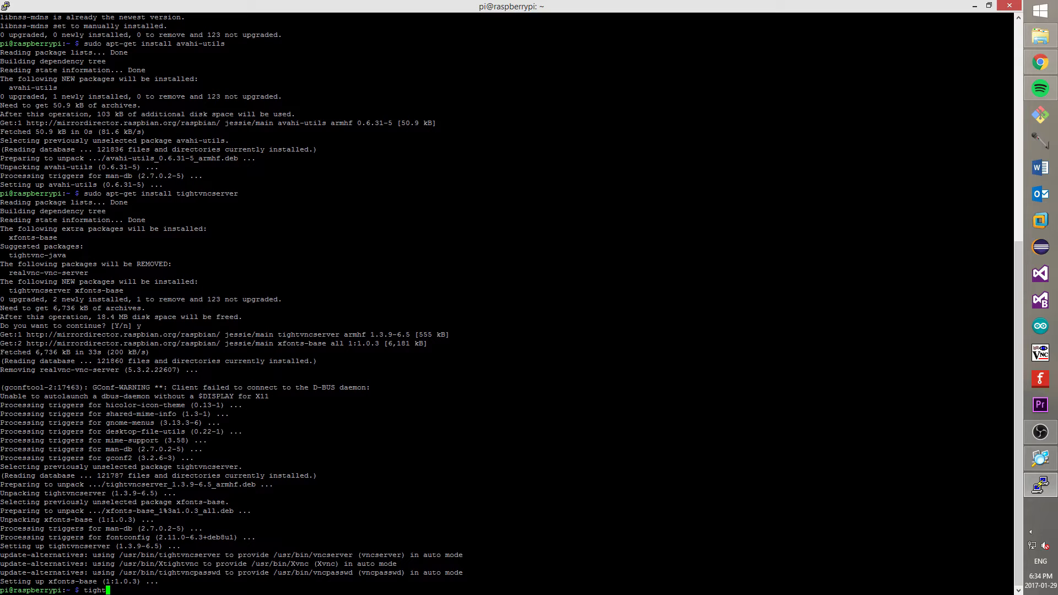
text(vncserver)
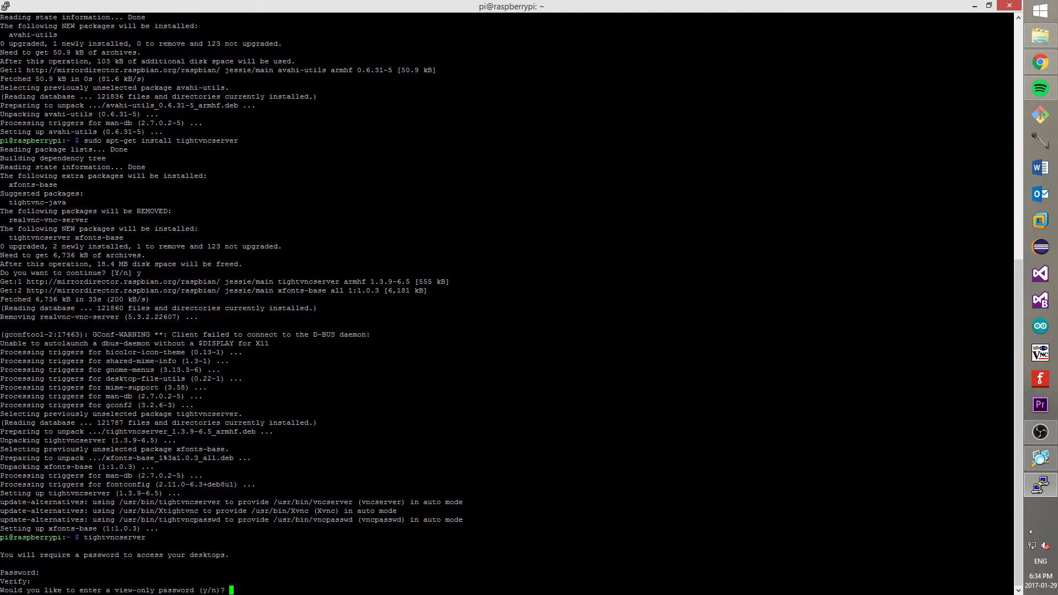
text(n)
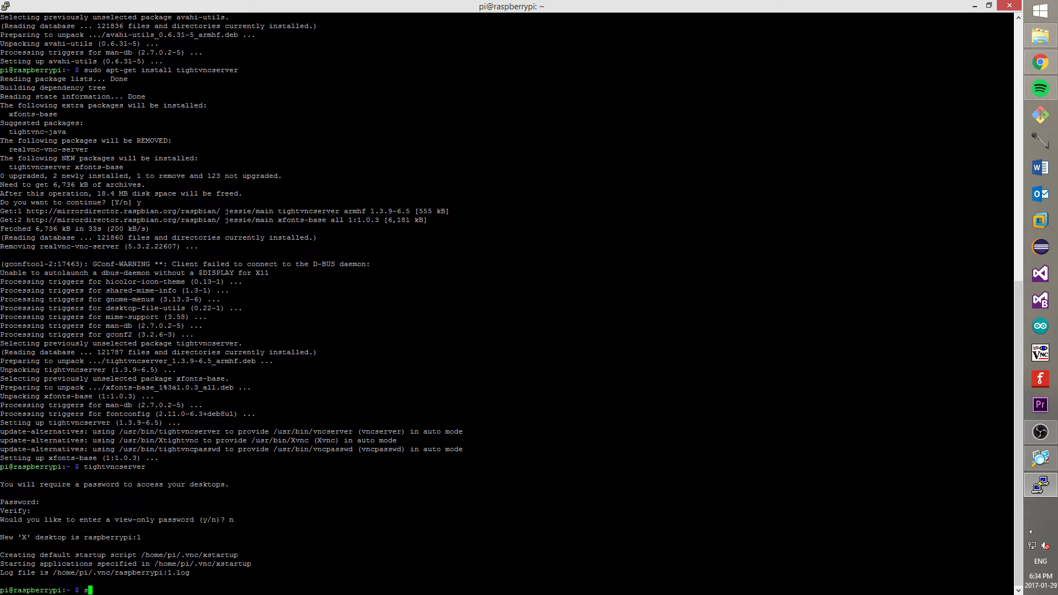
Open /etc/rc.local in nano using sudo nano
text(sudo)
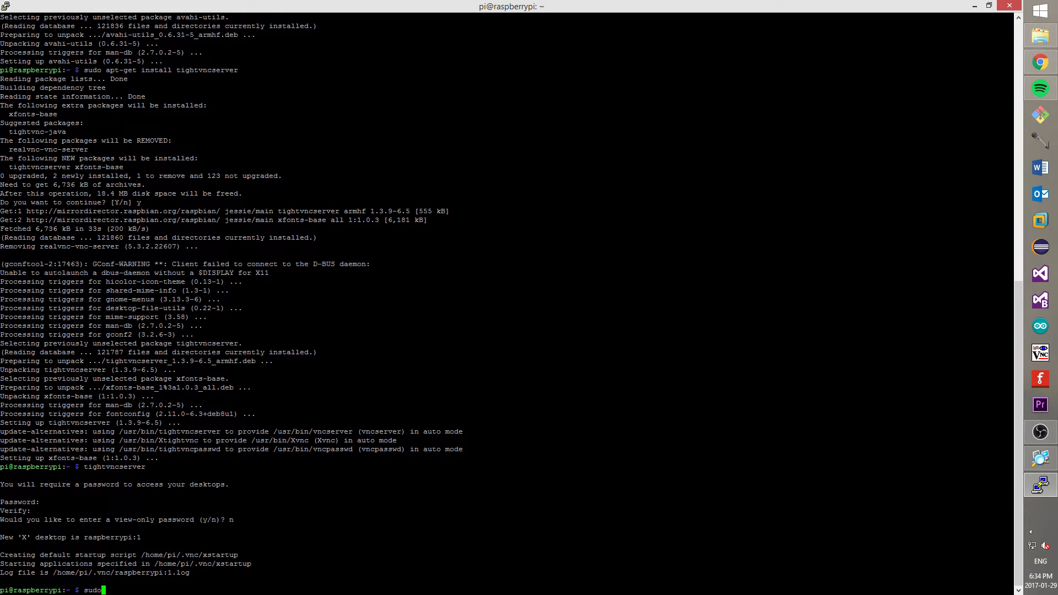
text(na)
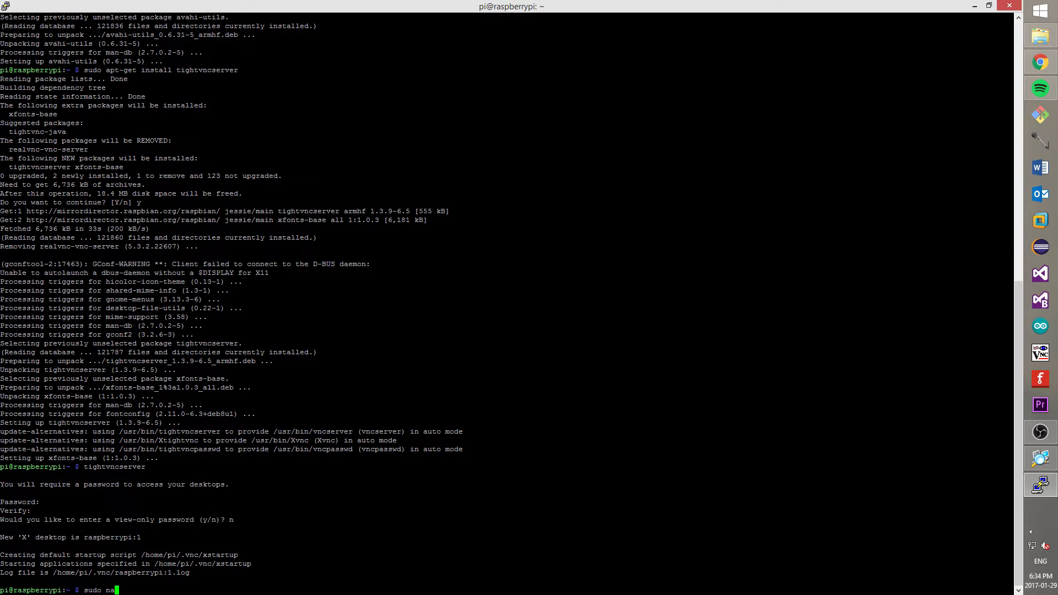
text(no)
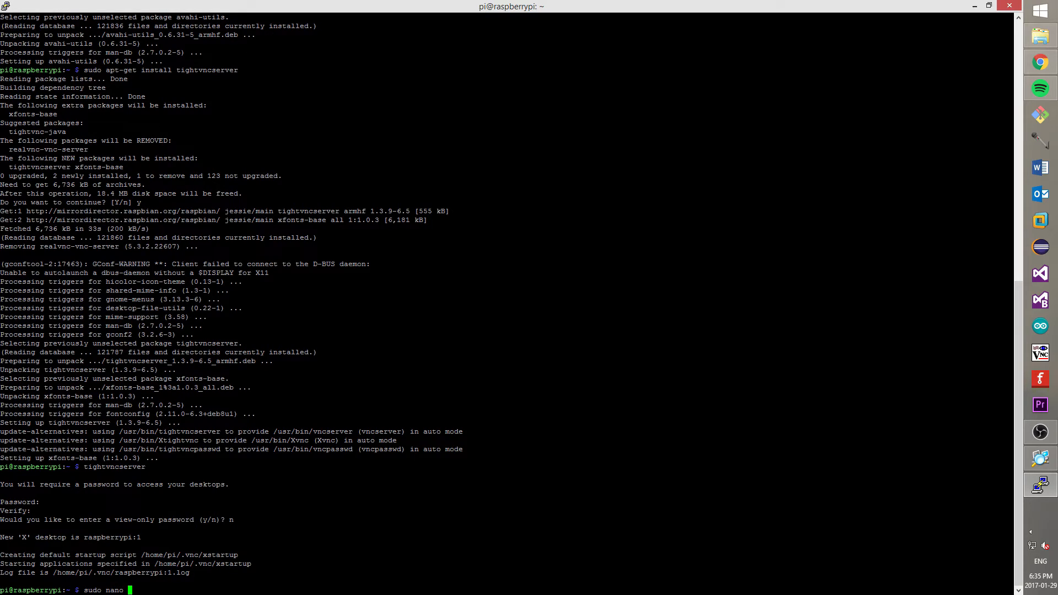
text(/etc)
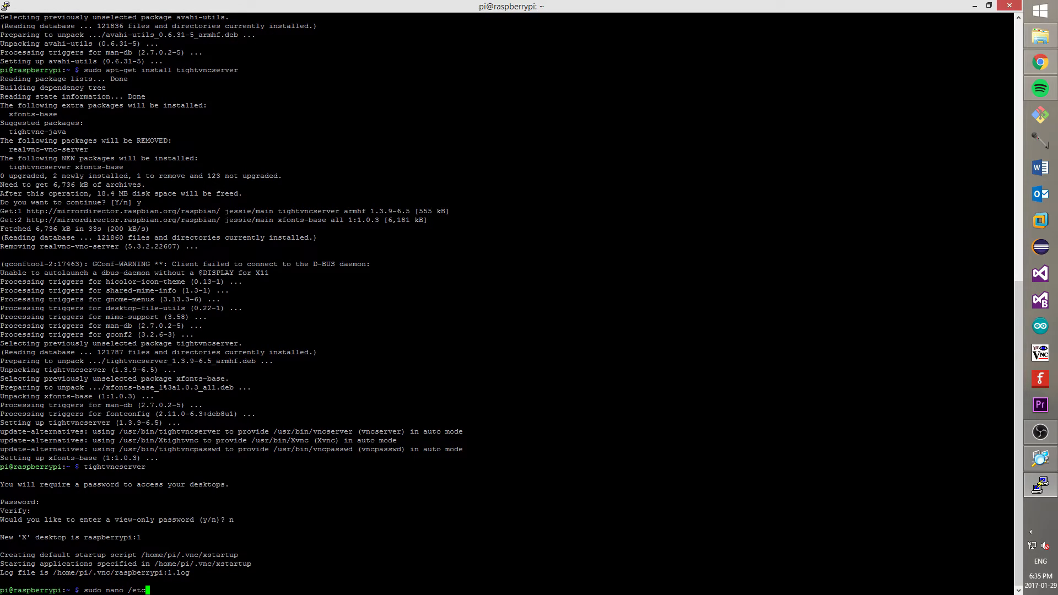
text(rc)
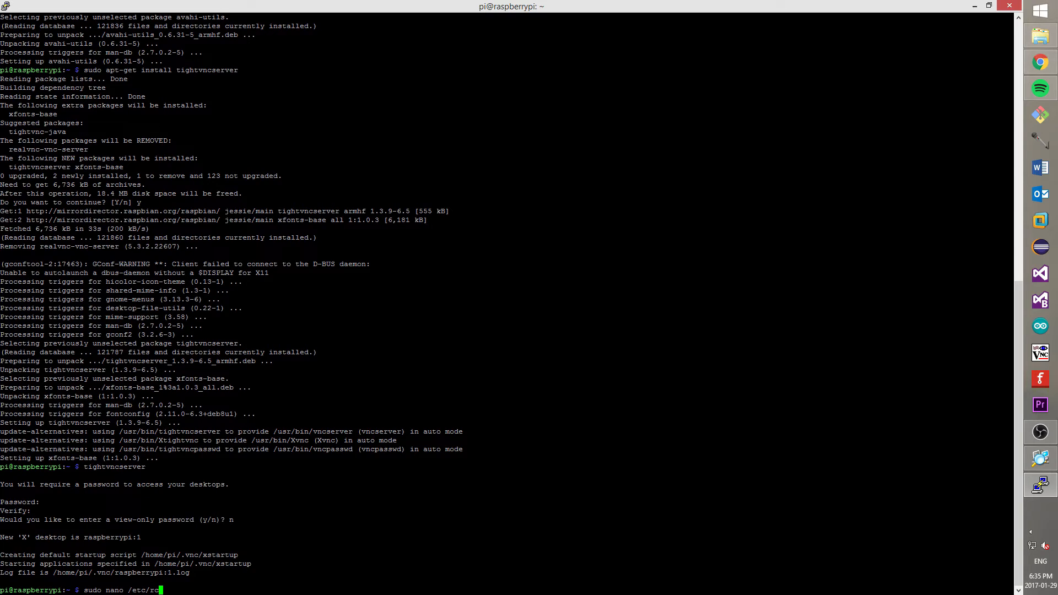
text(local)
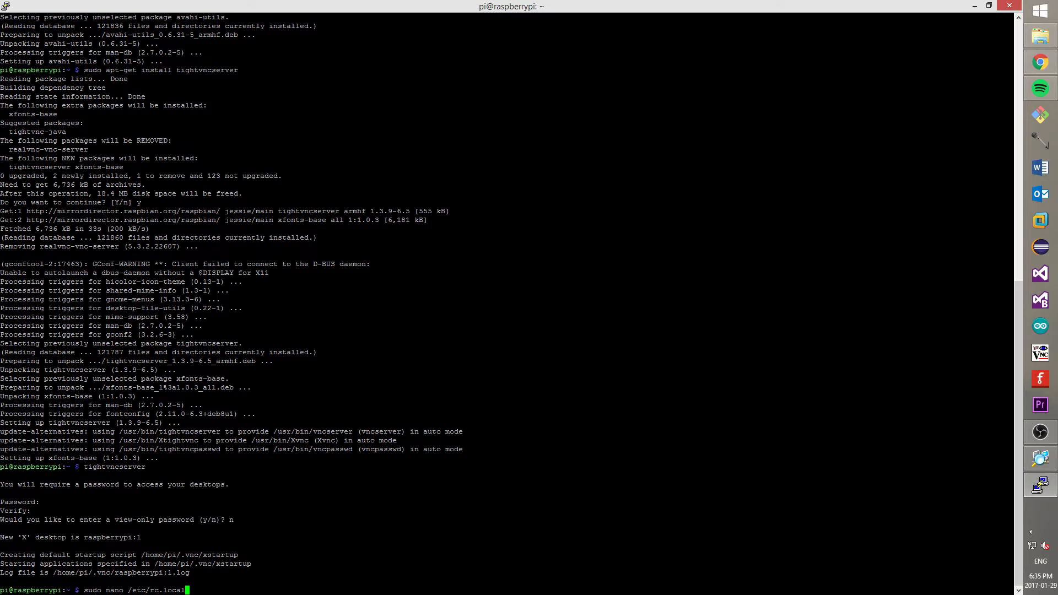
key(Return)
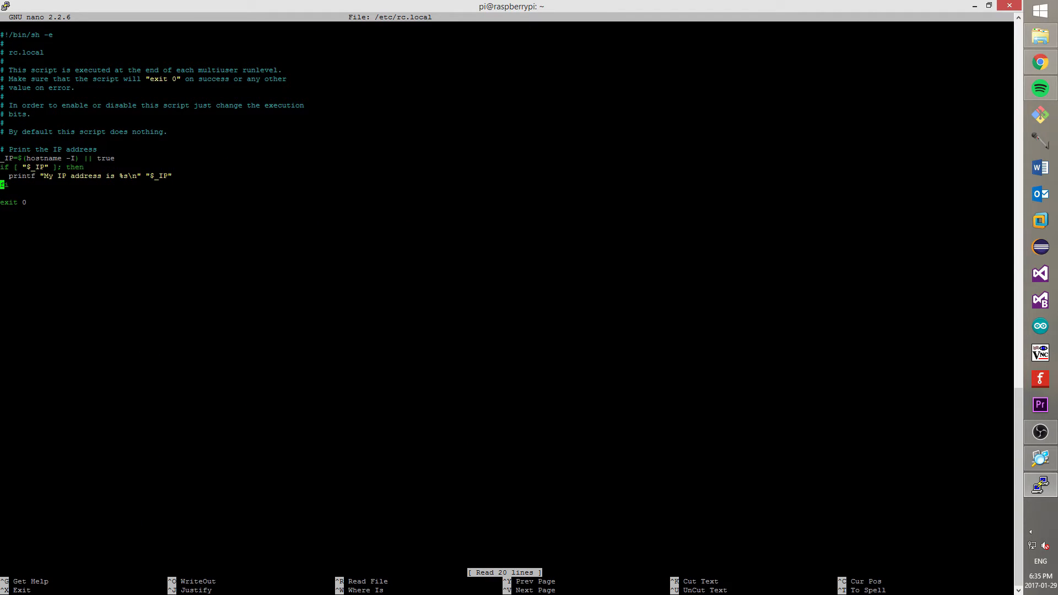
Add su - pi -c '/usr/bin/tightvncserver :1' before exit 0 and save rc.local
text(fi)
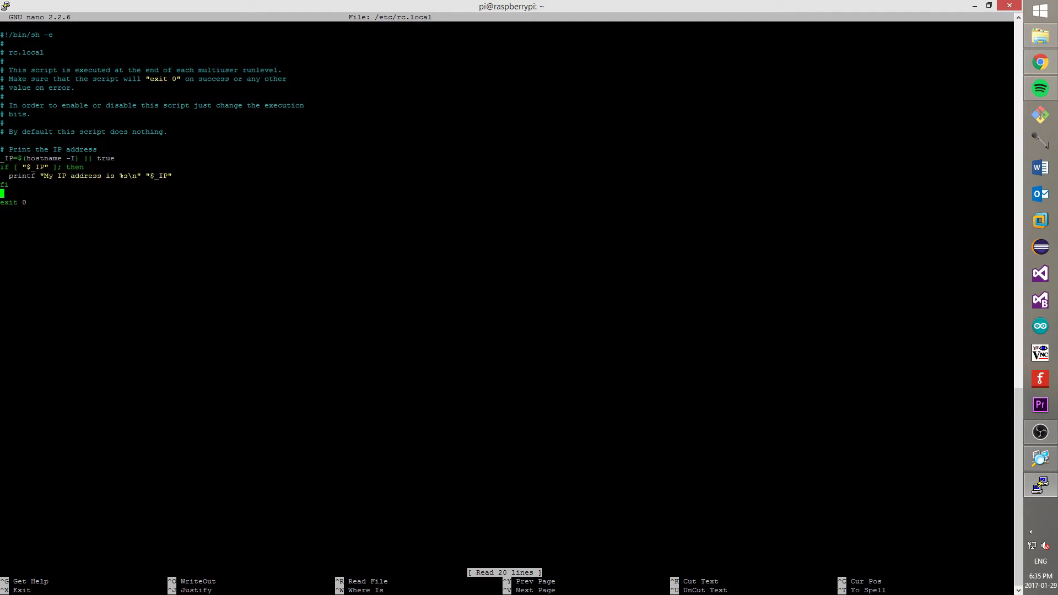
text(su -)
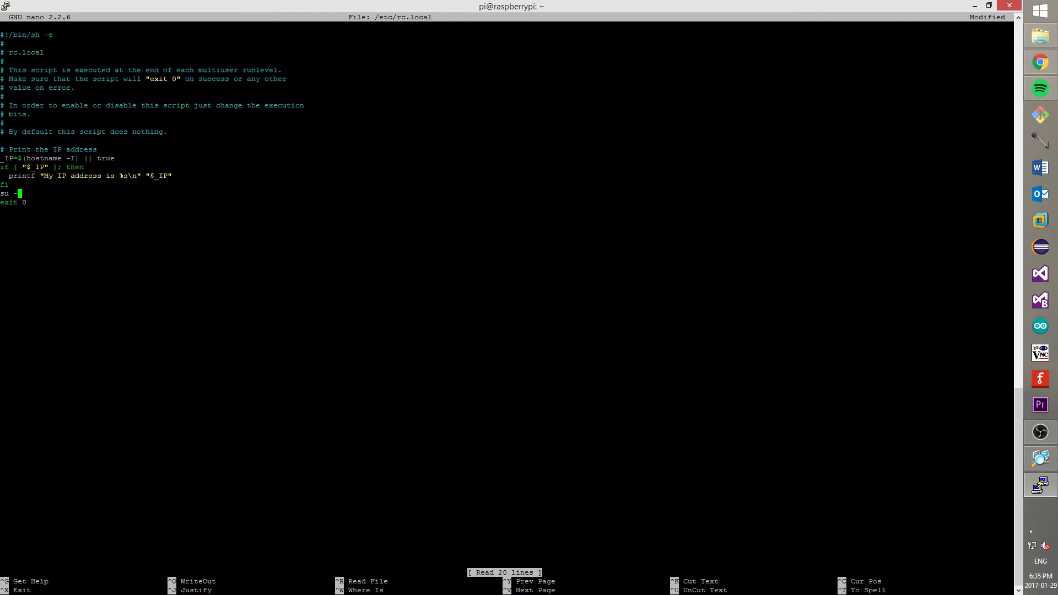
text(pi -c)
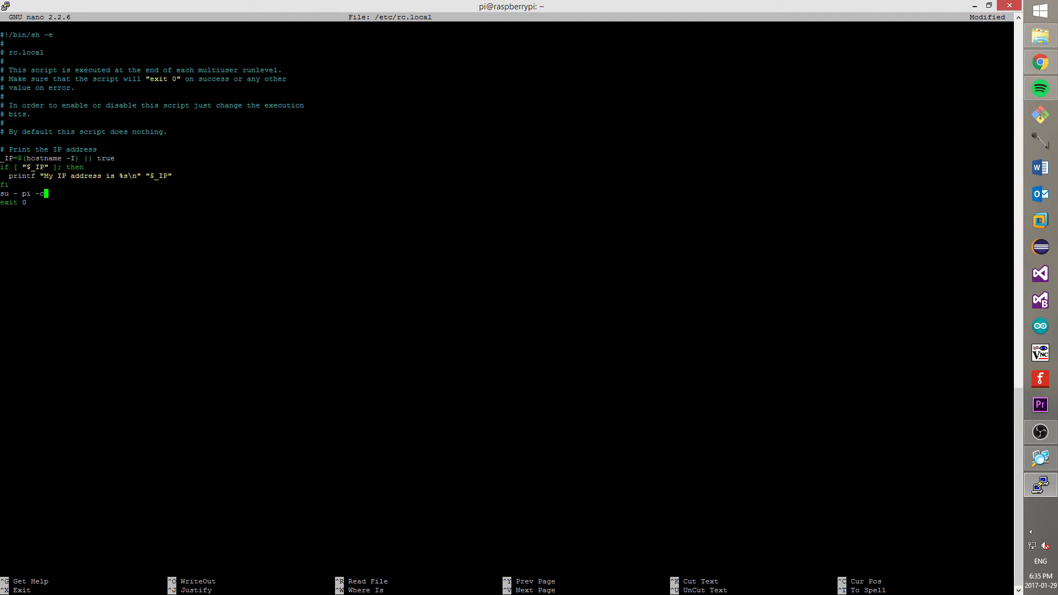
text('/)
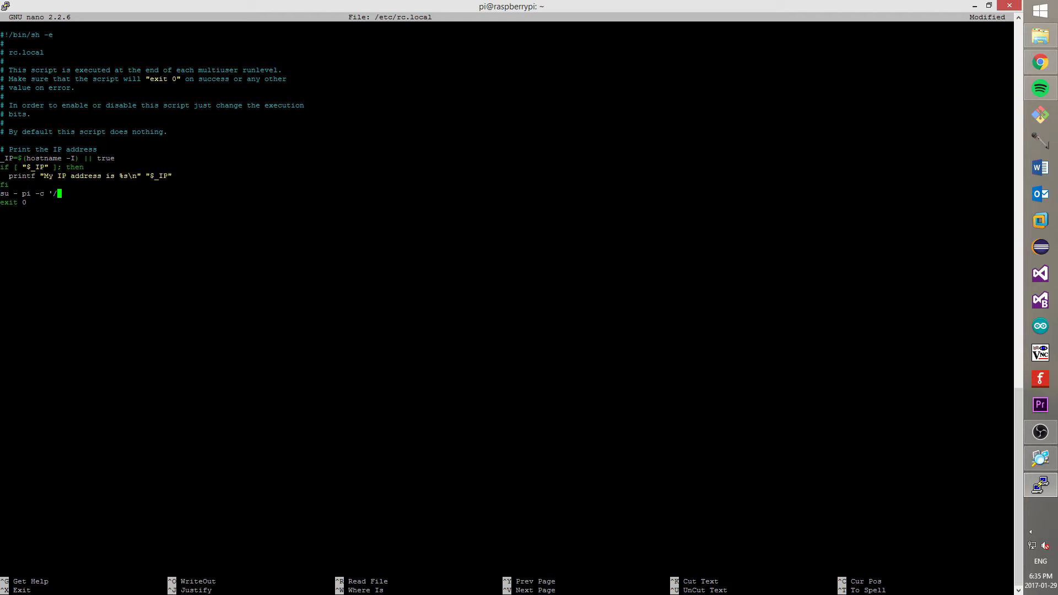
text(usr/)
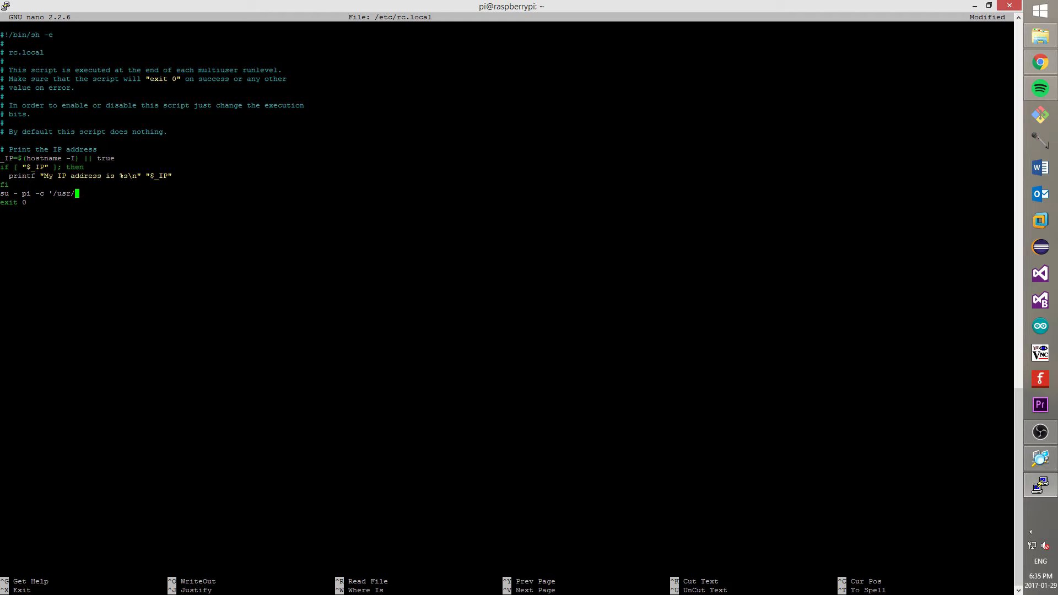
text(bin)
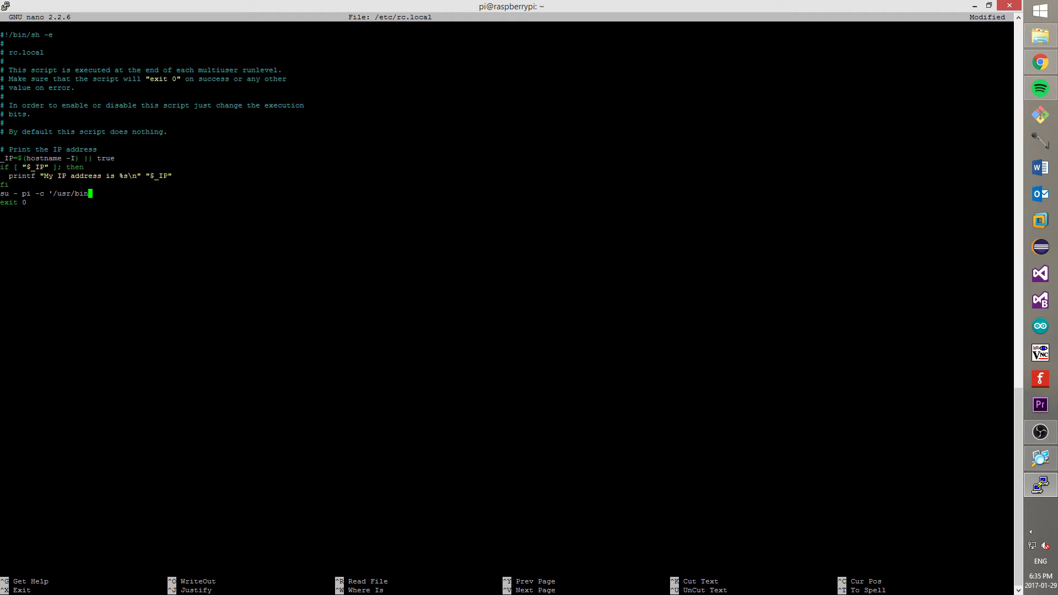
text(t)
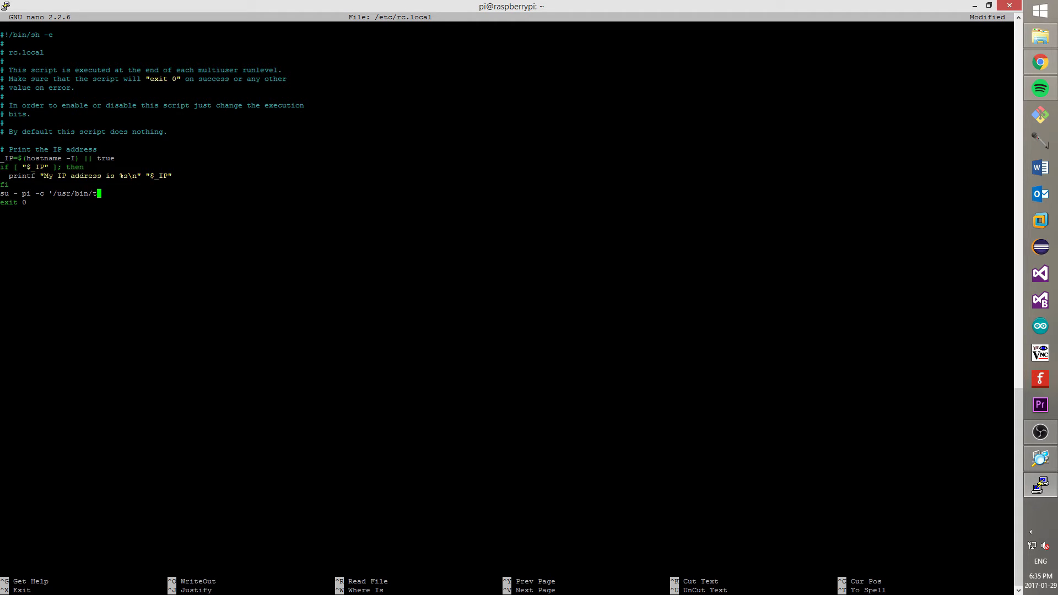
text(ightvncserver)
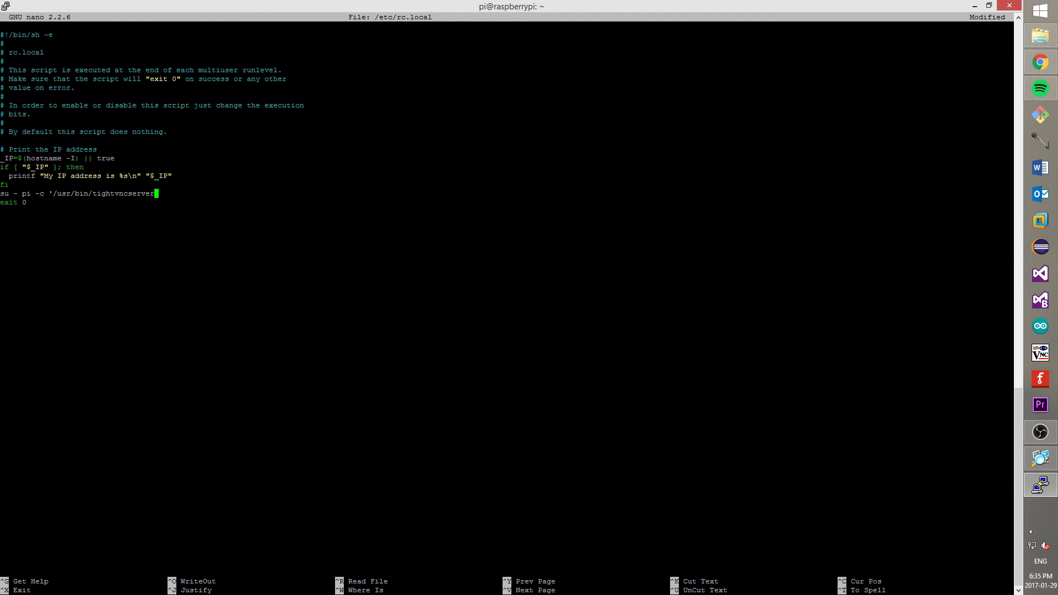
text(1)
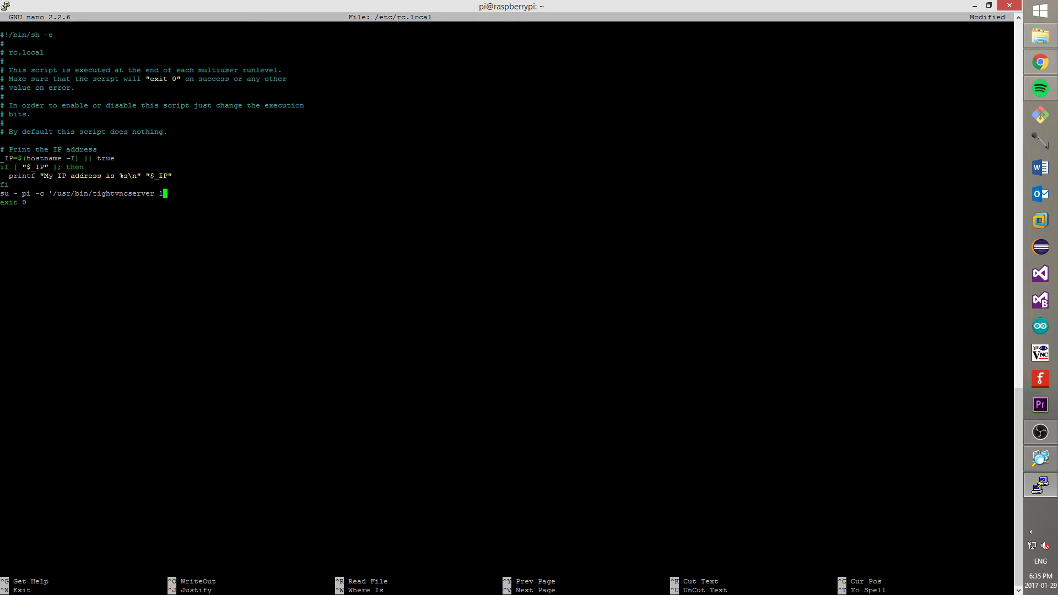
text(:)
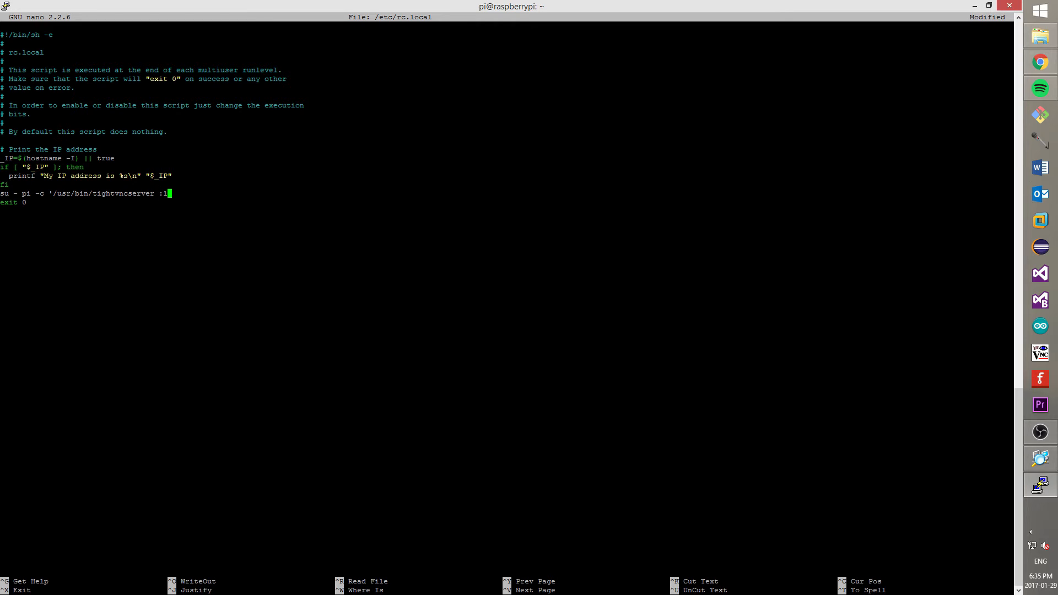
text(')
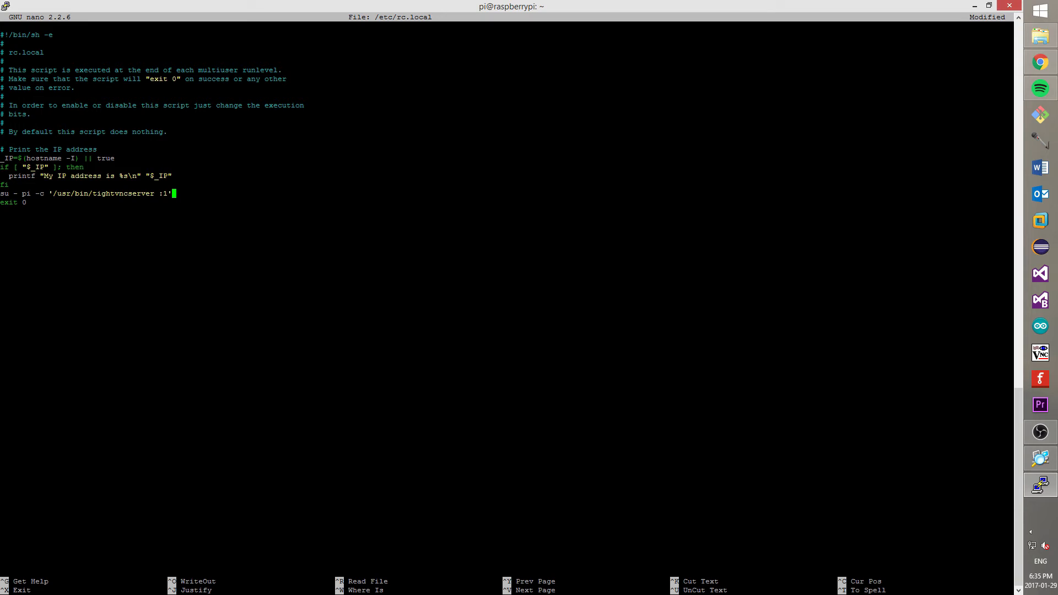
key(ctrl+x)
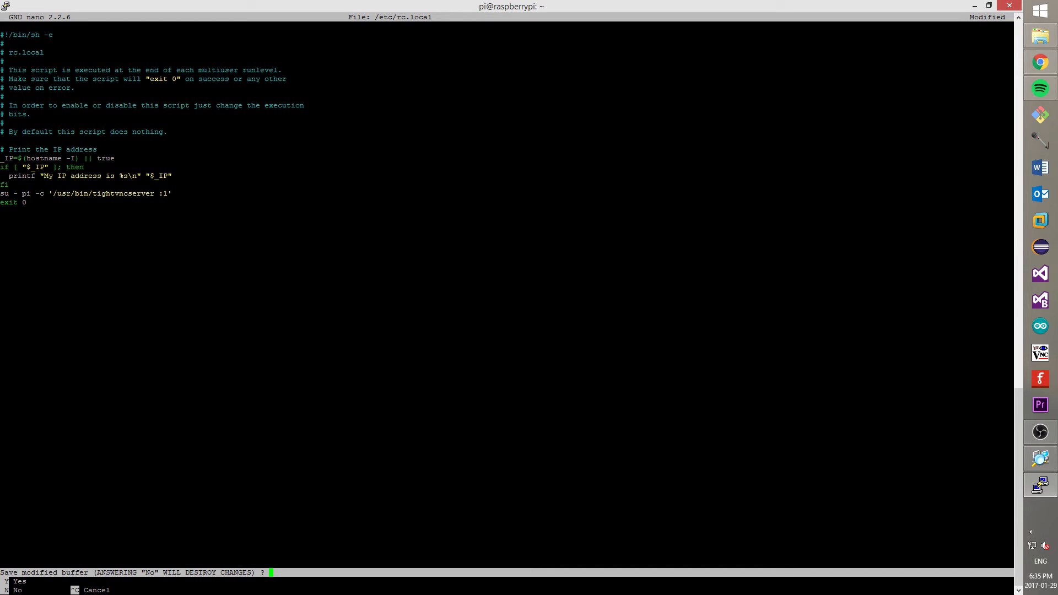
key(y)
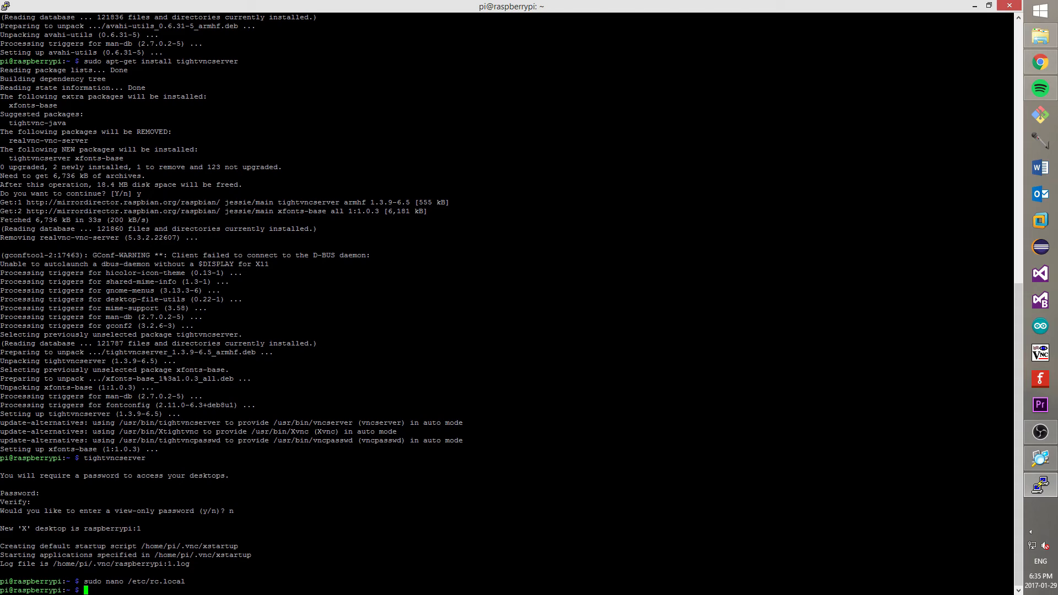
Send sudo reboot to the Pi and dismiss PuTTY's connection-closed error
text(sudo)
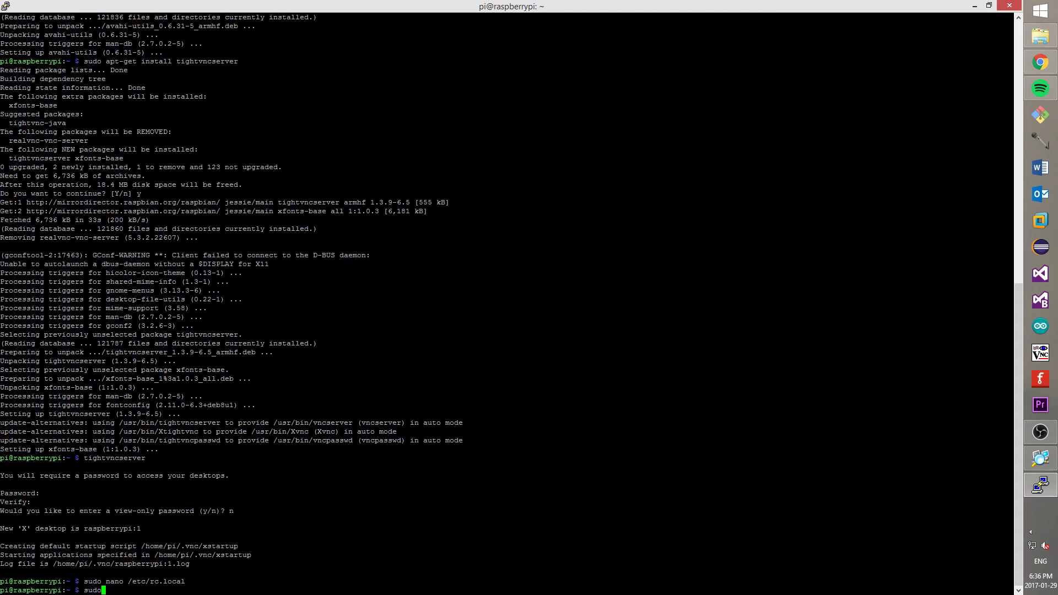
text(reb)
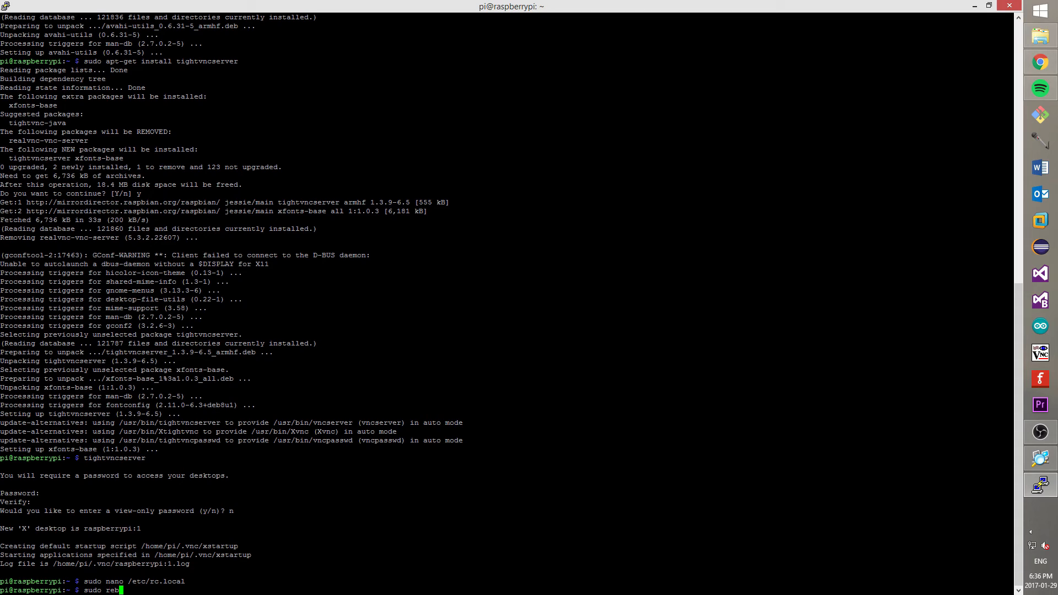
text(oot)
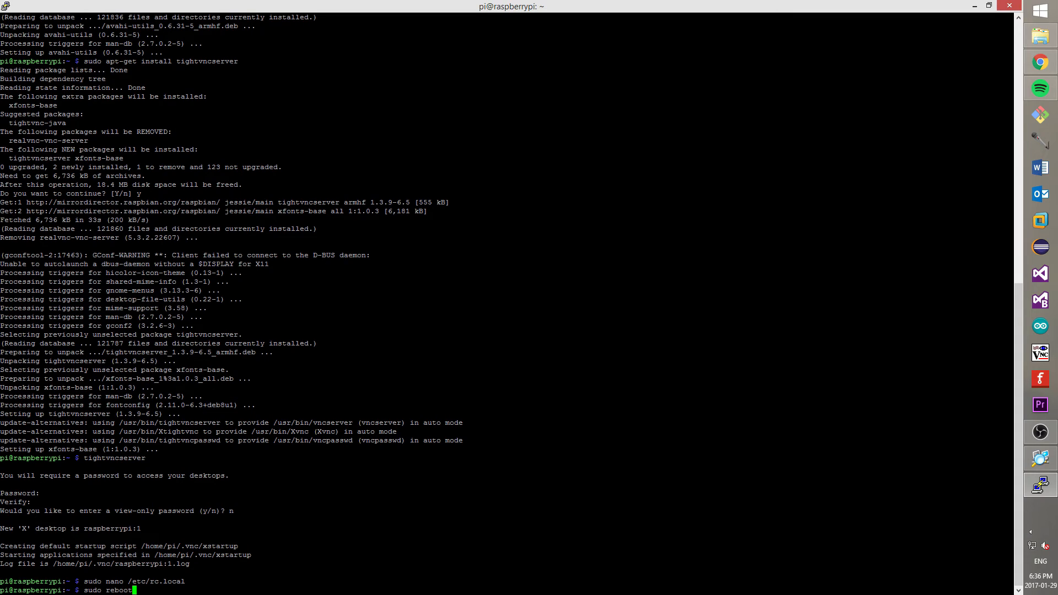
key(Return)
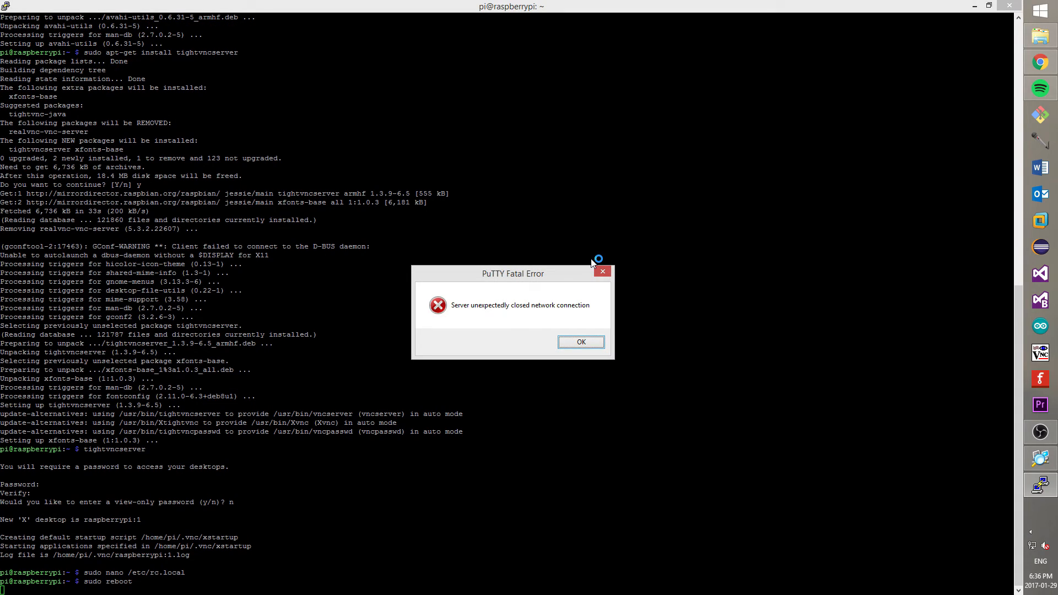
mouse_move(585, 279)
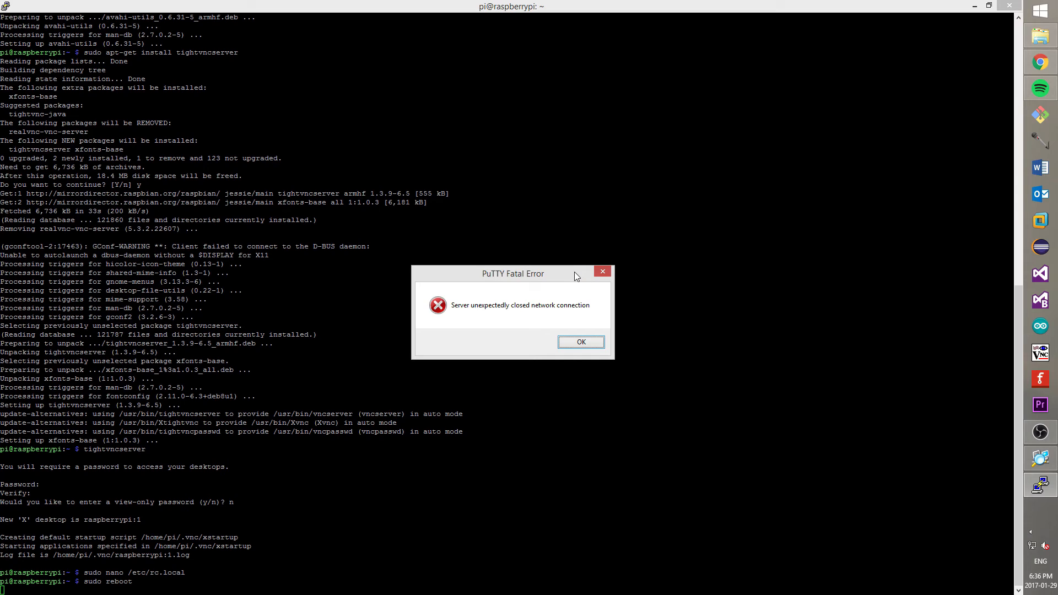
mouse_move(552, 278)
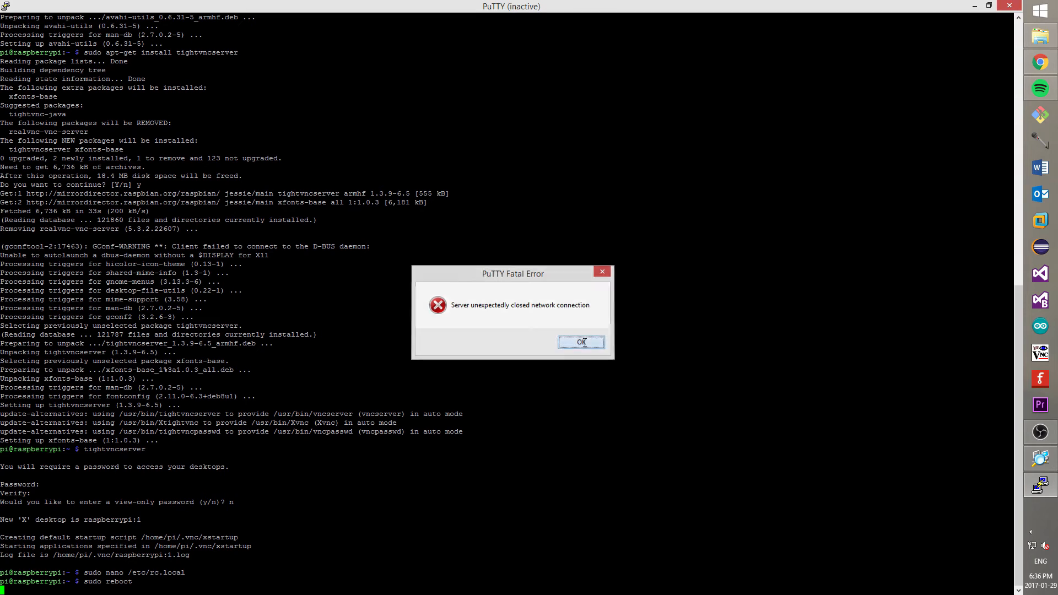
click(581, 343)
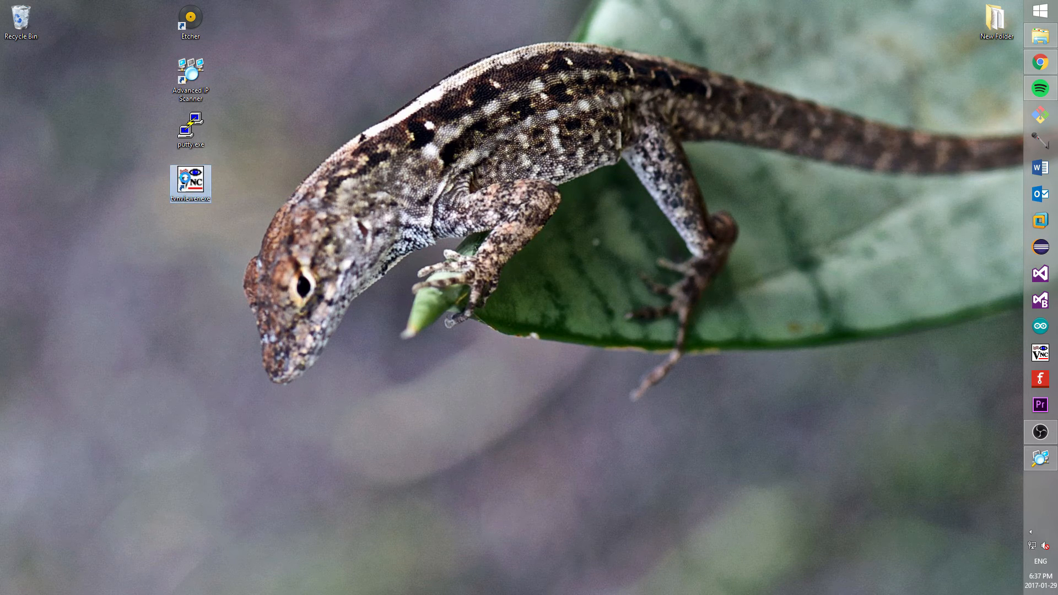
Launch TightVNC Viewer, connect to 192.168.0.10:5901, and submit the VNC password
right_click(190, 183)
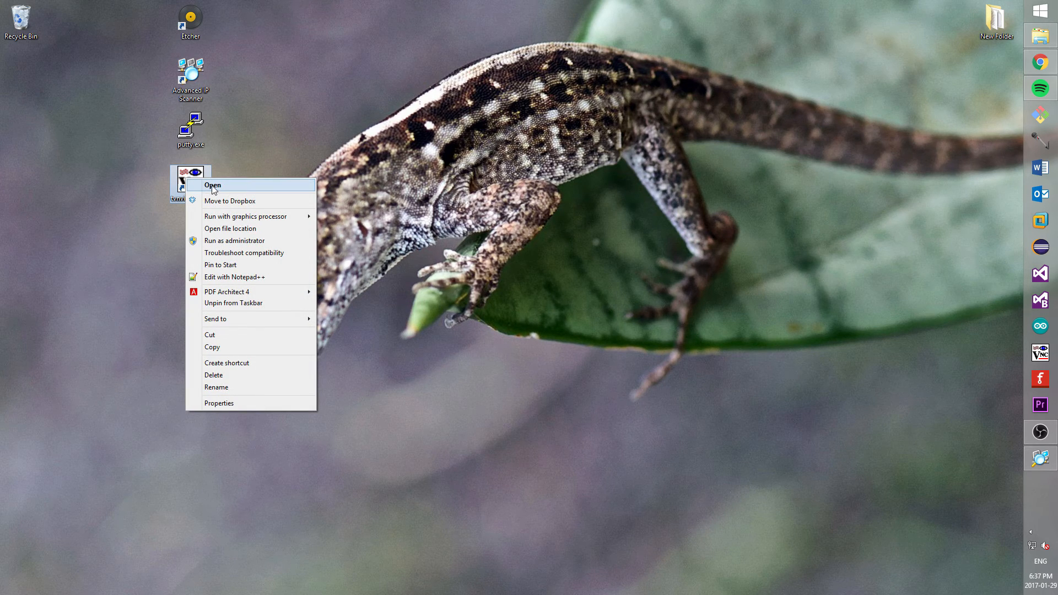
click(213, 185)
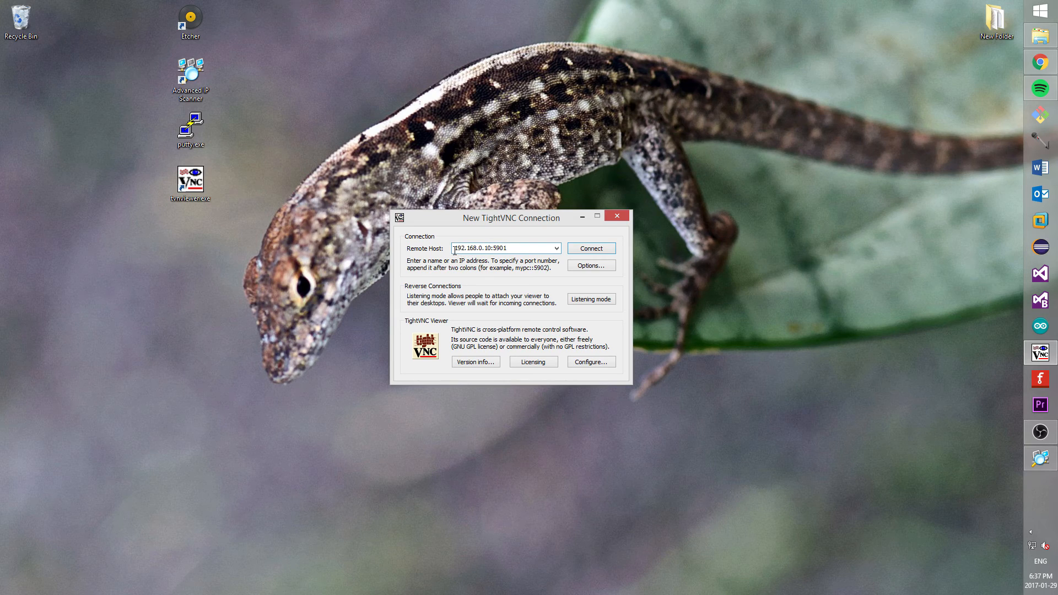
click(514, 247)
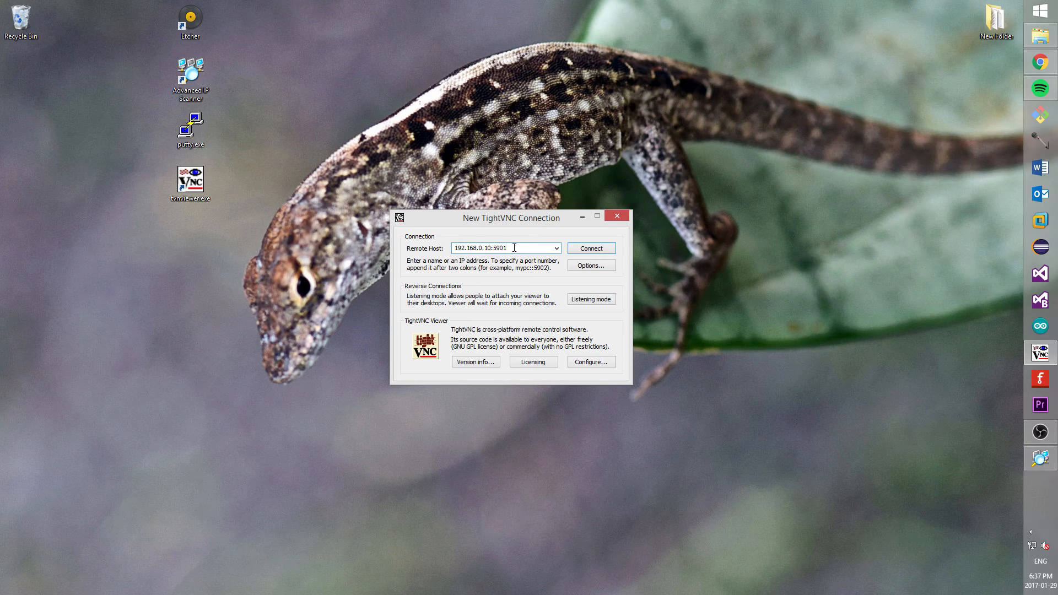
double_click(498, 248)
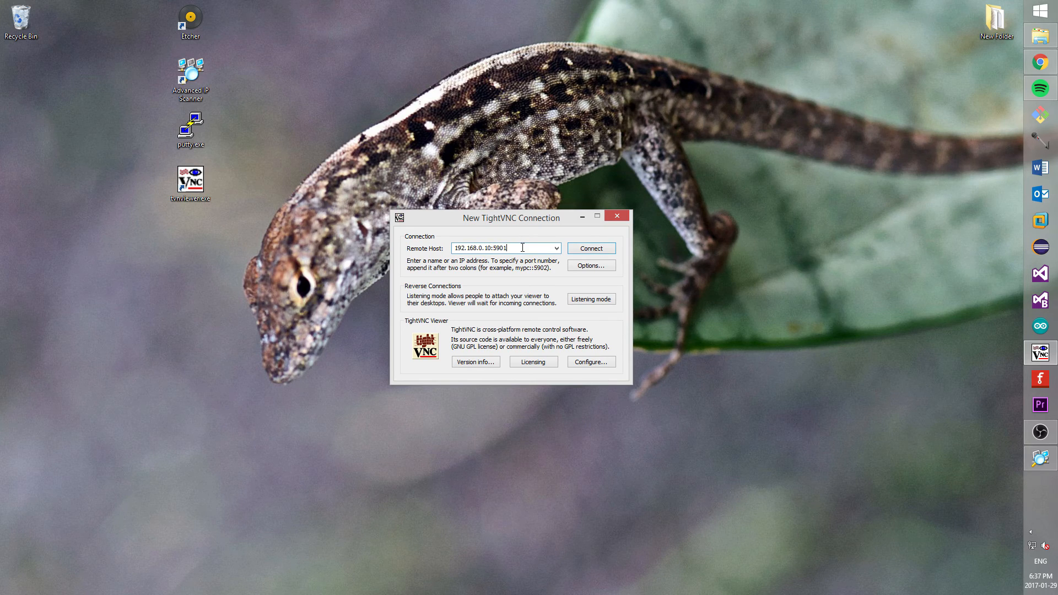
click(590, 247)
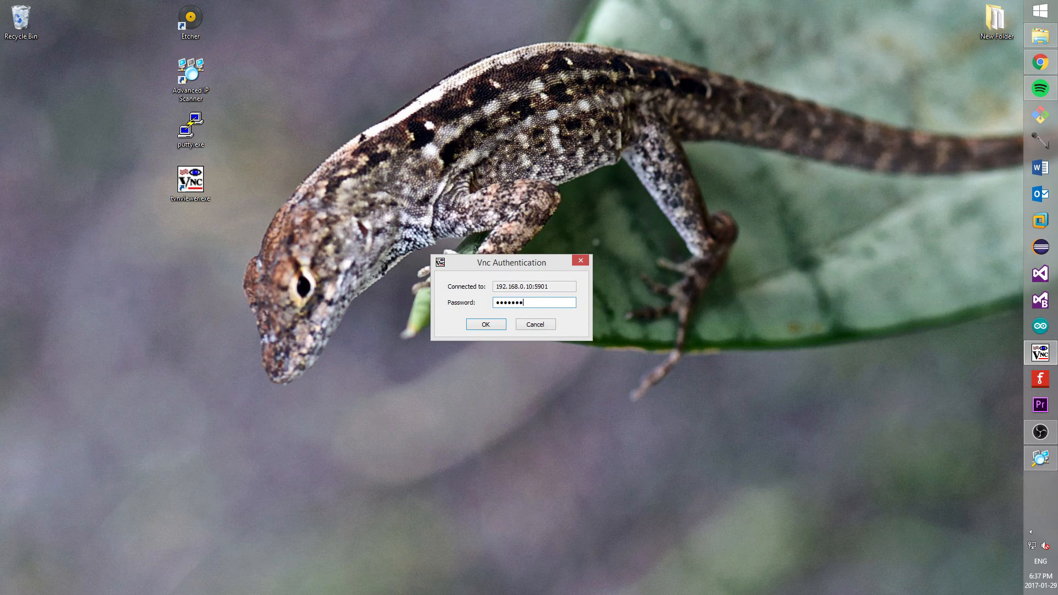
click(485, 324)
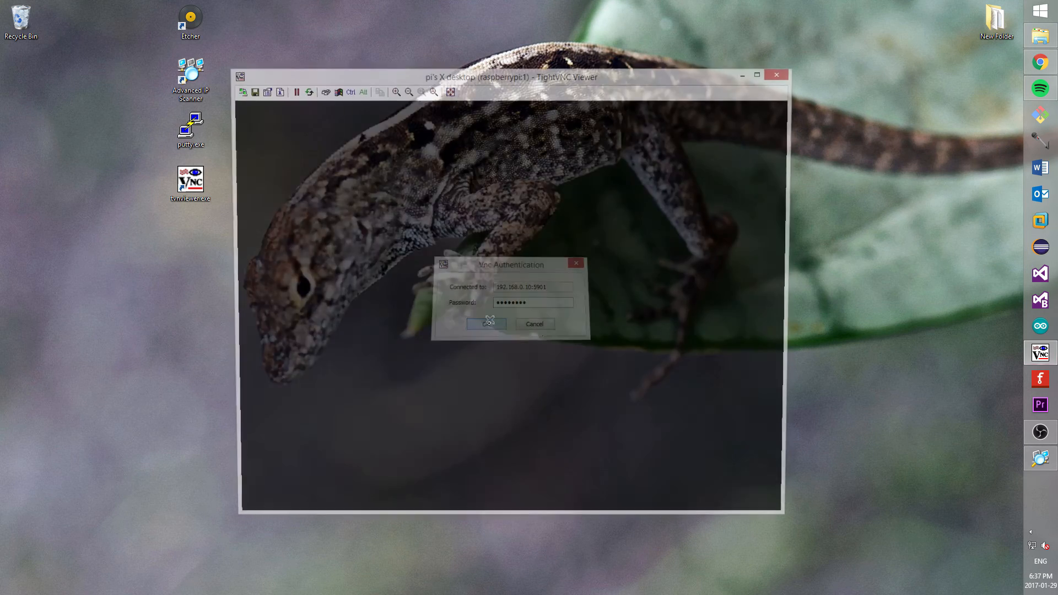
Close the SSH default-password warning and open the Raspberry Pi main menu on the remote desktop
click(486, 324)
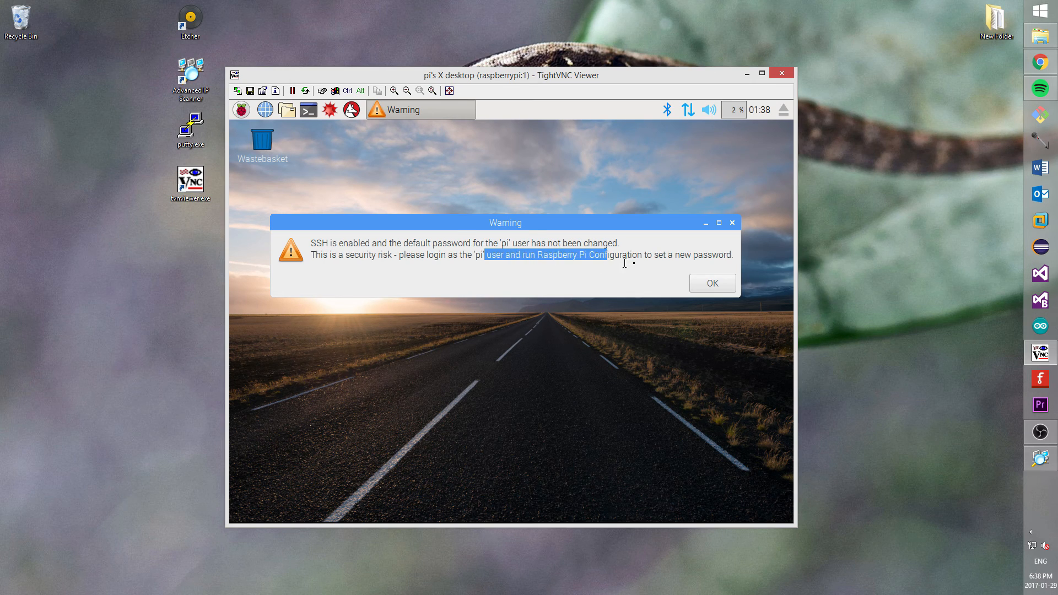
click(710, 282)
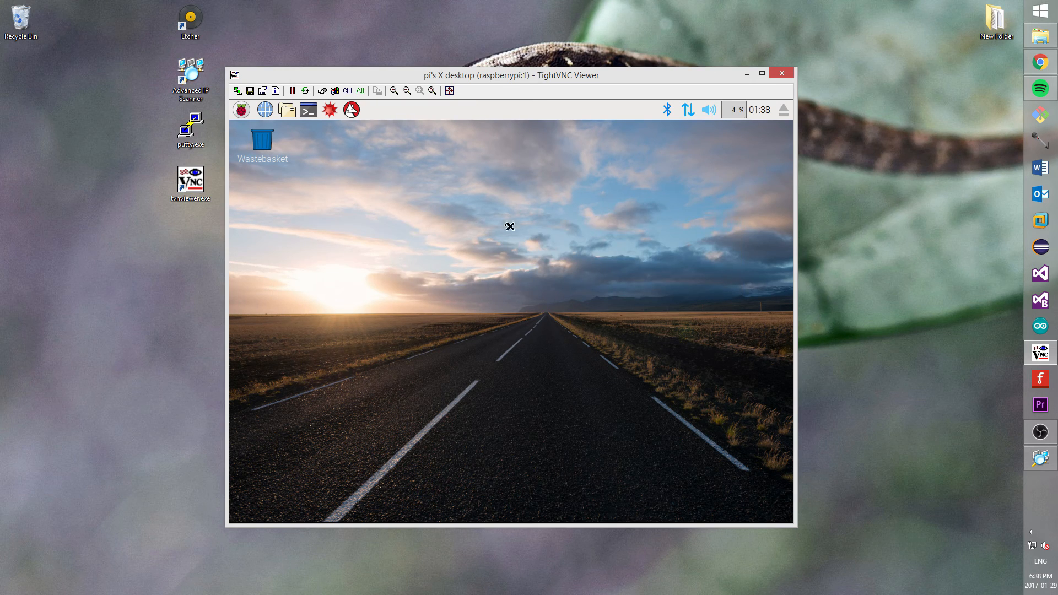
click(241, 109)
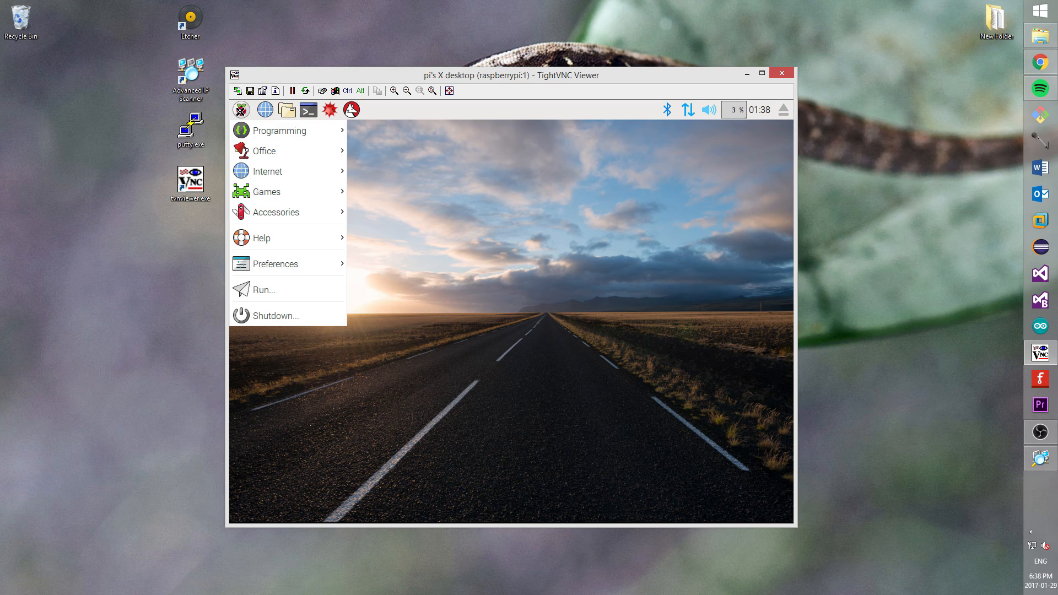